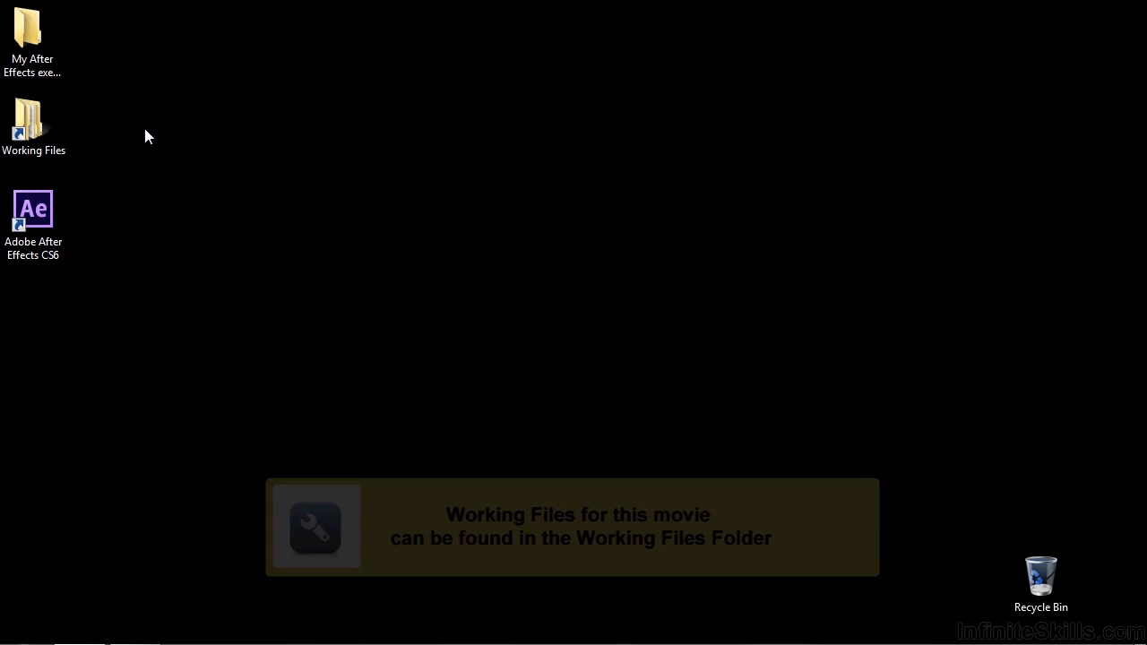
Open Working Files > After Effects projects and launch 0604-text-path.aep.
{"action": "double_click", "coordinate": [32, 118]}
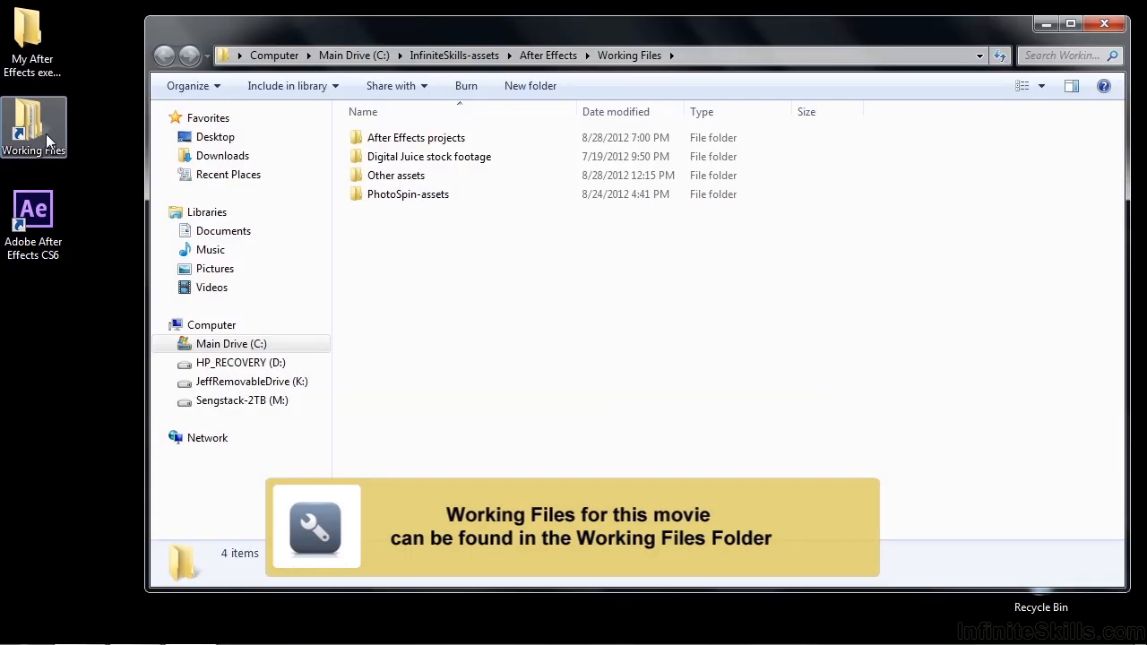
{"action": "double_click", "coordinate": [416, 137]}
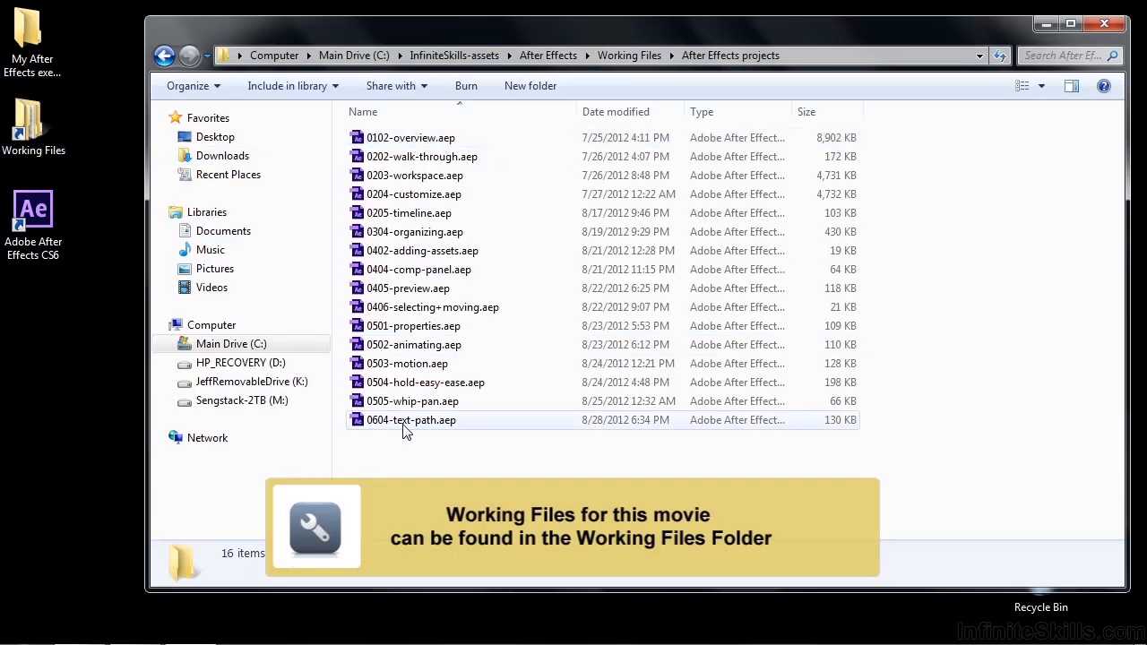
{"action": "double_click", "coordinate": [412, 419]}
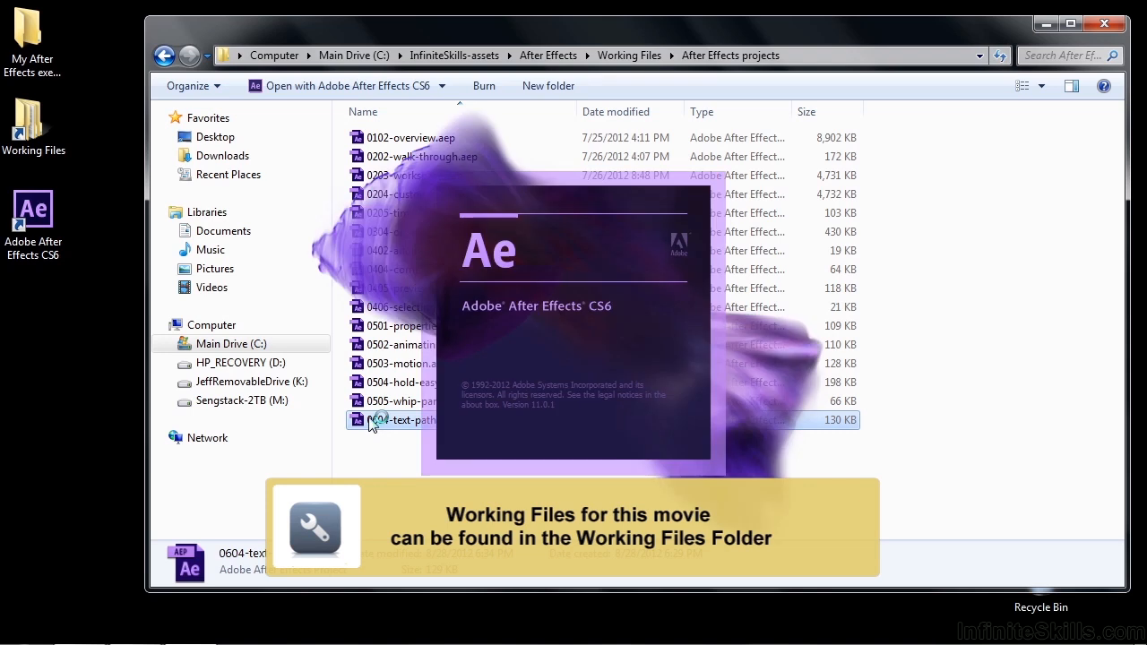
Launch 0604-text-path.aep so the abstract-waves composition loads in After Effects.
{"action": "double_click", "coordinate": [405, 419]}
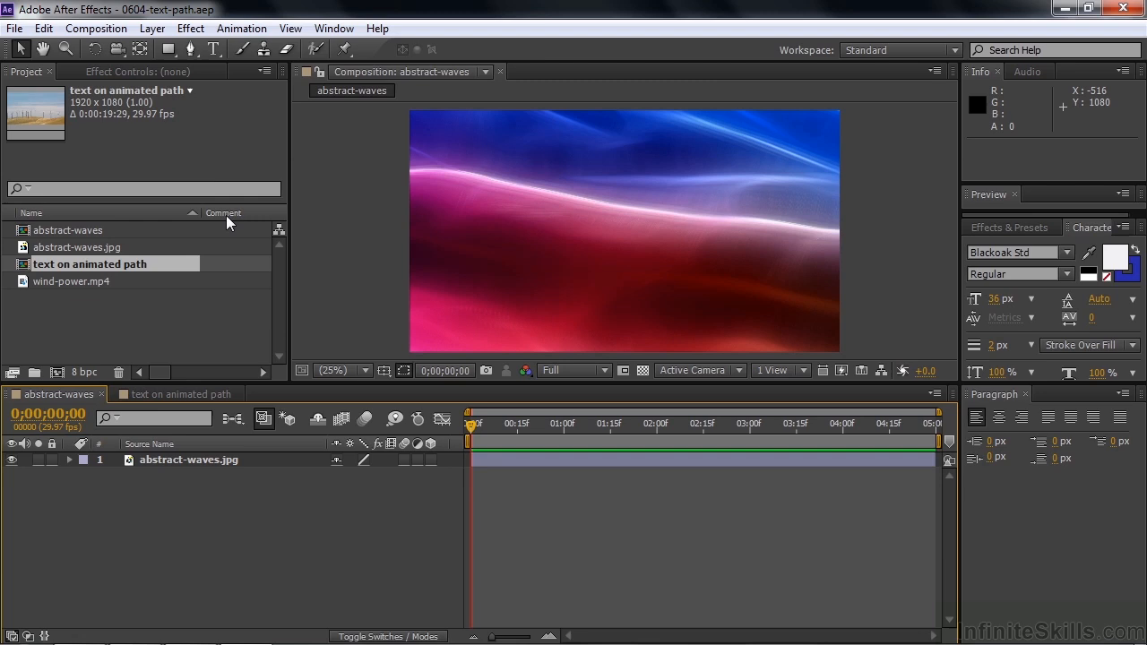
{"action": "mouse_move", "coordinate": [190, 484]}
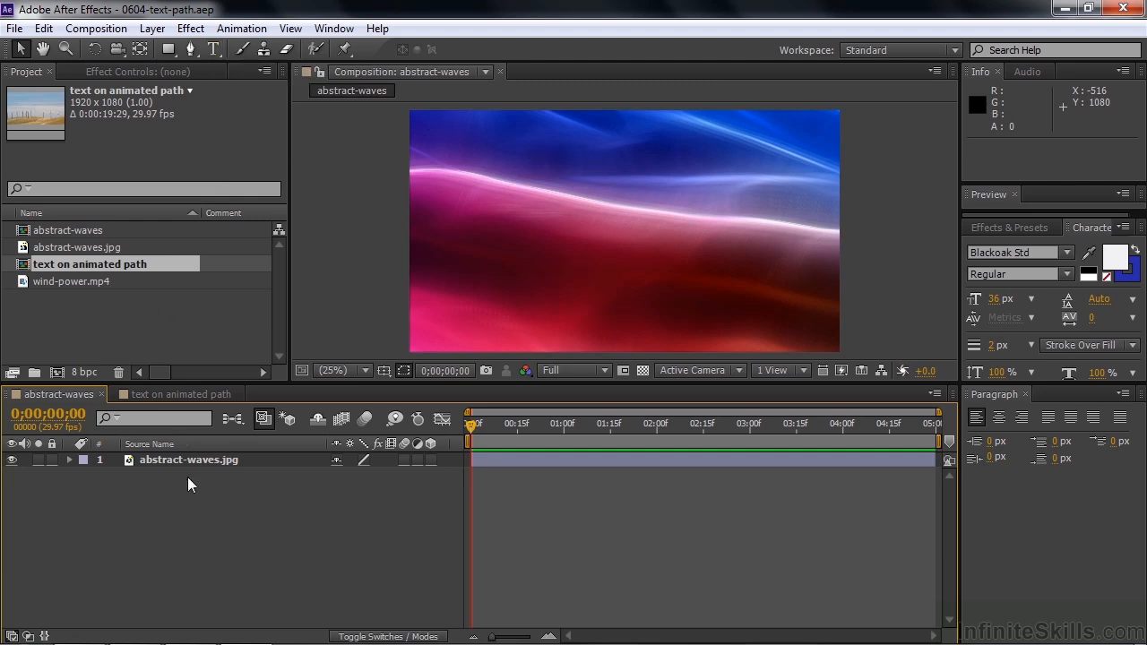
{"action": "mouse_move", "coordinate": [190, 499]}
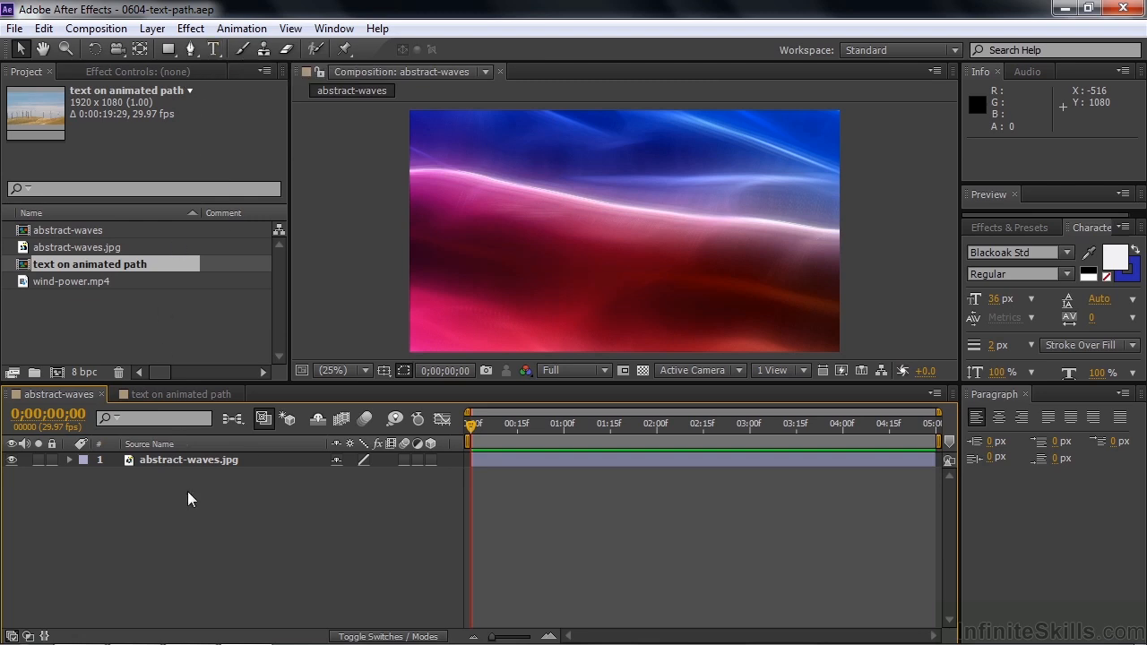
{"action": "mouse_move", "coordinate": [213, 50]}
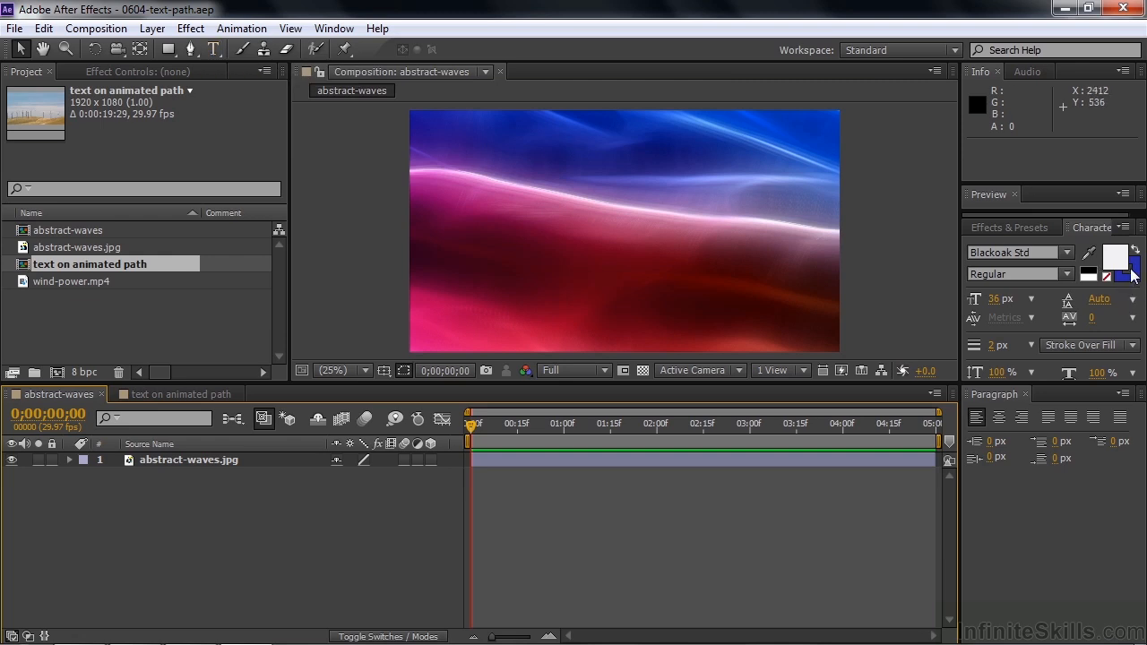
{"action": "mouse_move", "coordinate": [1133, 273]}
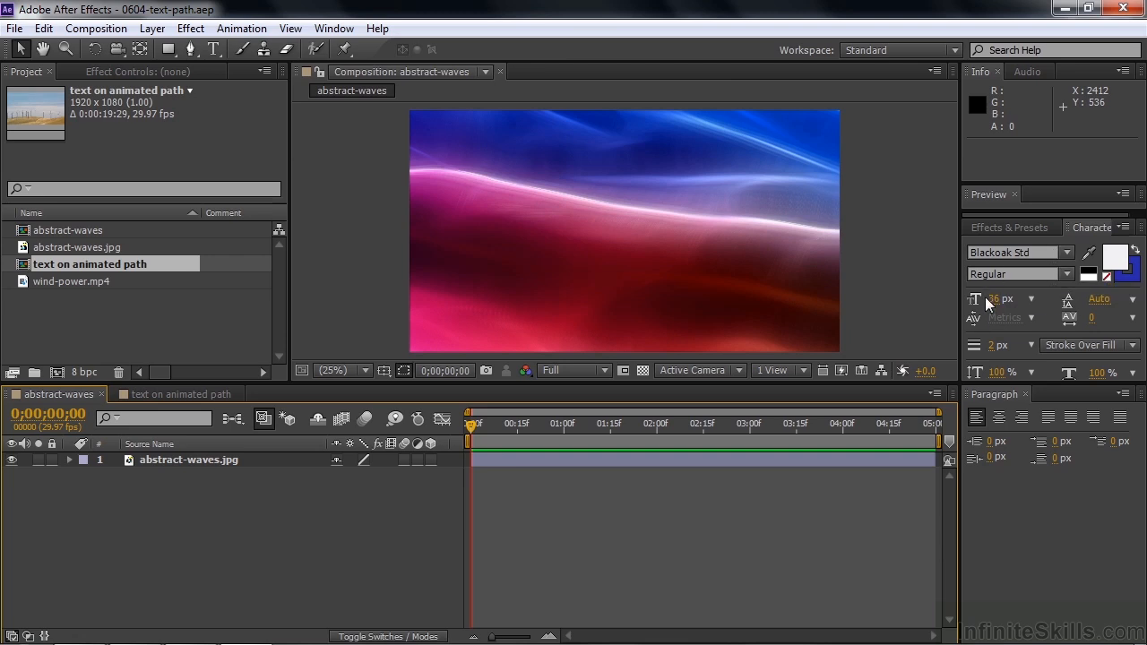
{"action": "mouse_move", "coordinate": [995, 298]}
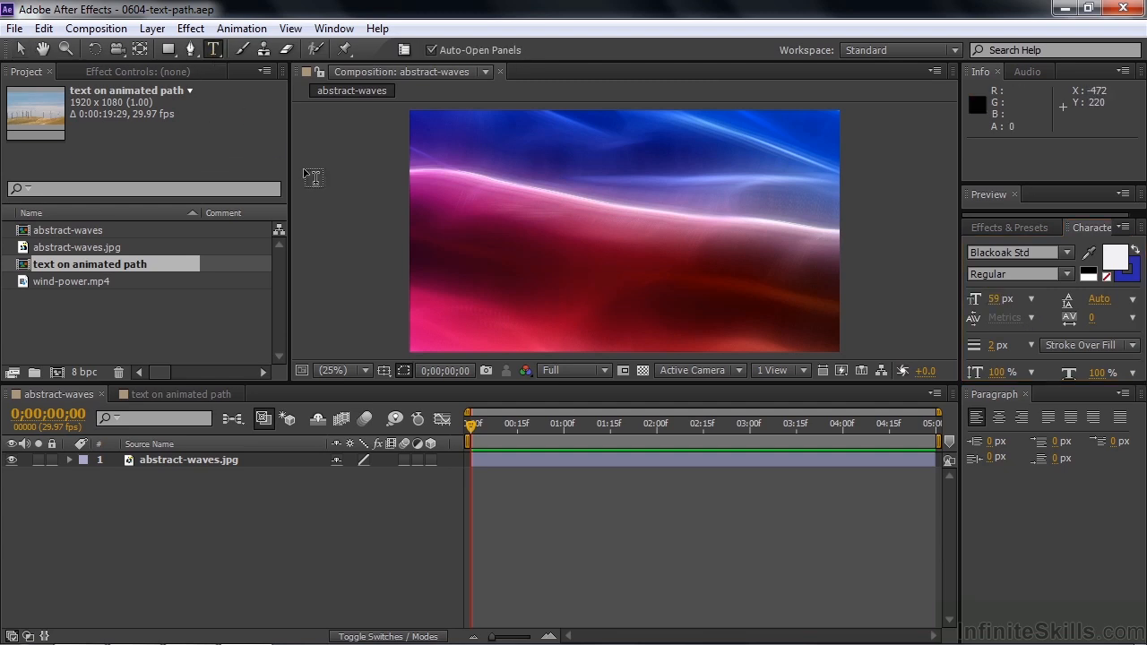
{"action": "mouse_move", "coordinate": [823, 229]}
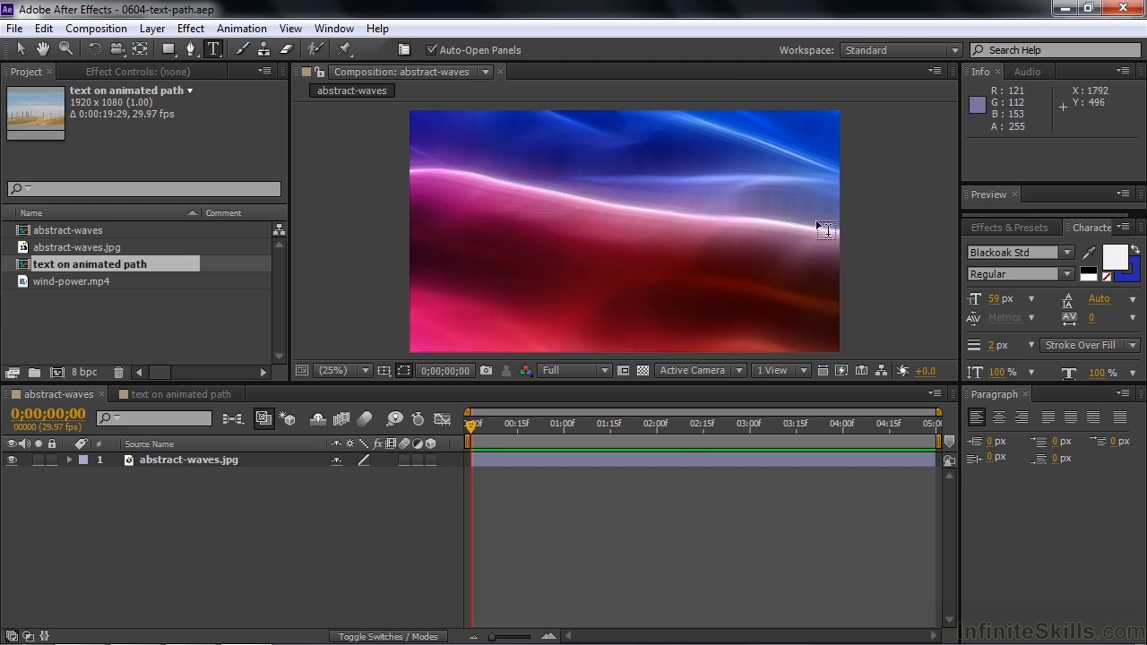
{"action": "mouse_move", "coordinate": [444, 262]}
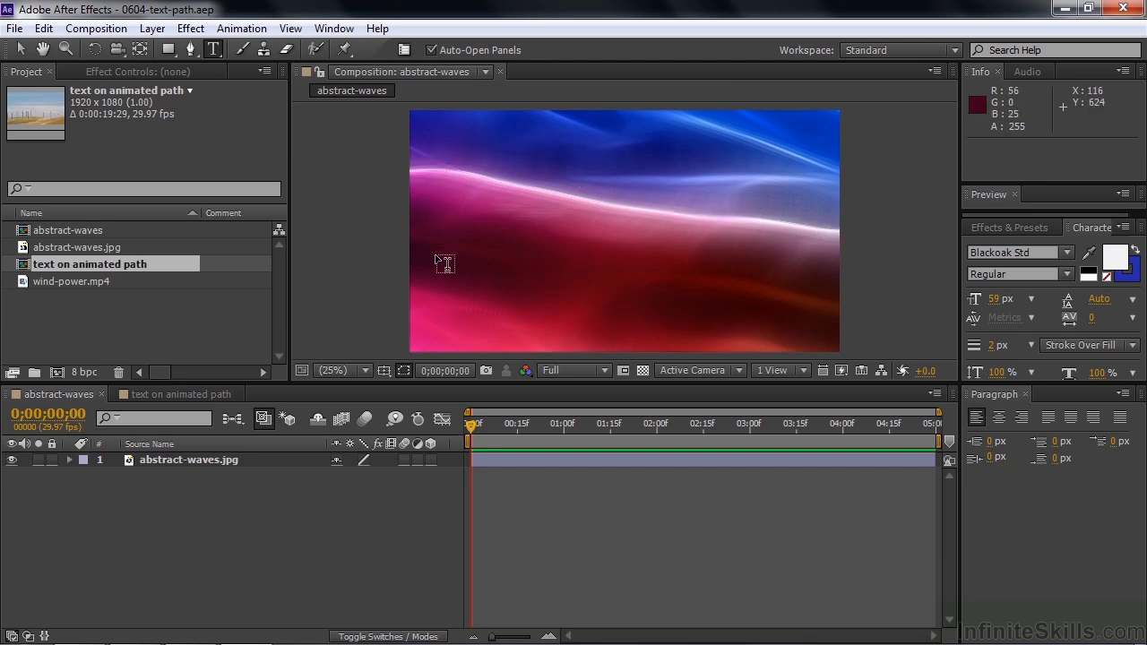
{"action": "mouse_move", "coordinate": [448, 295]}
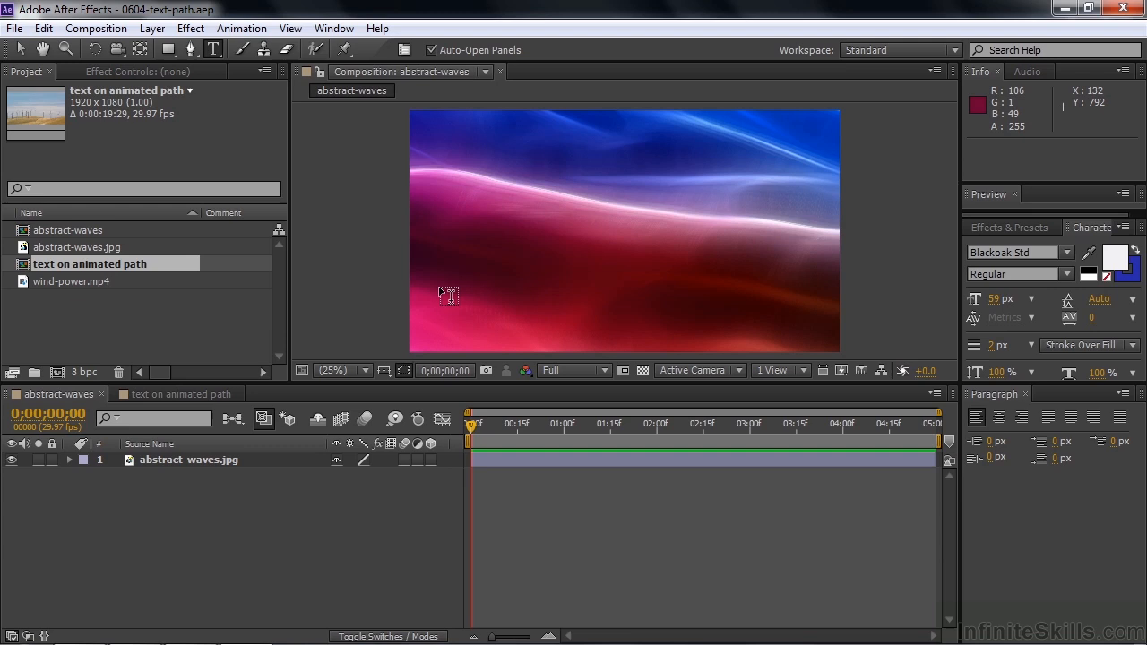
Create a text layer left of centre reading 'Here is some text on a path'.
{"action": "left_click", "coordinate": [441, 283]}
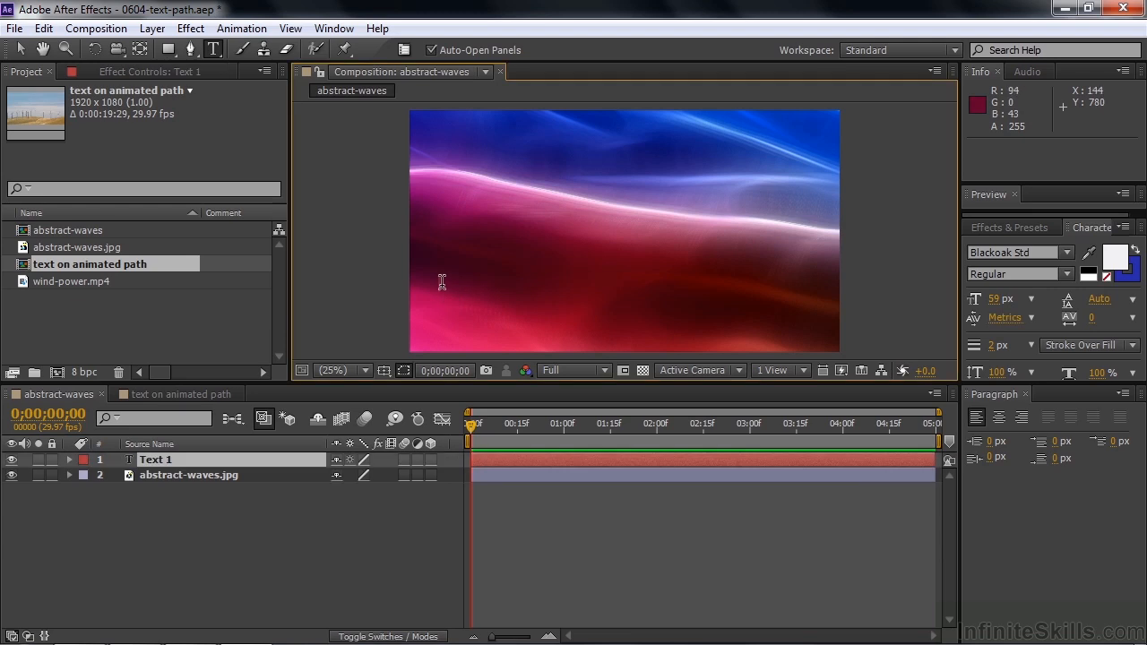
{"action": "type", "text": "Here is"}
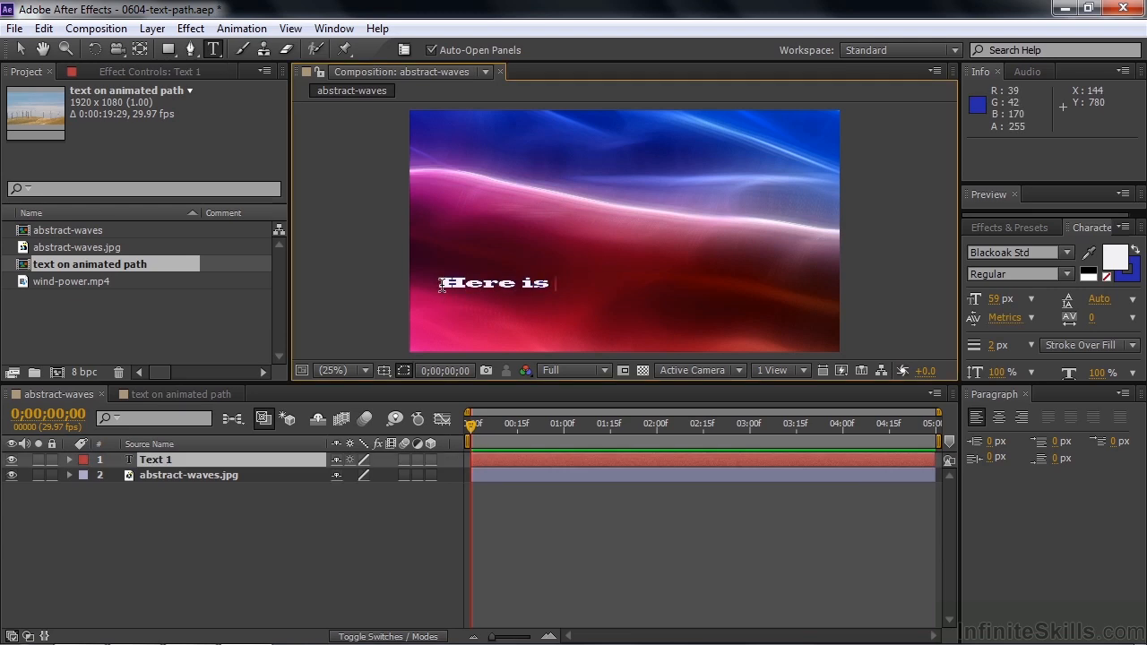
{"action": "type", "text": "some te"}
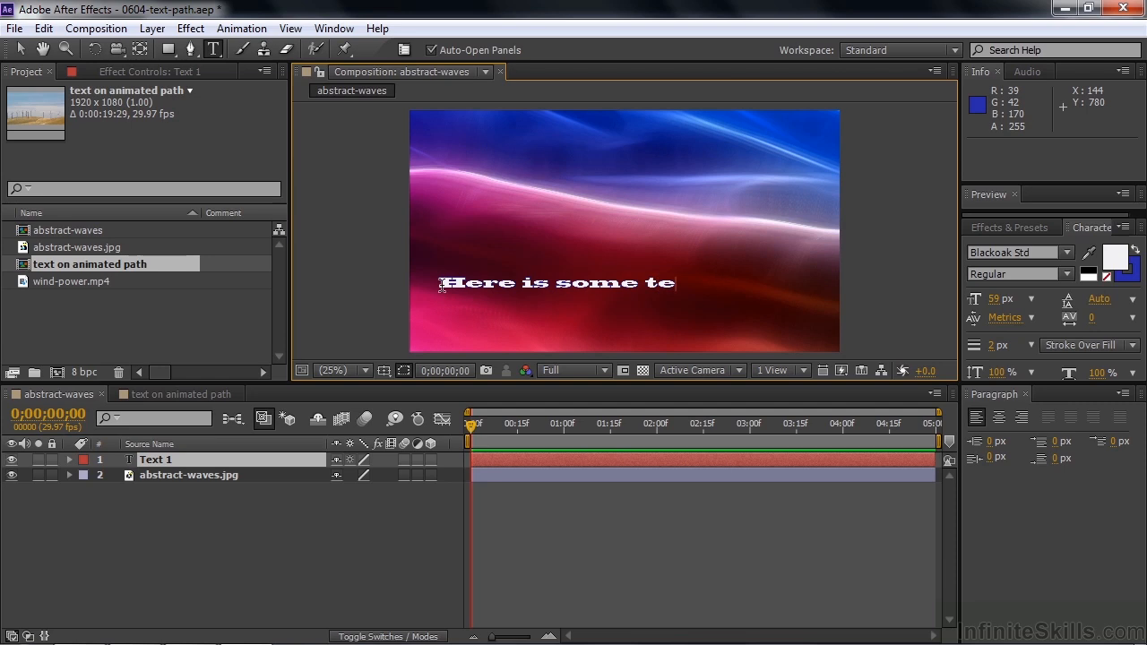
{"action": "type", "text": "xt on a"}
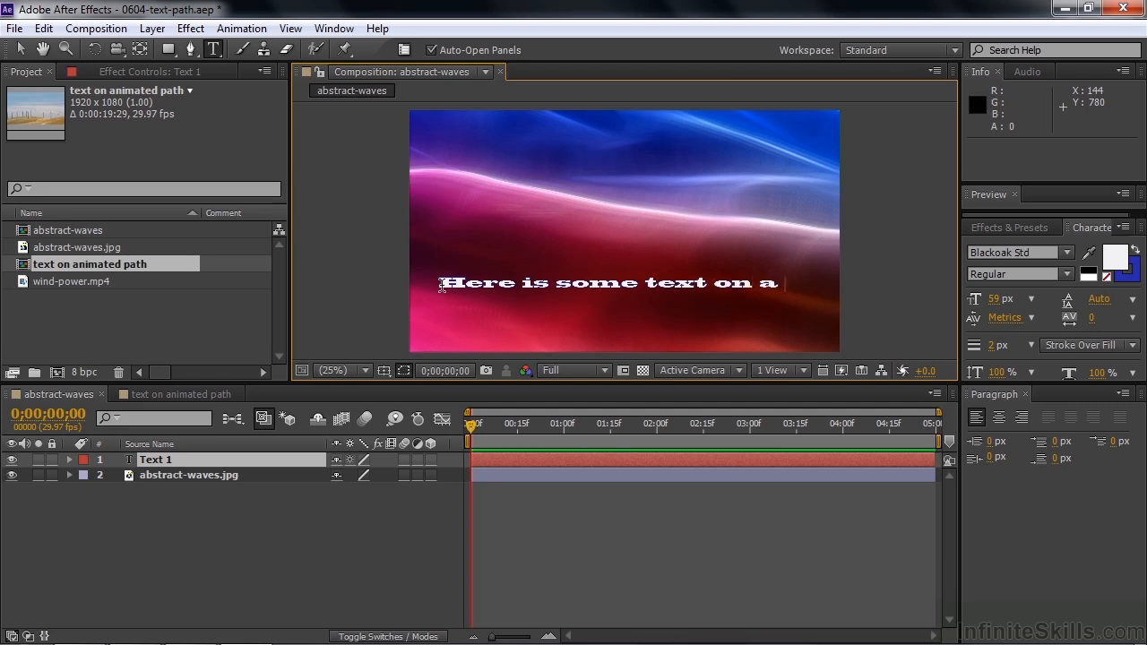
{"action": "type", "text": "path"}
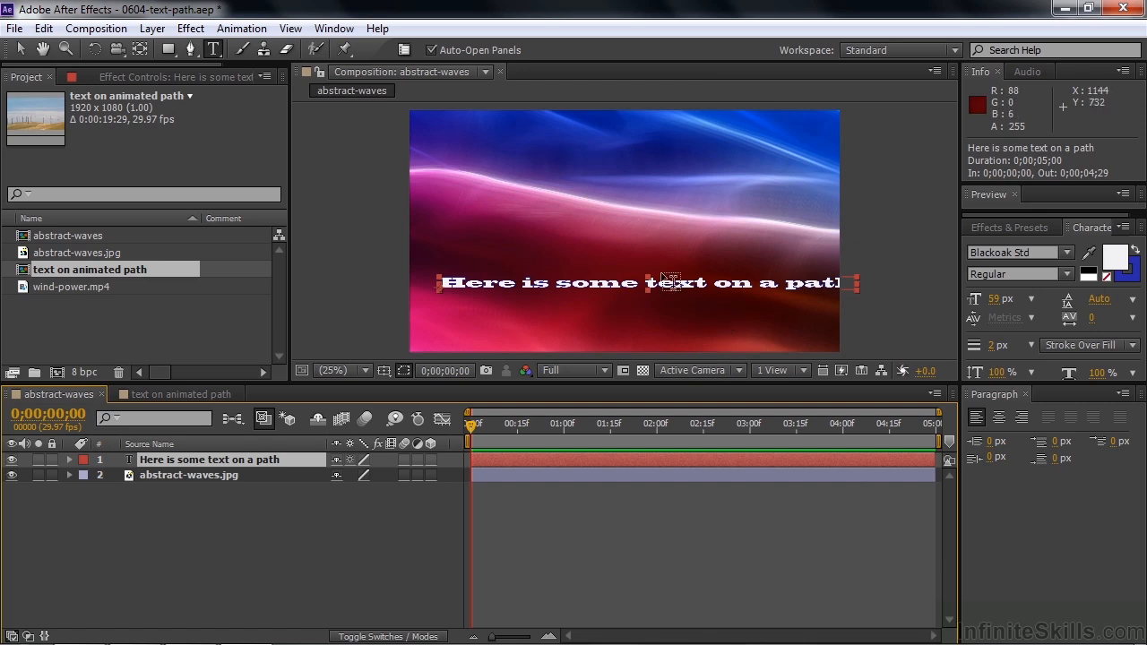
{"action": "mouse_move", "coordinate": [649, 283]}
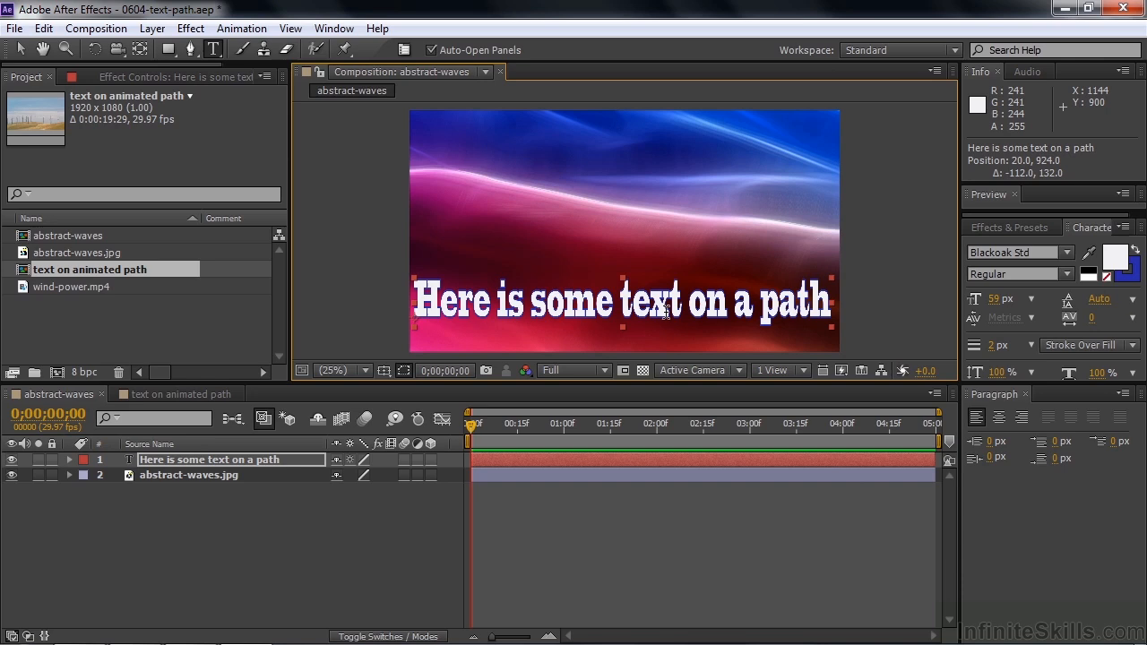
{"action": "mouse_move", "coordinate": [189, 466]}
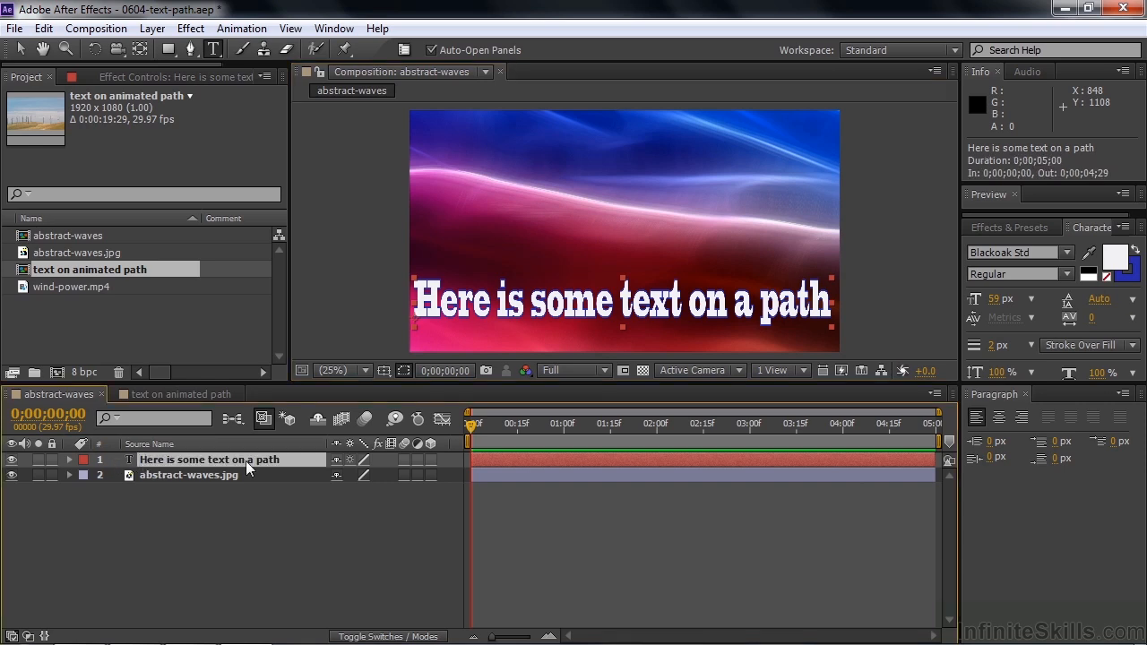
{"action": "mouse_move", "coordinate": [251, 468]}
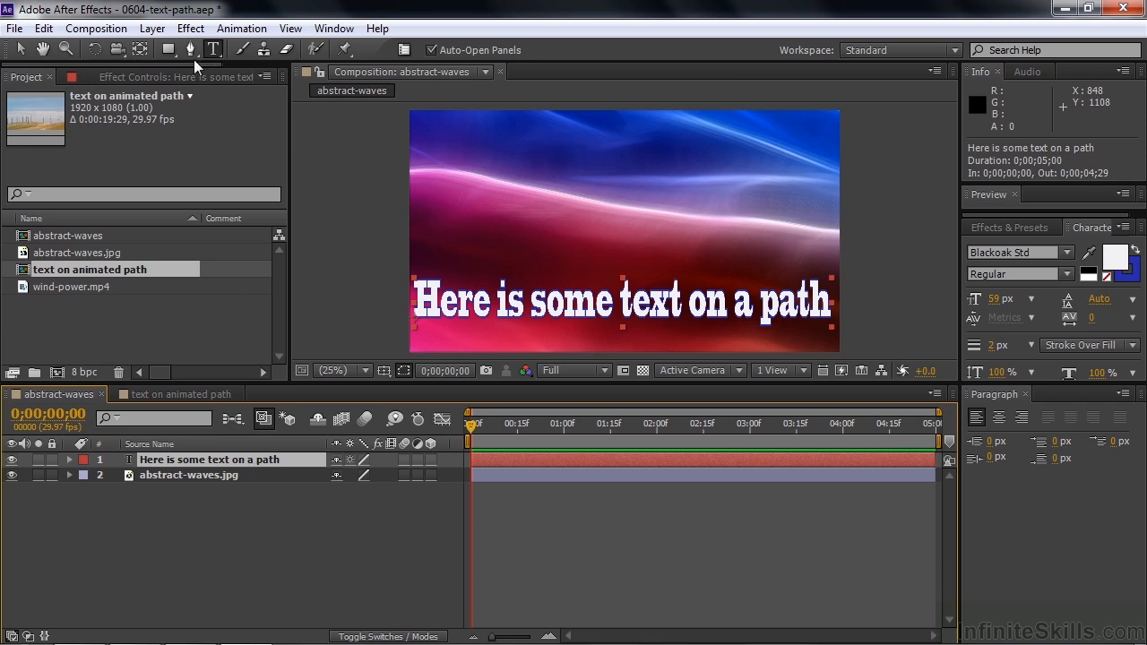
{"action": "left_click", "coordinate": [190, 50]}
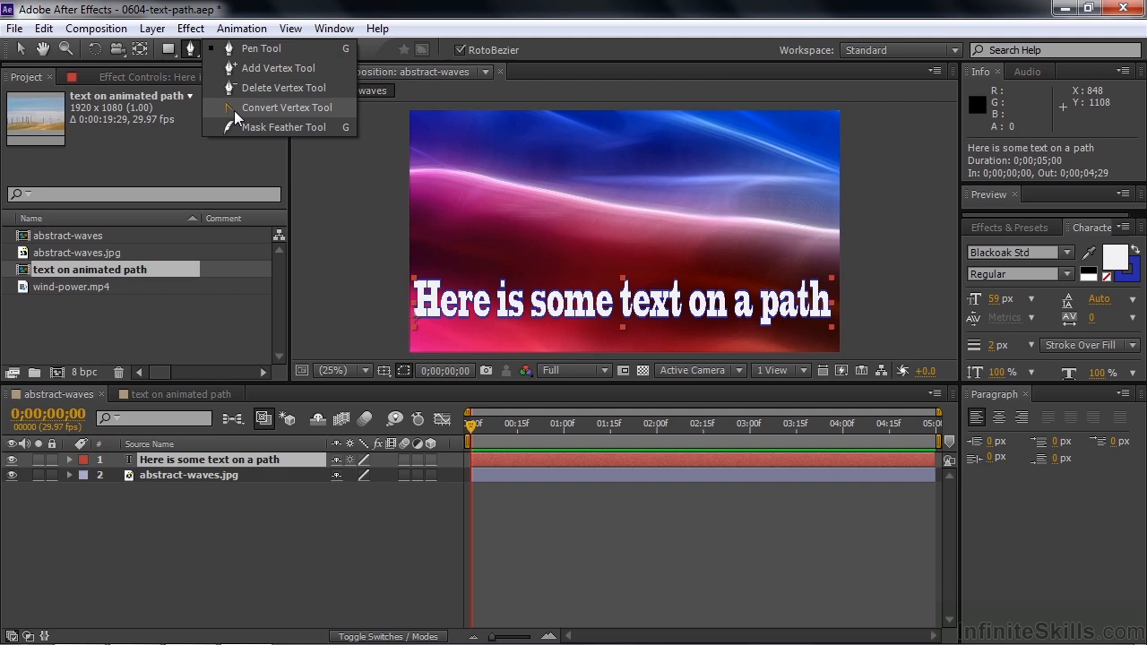
{"action": "mouse_move", "coordinate": [262, 49]}
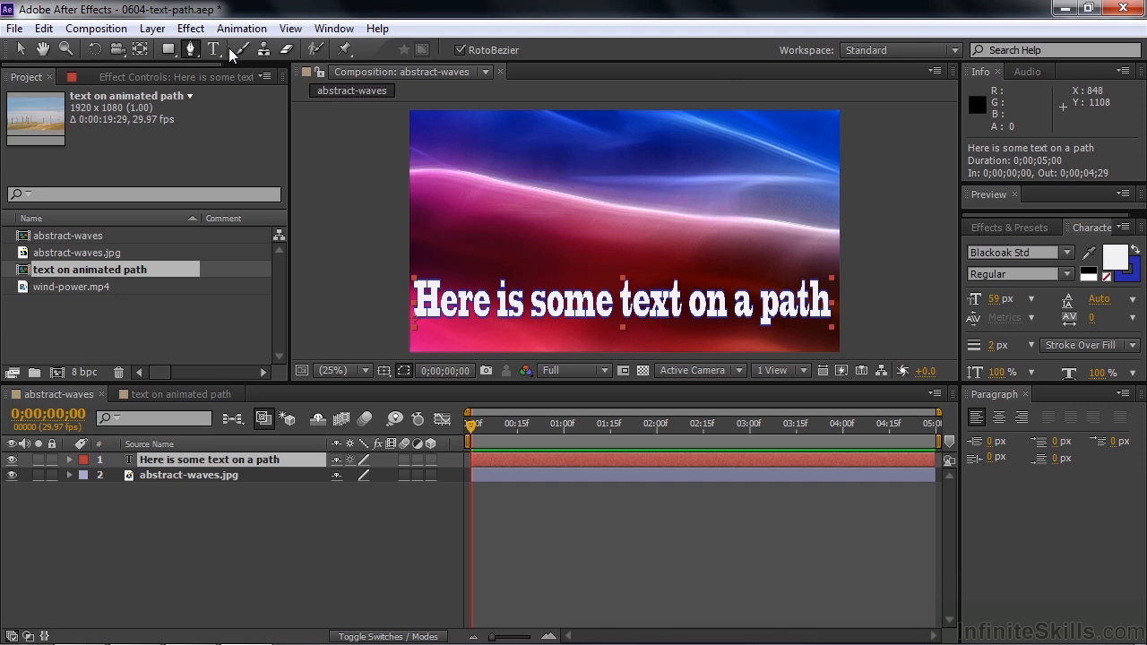
{"action": "mouse_move", "coordinate": [459, 50]}
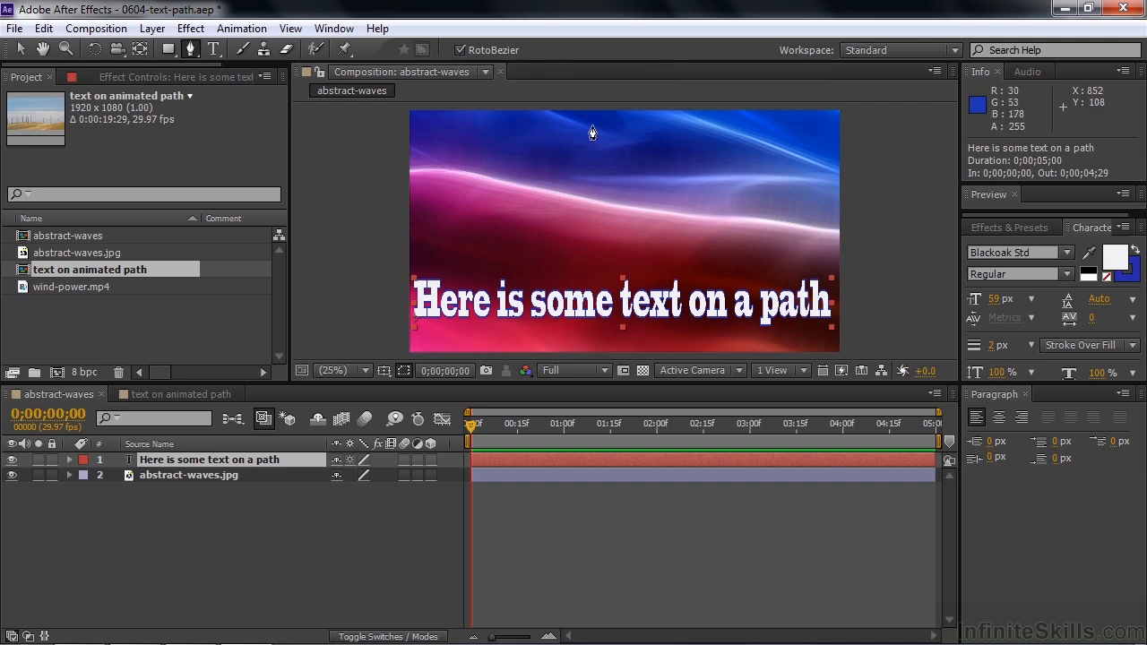
{"action": "mouse_move", "coordinate": [617, 205]}
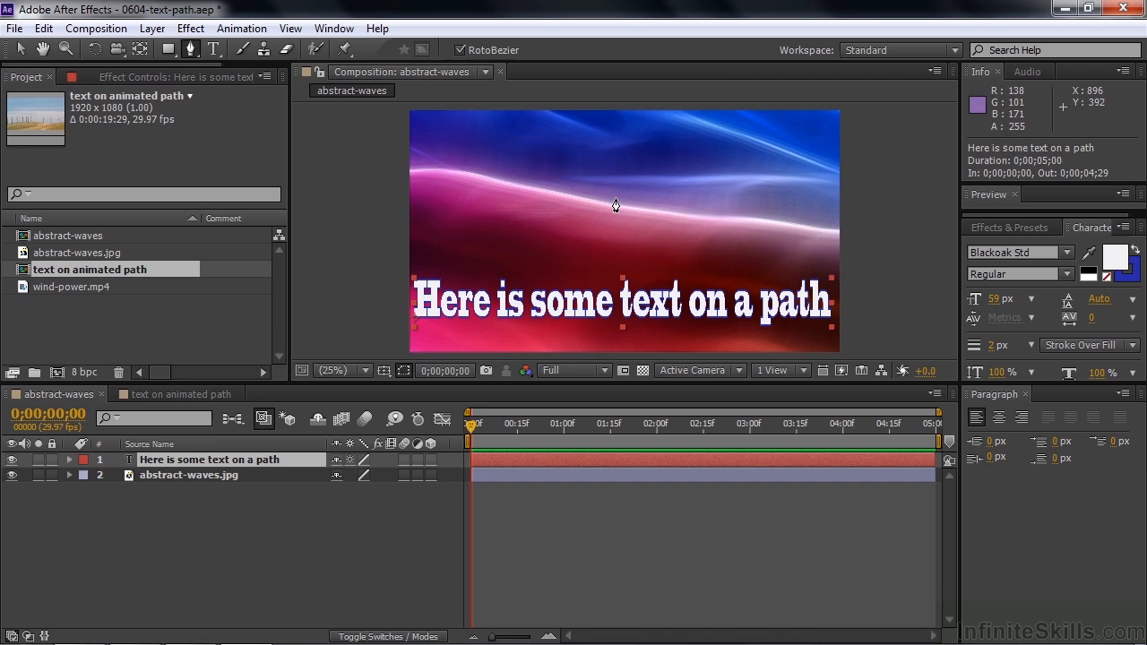
{"action": "mouse_move", "coordinate": [864, 240]}
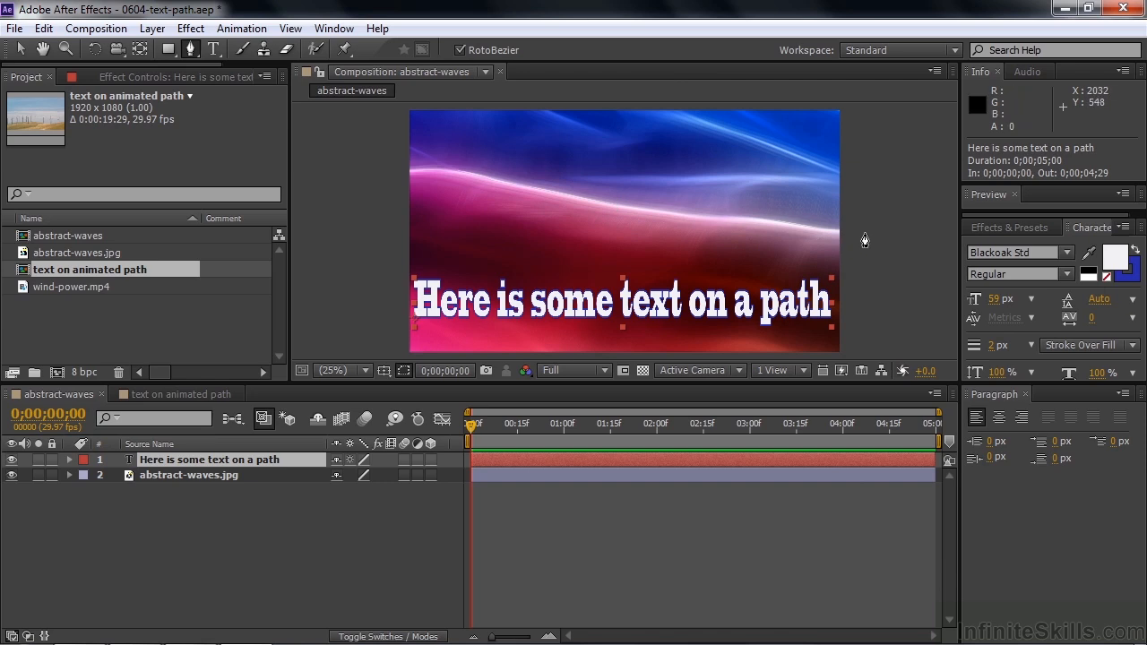
{"action": "mouse_move", "coordinate": [455, 205]}
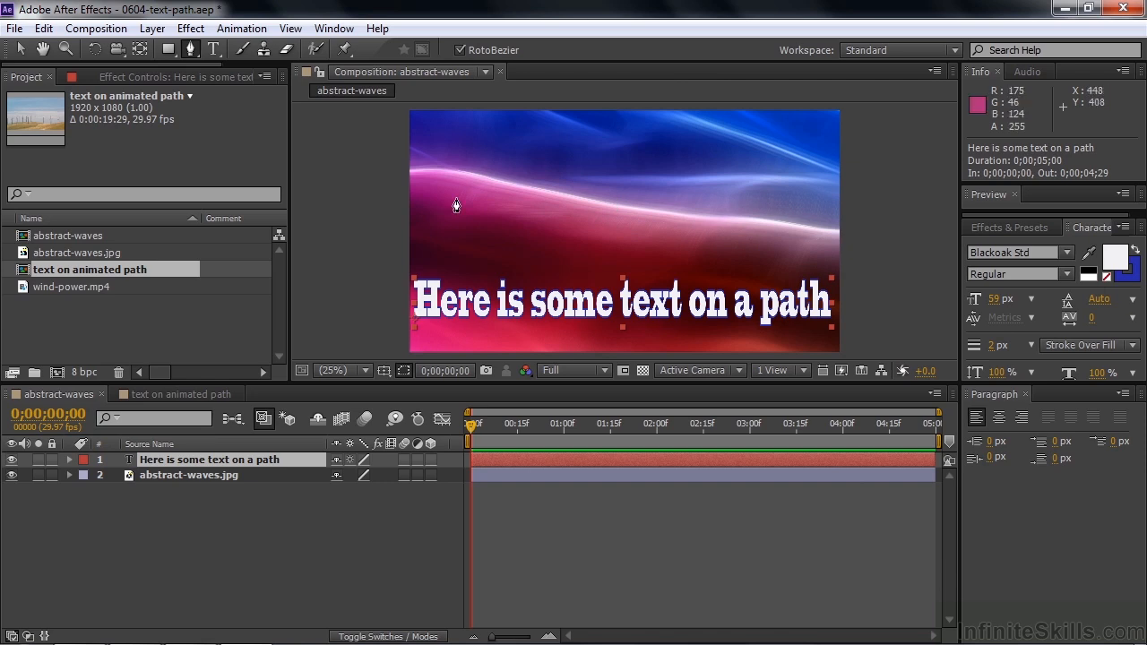
{"action": "mouse_move", "coordinate": [466, 174]}
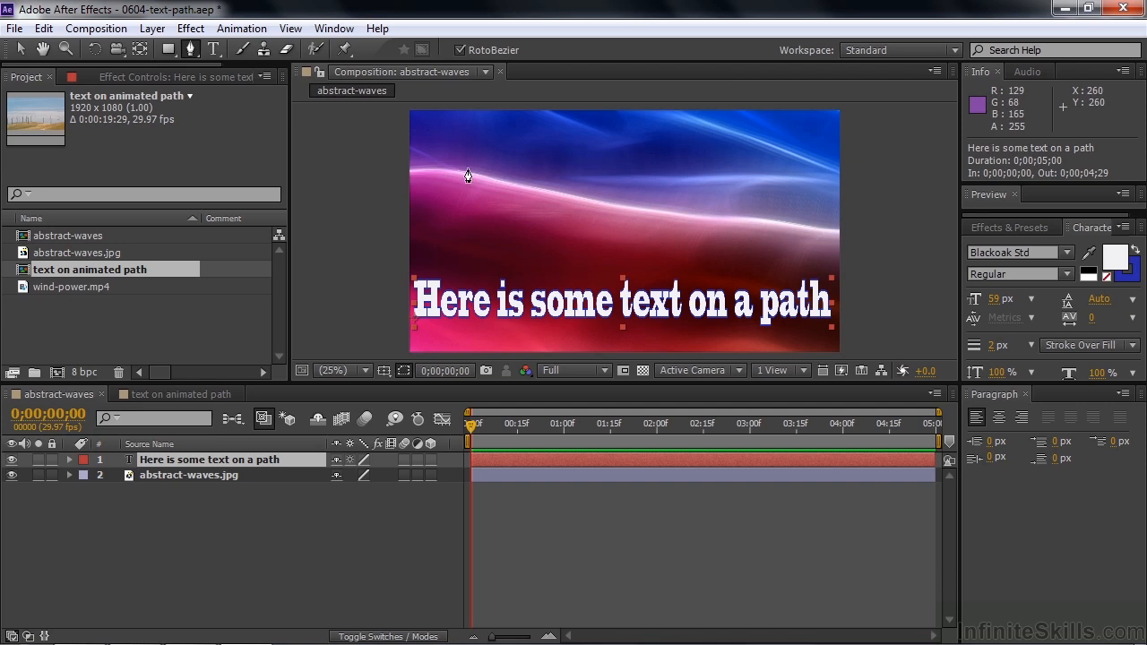
{"action": "mouse_move", "coordinate": [570, 195]}
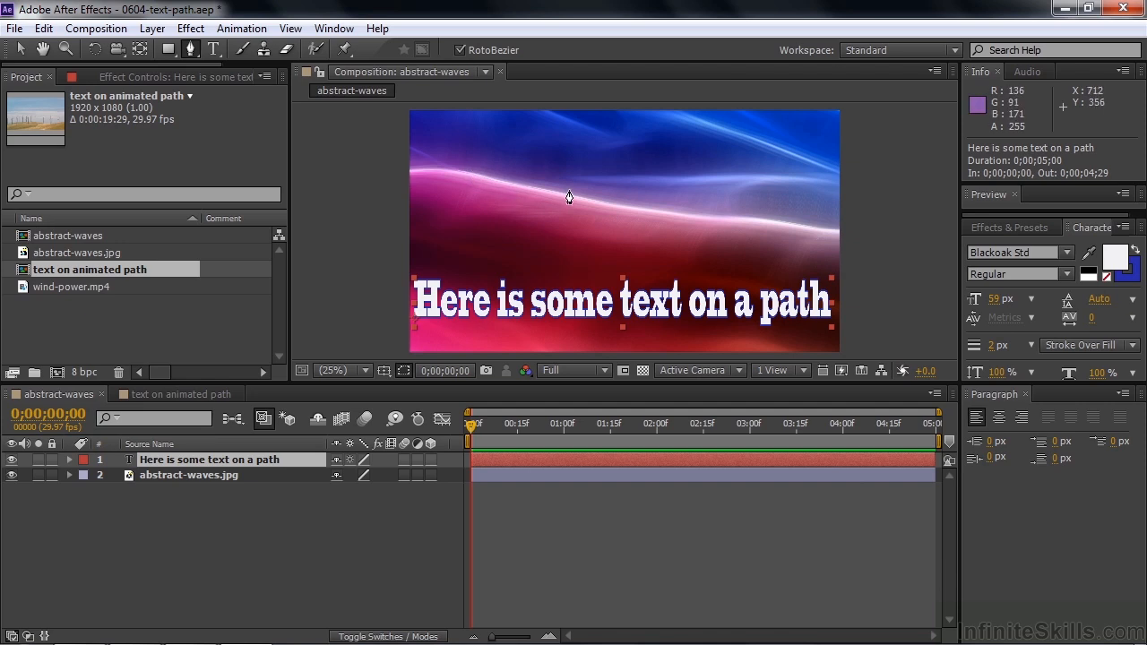
{"action": "mouse_move", "coordinate": [420, 182]}
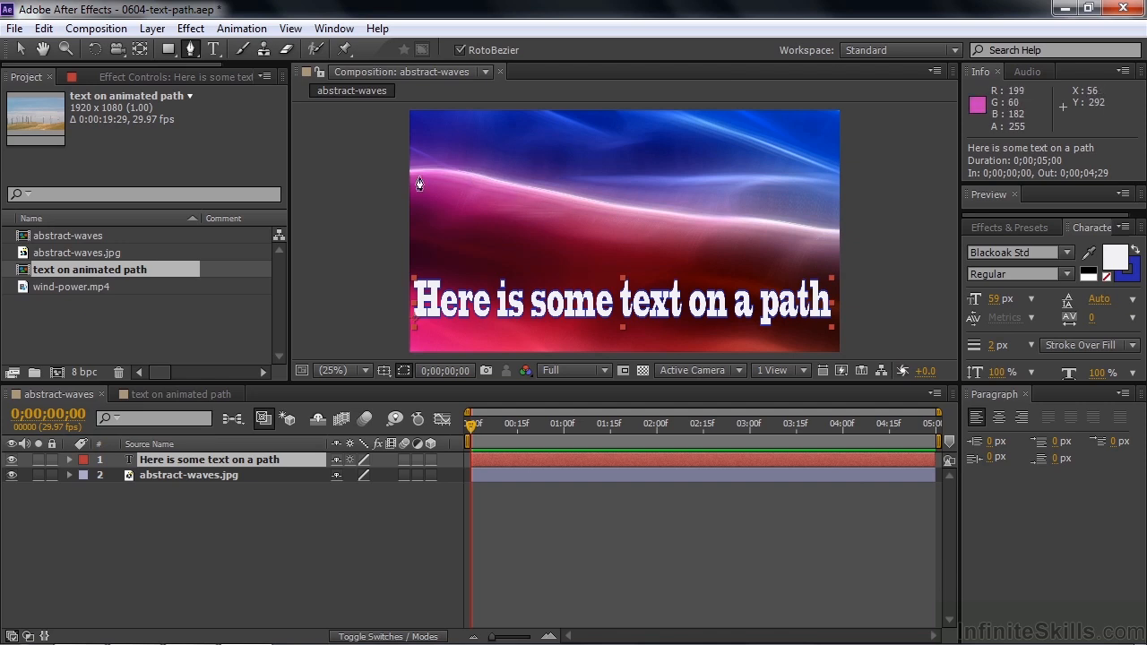
{"action": "mouse_move", "coordinate": [459, 55]}
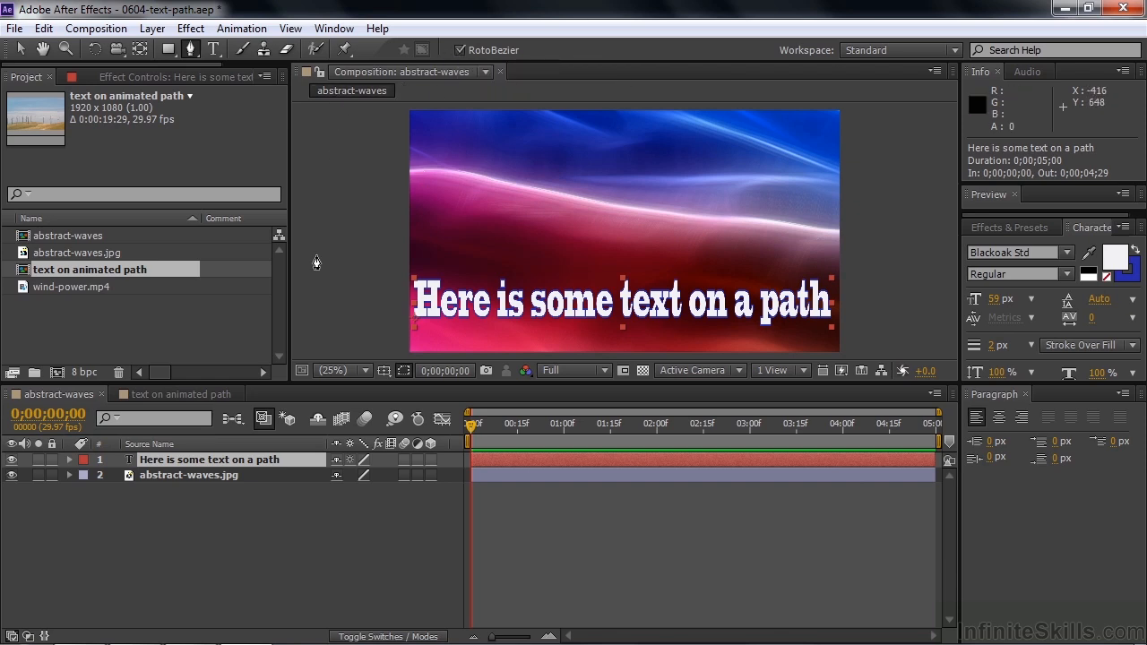
{"action": "mouse_move", "coordinate": [457, 345]}
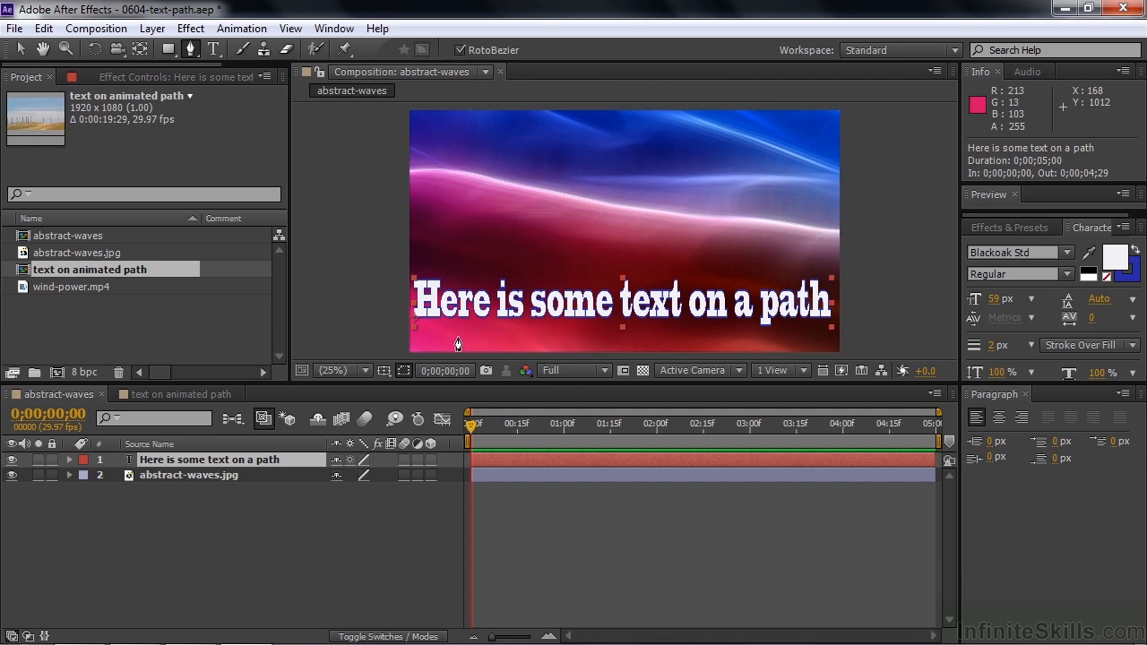
{"action": "mouse_move", "coordinate": [900, 240]}
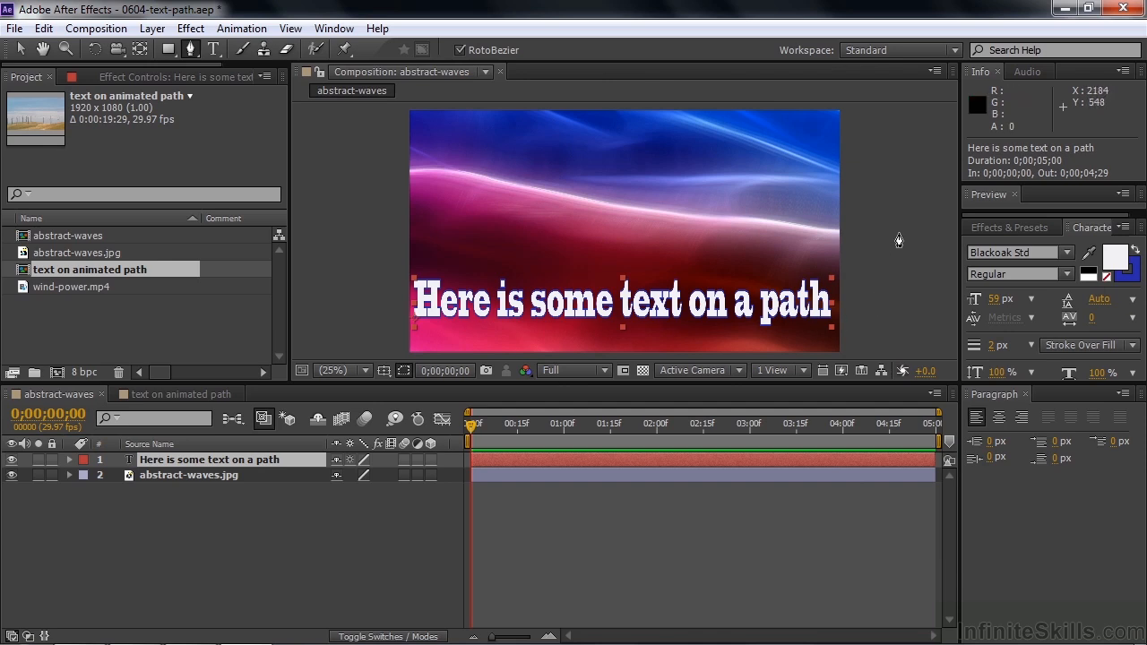
{"action": "mouse_move", "coordinate": [353, 194]}
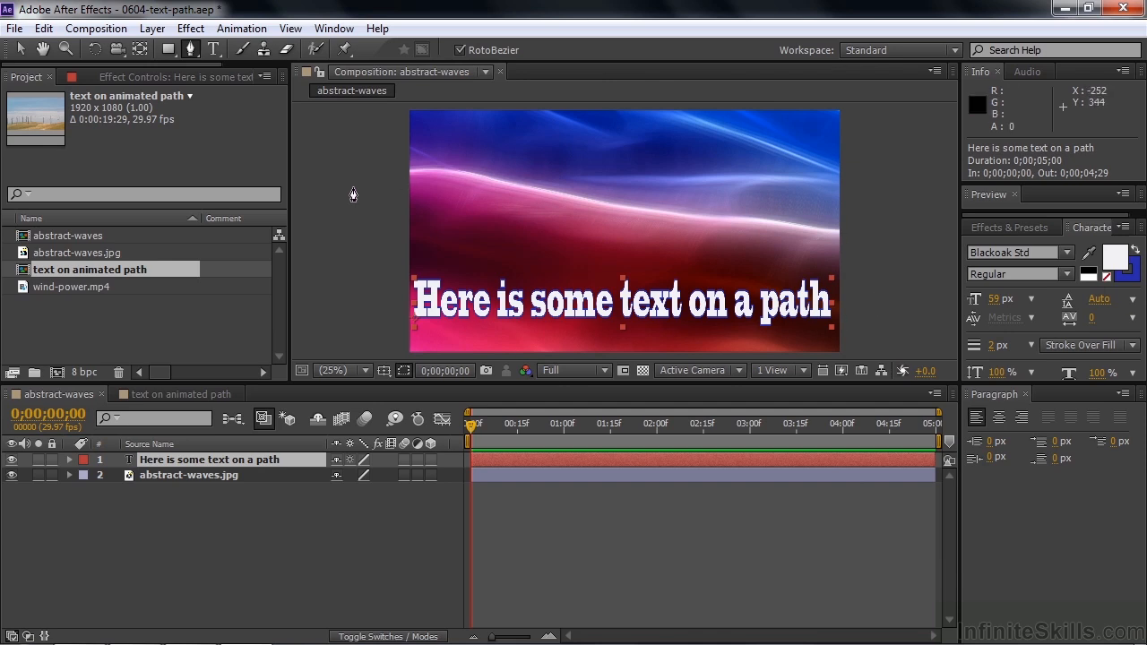
{"action": "mouse_move", "coordinate": [386, 176]}
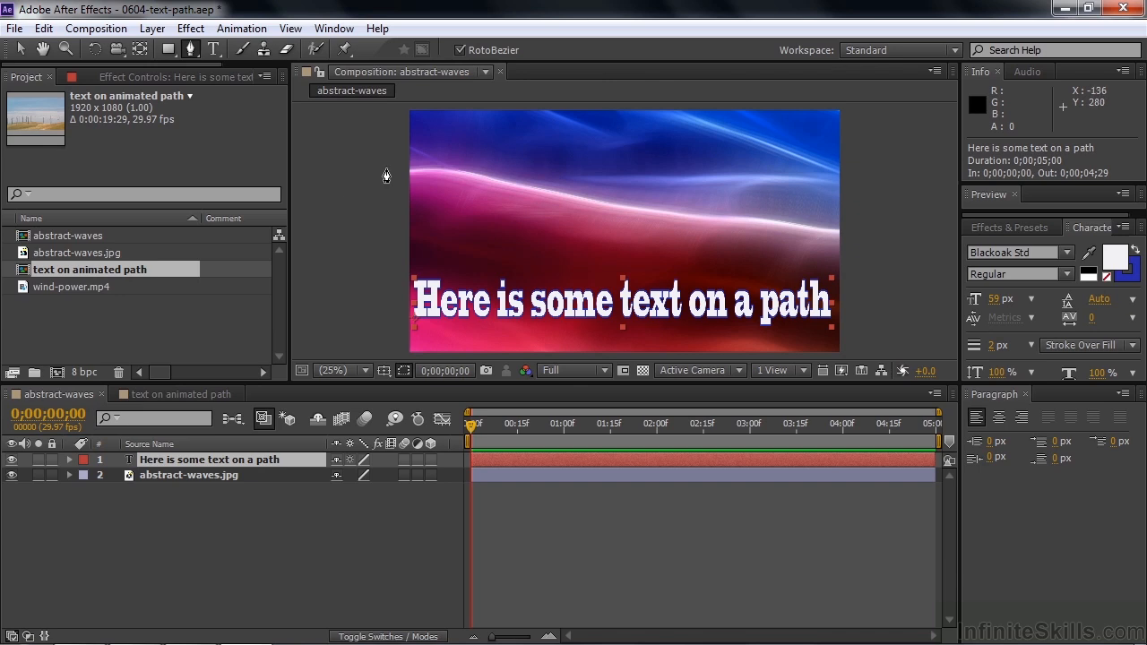
{"action": "mouse_move", "coordinate": [444, 185]}
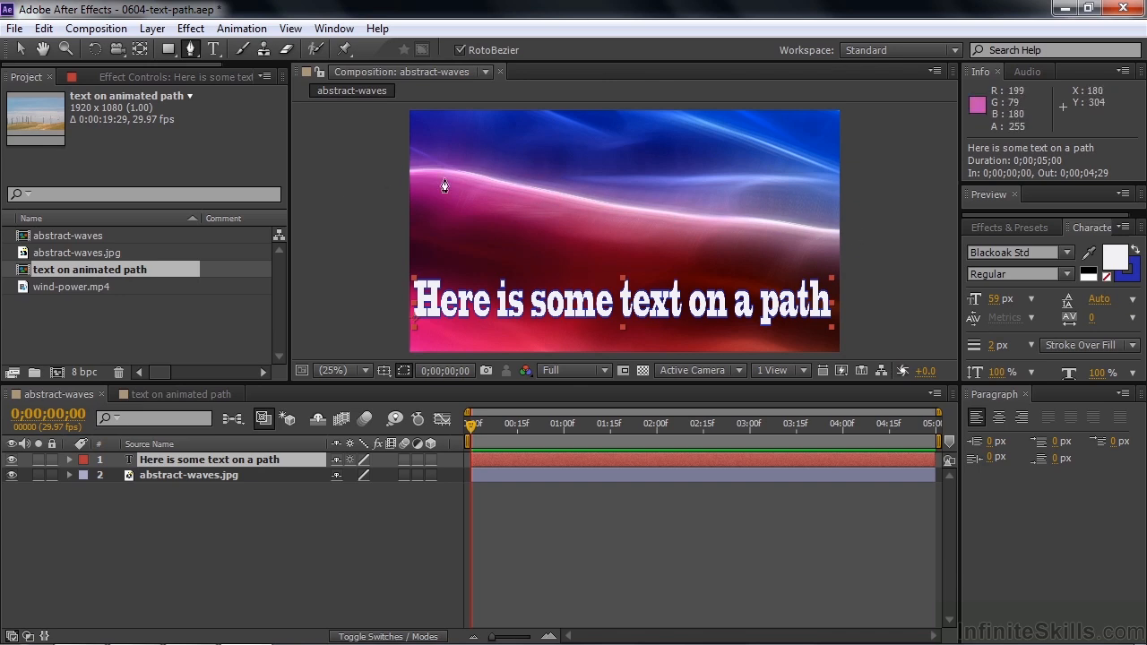
{"action": "mouse_move", "coordinate": [366, 185]}
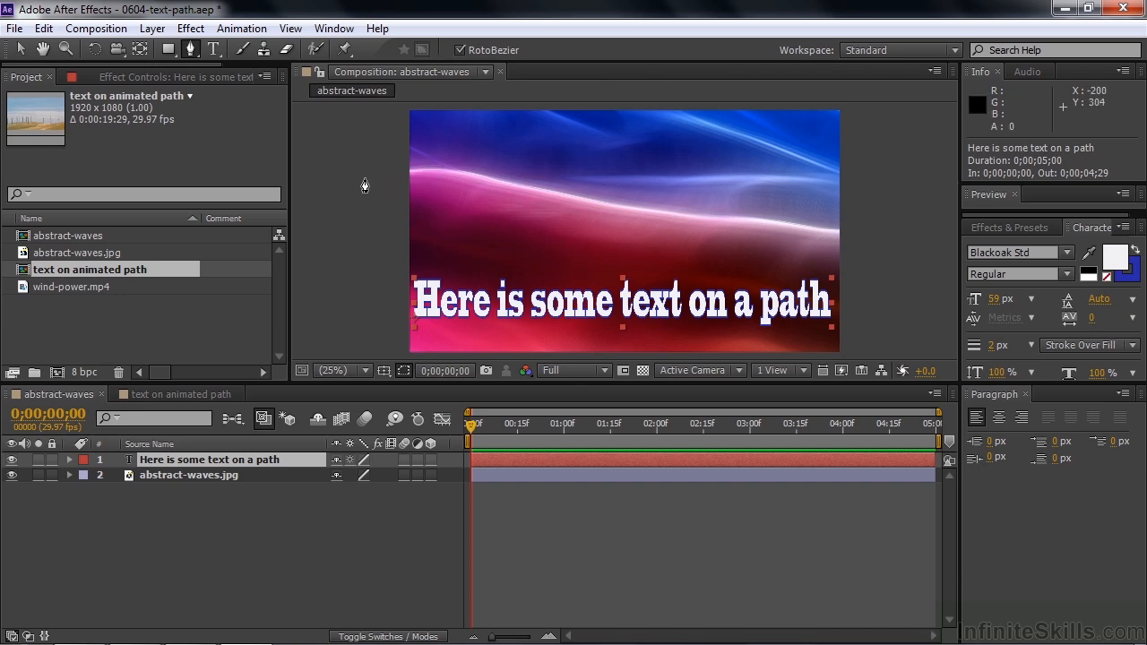
Place Pen-tool vertices along the bright wave to build the Mask 1 path.
{"action": "left_click", "coordinate": [363, 179]}
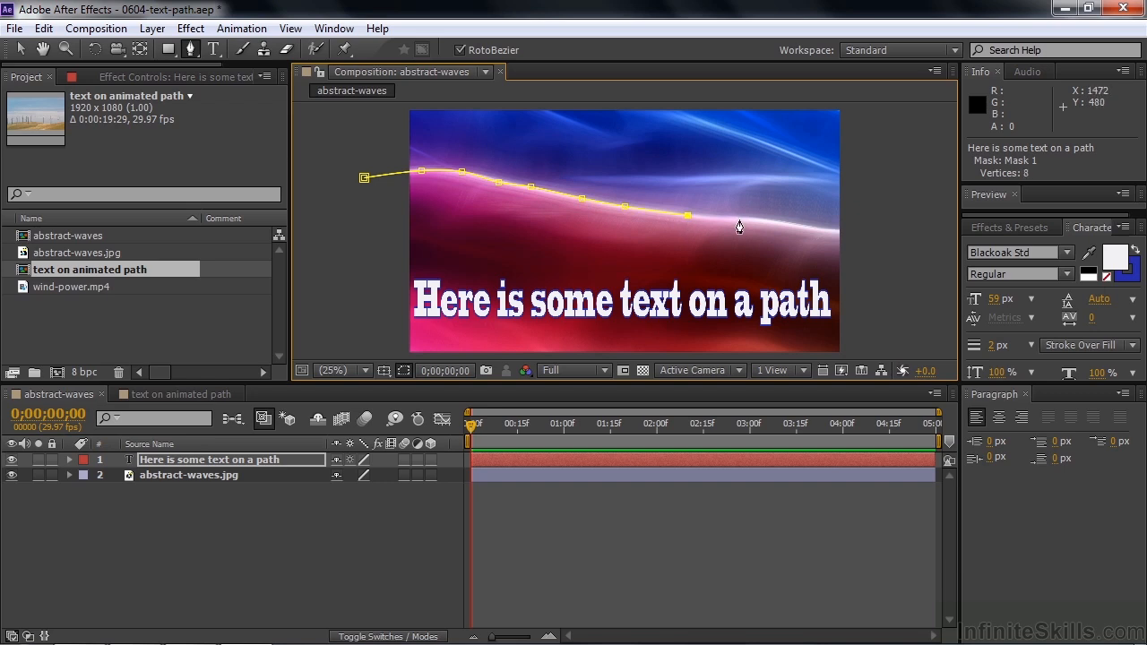
{"action": "left_click", "coordinate": [823, 240]}
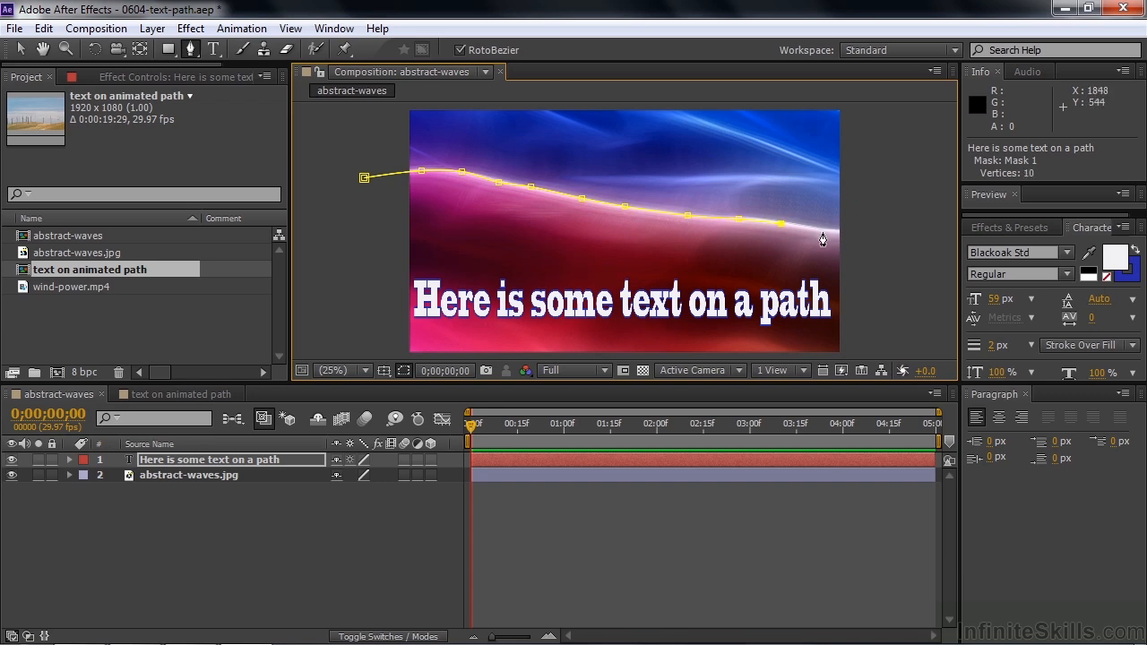
{"action": "left_click", "coordinate": [879, 242]}
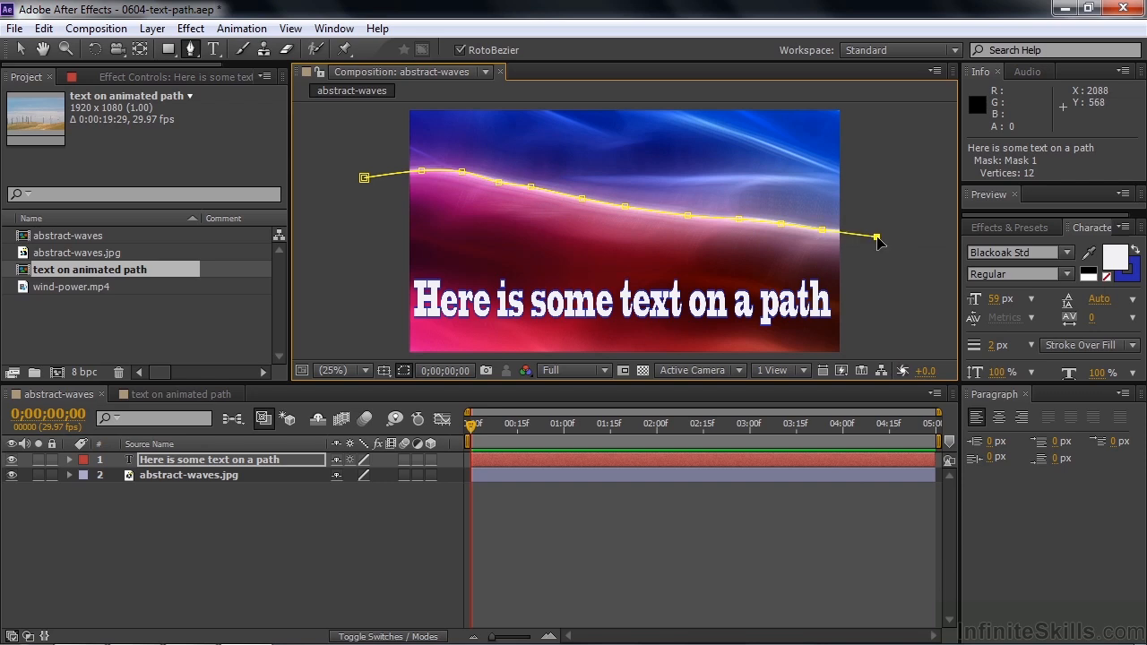
{"action": "mouse_move", "coordinate": [852, 240]}
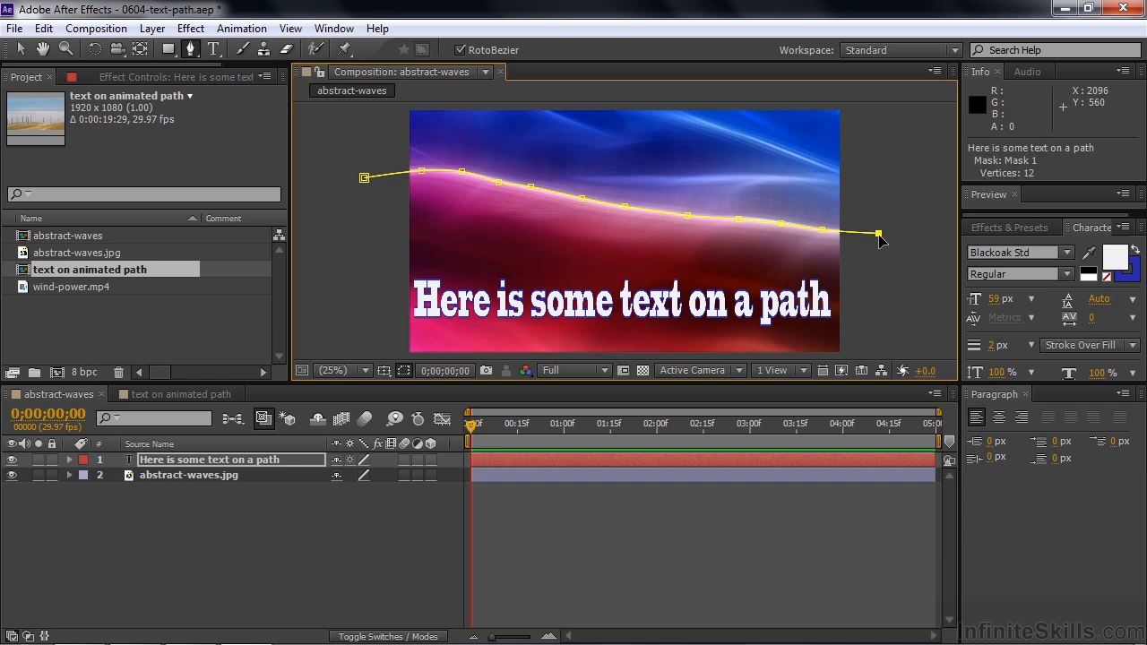
{"action": "mouse_move", "coordinate": [464, 201]}
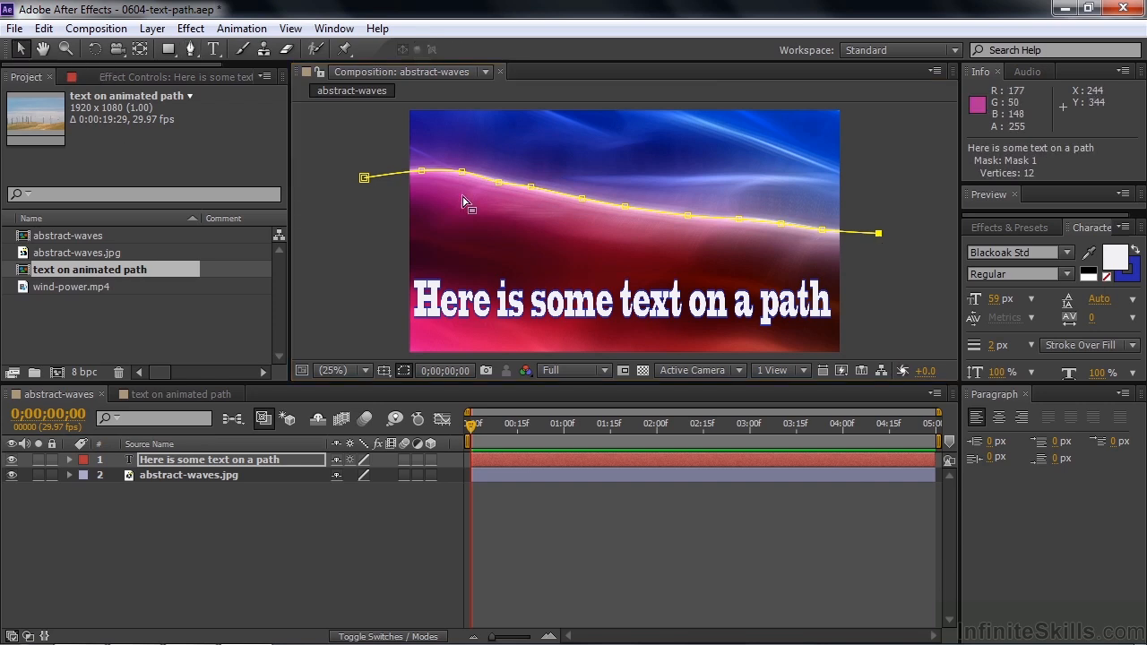
{"action": "mouse_move", "coordinate": [368, 312]}
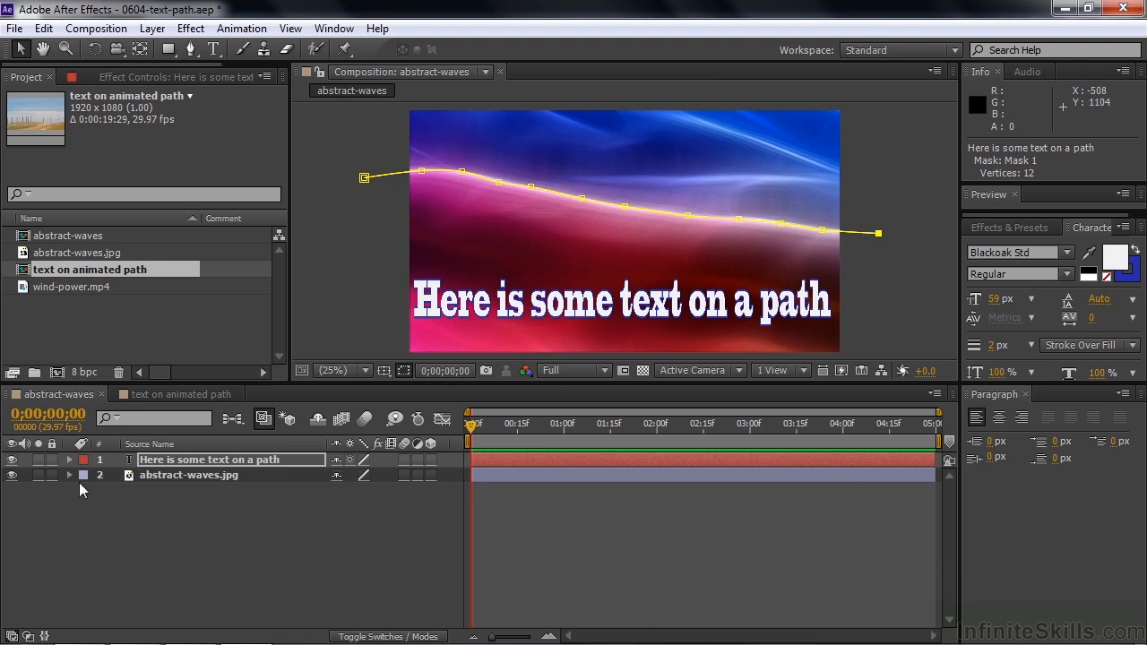
{"action": "mouse_move", "coordinate": [75, 469]}
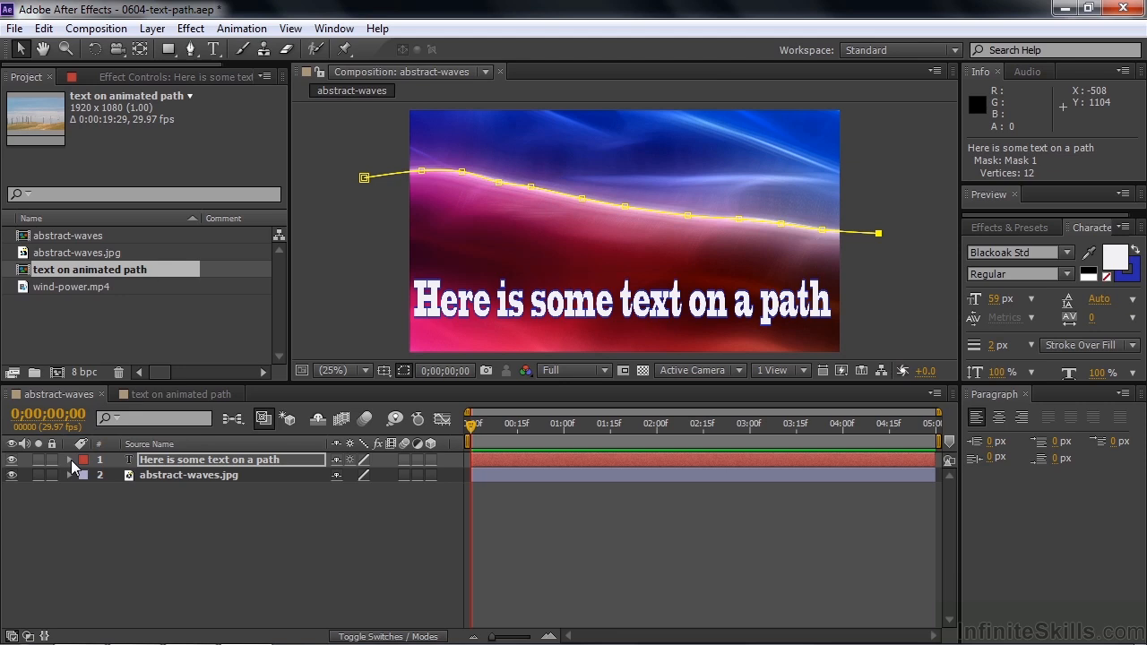
Twirl open the text layer, Masks and Mask 1 to show Mask Path, Feather, Opacity, Expansion.
{"action": "left_click", "coordinate": [70, 459]}
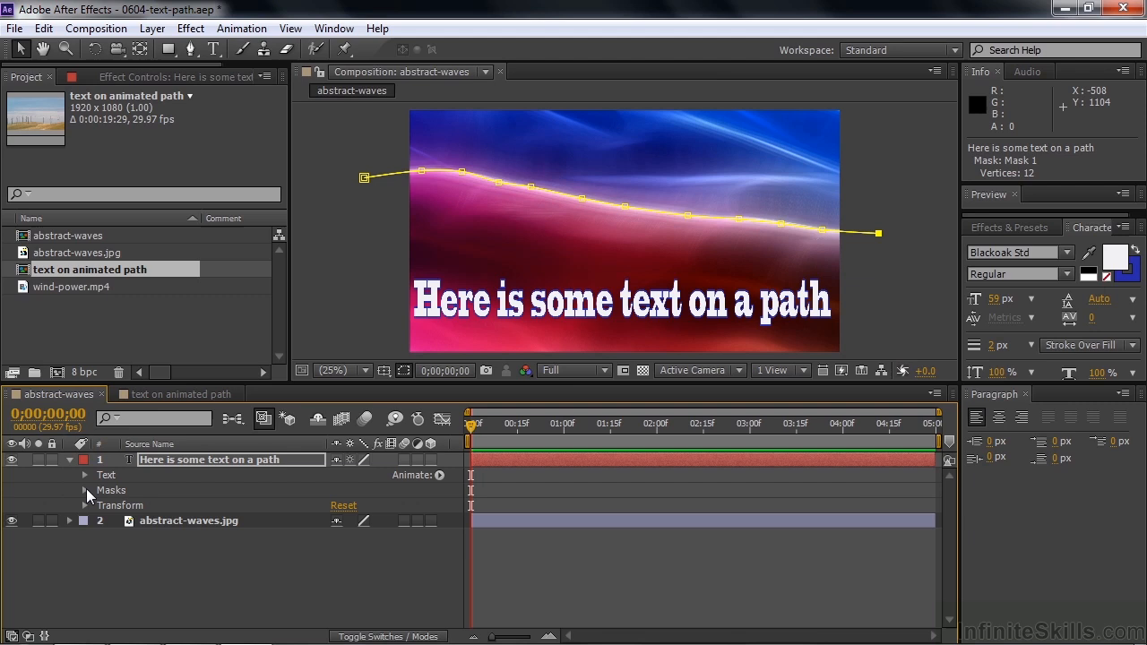
{"action": "mouse_move", "coordinate": [118, 512]}
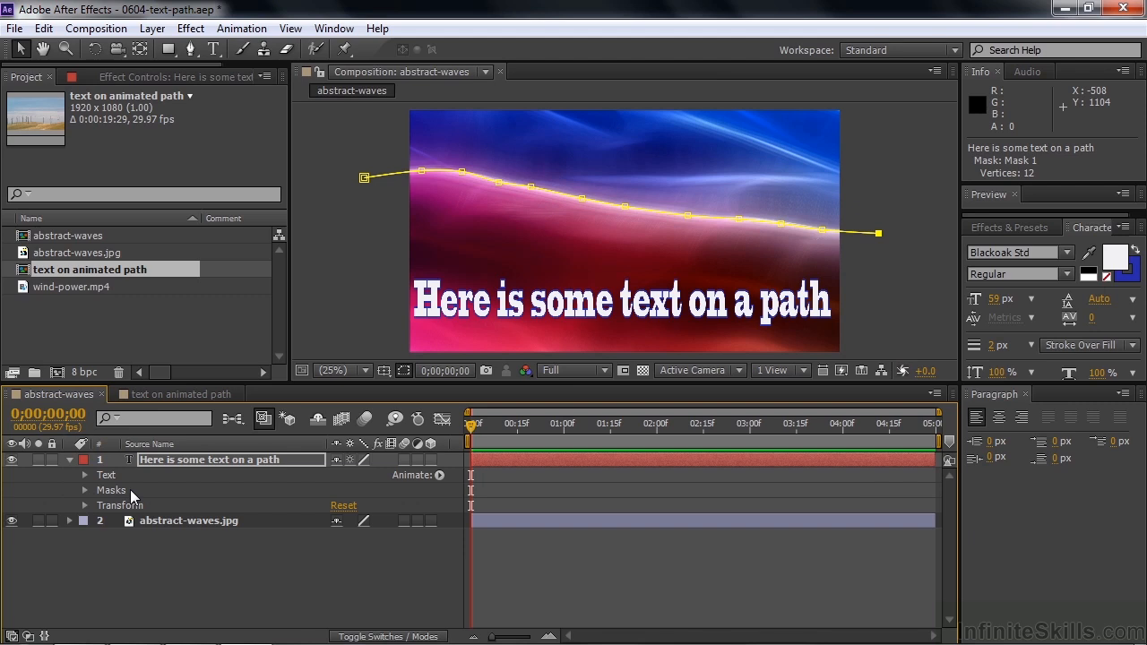
{"action": "left_click", "coordinate": [86, 492]}
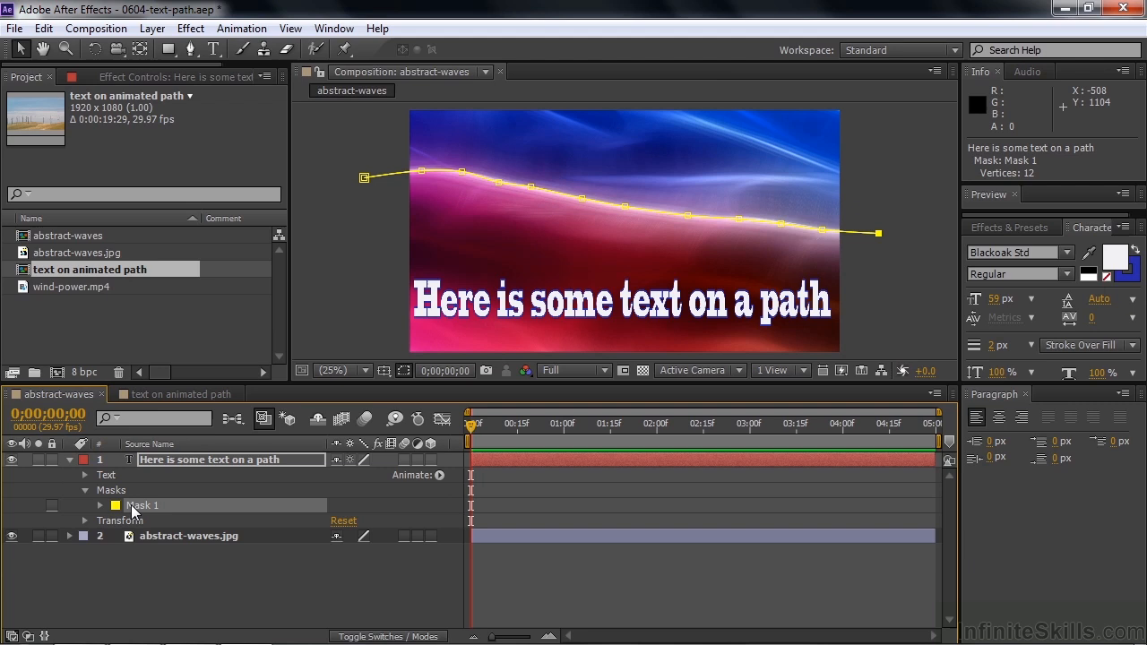
{"action": "mouse_move", "coordinate": [165, 513]}
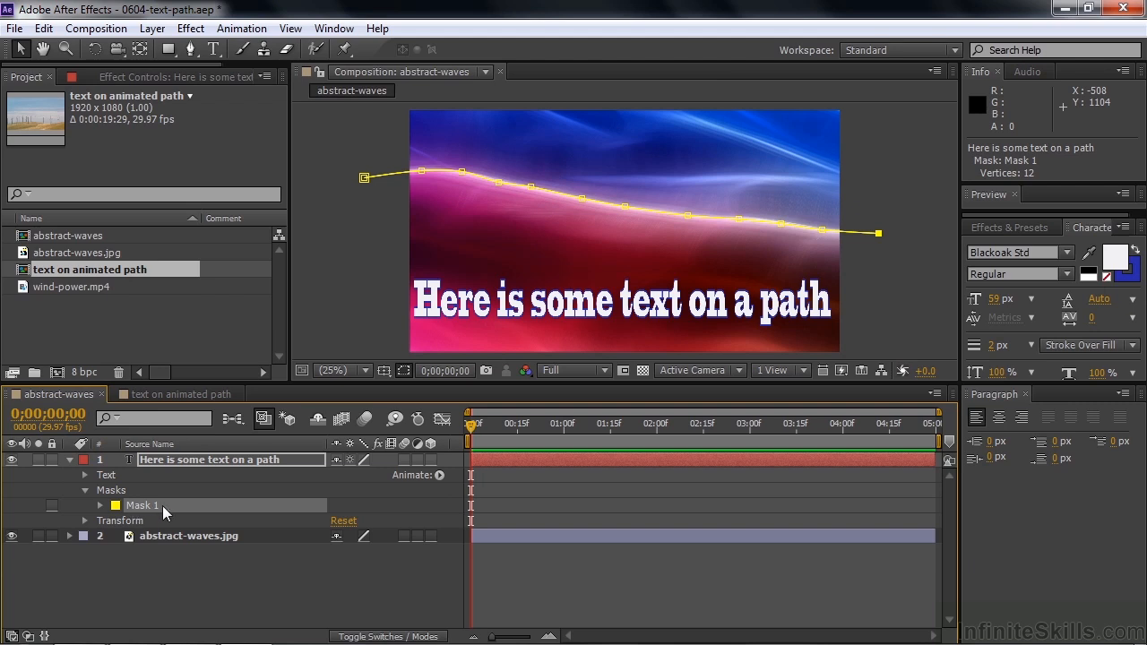
{"action": "left_click", "coordinate": [100, 505]}
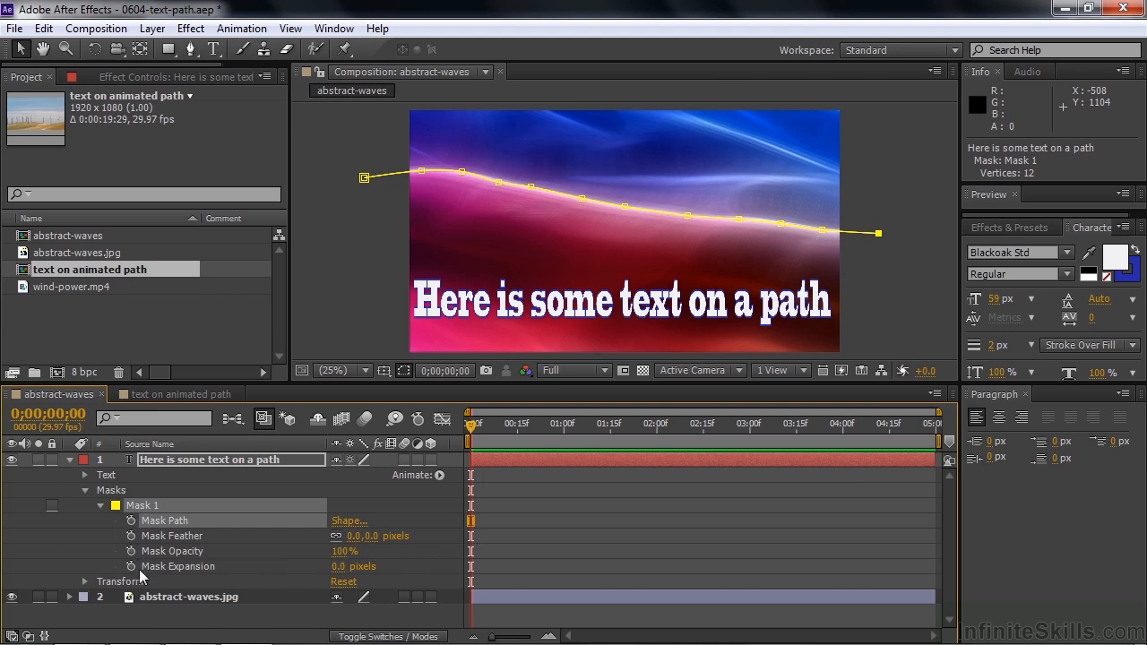
{"action": "mouse_move", "coordinate": [200, 521]}
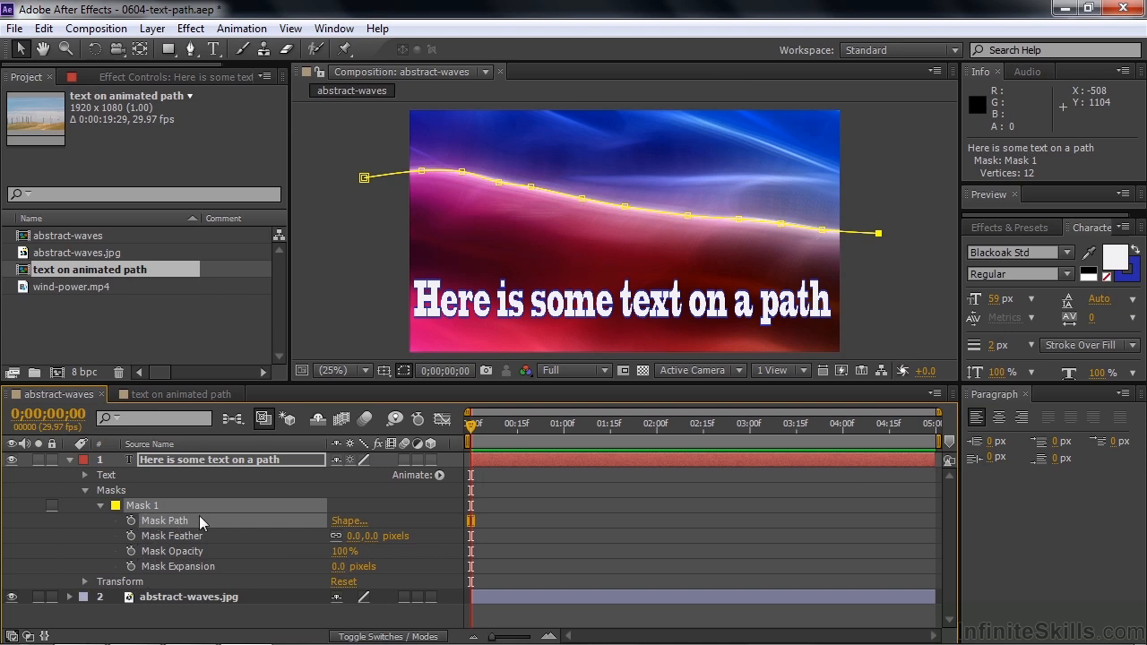
{"action": "mouse_move", "coordinate": [481, 225]}
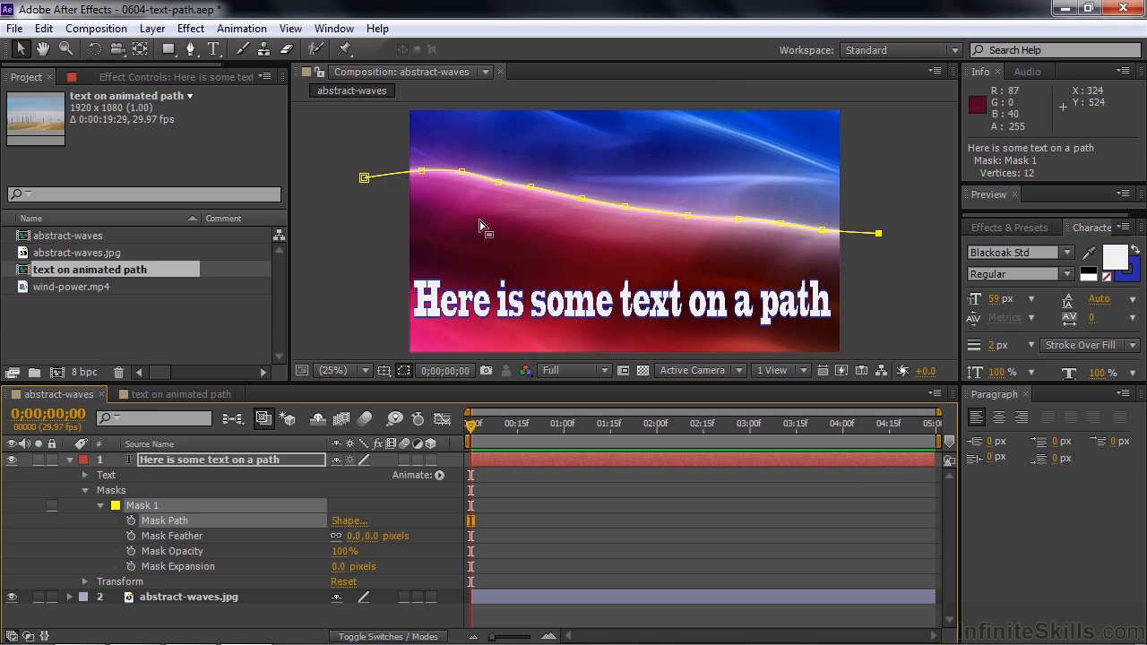
{"action": "mouse_move", "coordinate": [672, 223]}
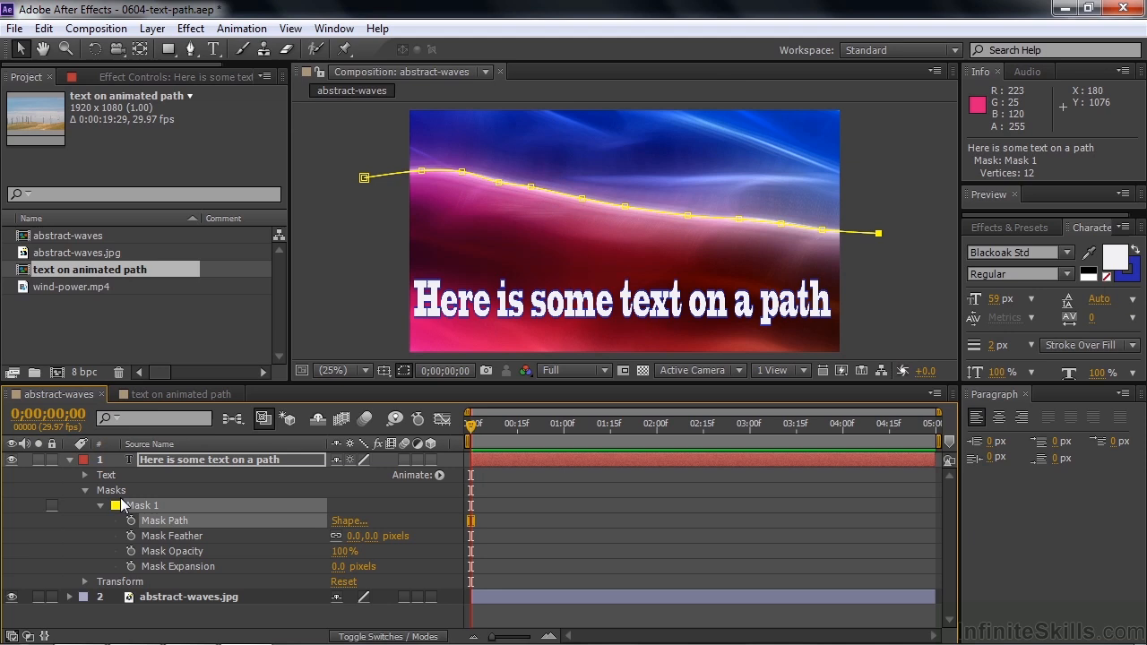
Under Text > Path Options, set the Path to Mask 1 so the title flows along the wave.
{"action": "left_click", "coordinate": [86, 491]}
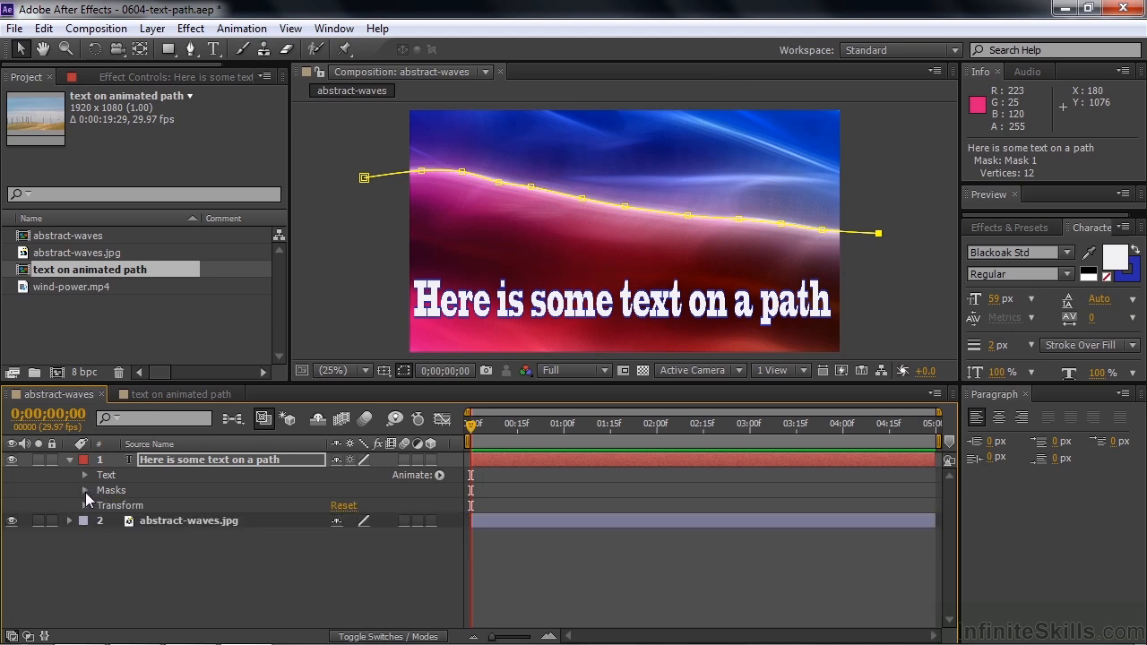
{"action": "mouse_move", "coordinate": [89, 476]}
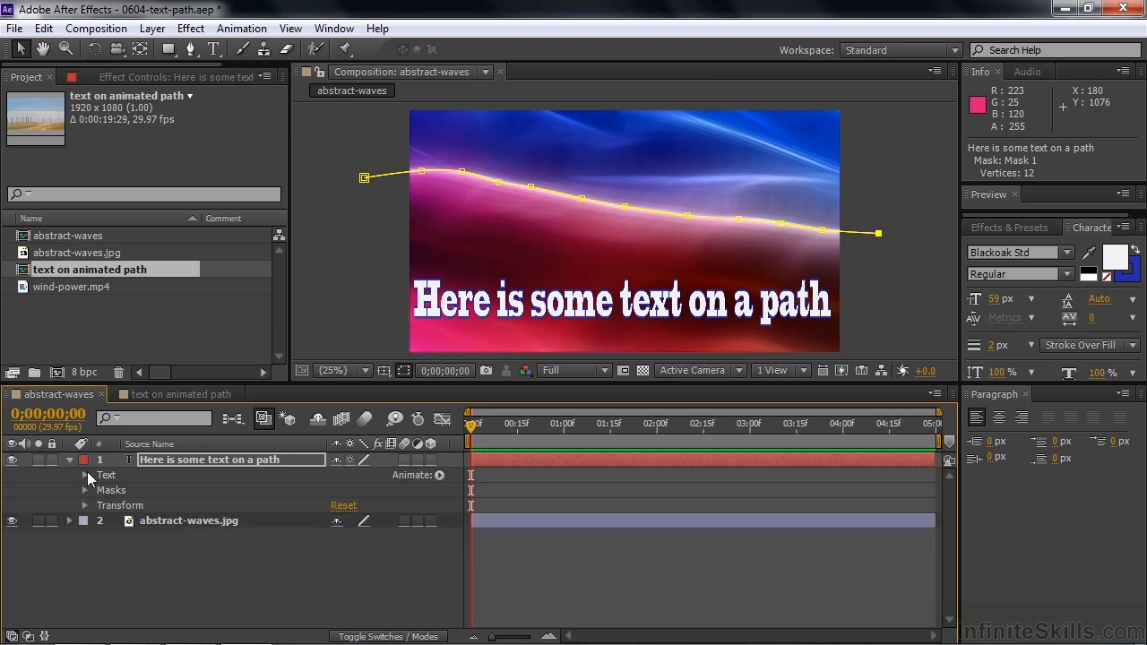
{"action": "left_click", "coordinate": [85, 475]}
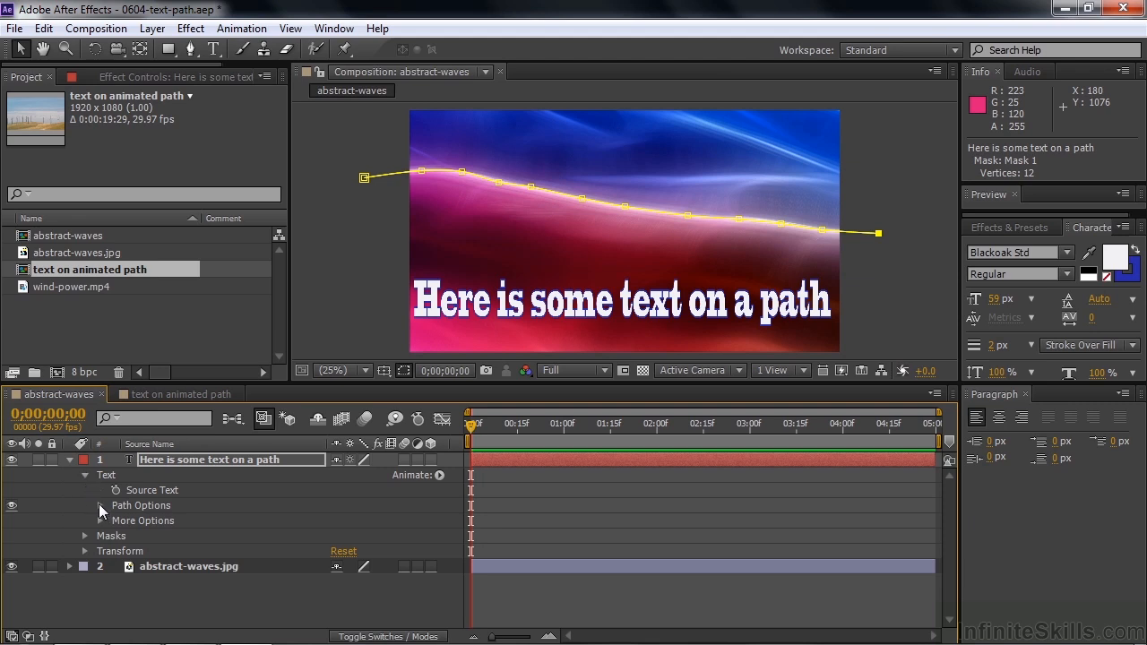
{"action": "left_click", "coordinate": [86, 505]}
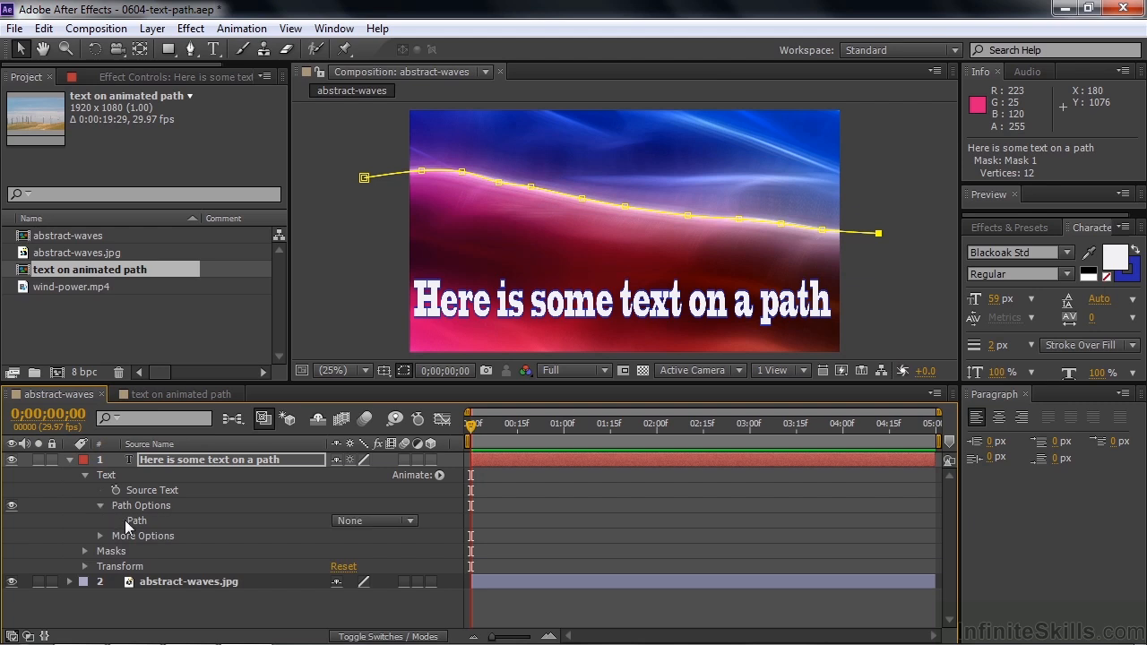
{"action": "mouse_move", "coordinate": [330, 520]}
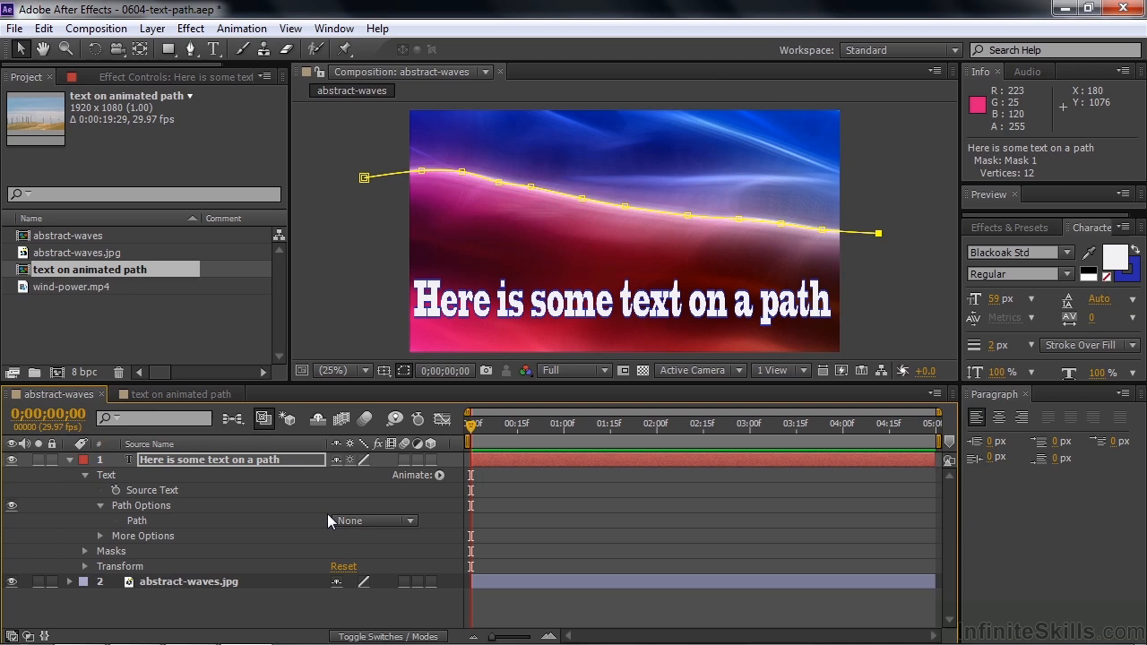
{"action": "left_click", "coordinate": [373, 519]}
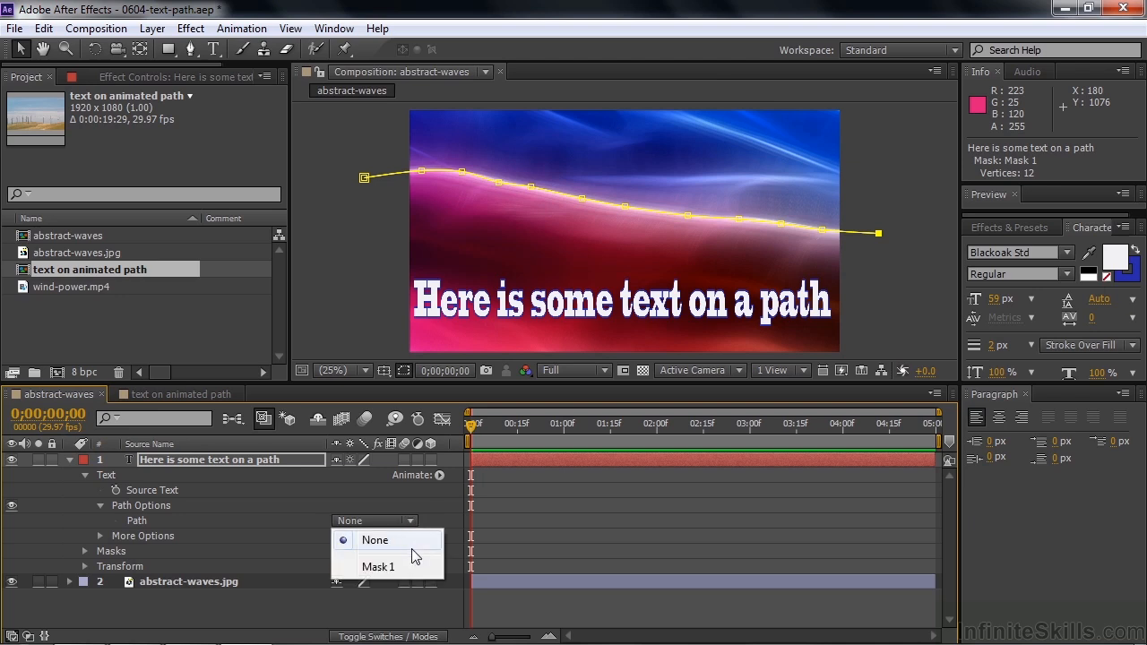
{"action": "mouse_move", "coordinate": [402, 567]}
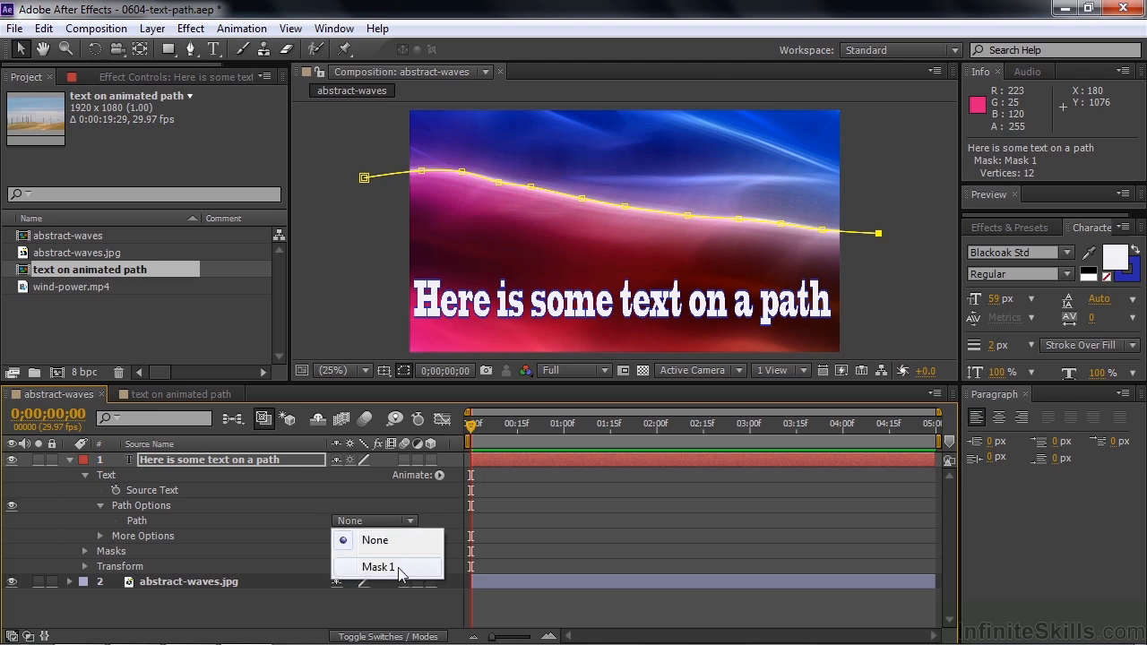
{"action": "mouse_move", "coordinate": [387, 570]}
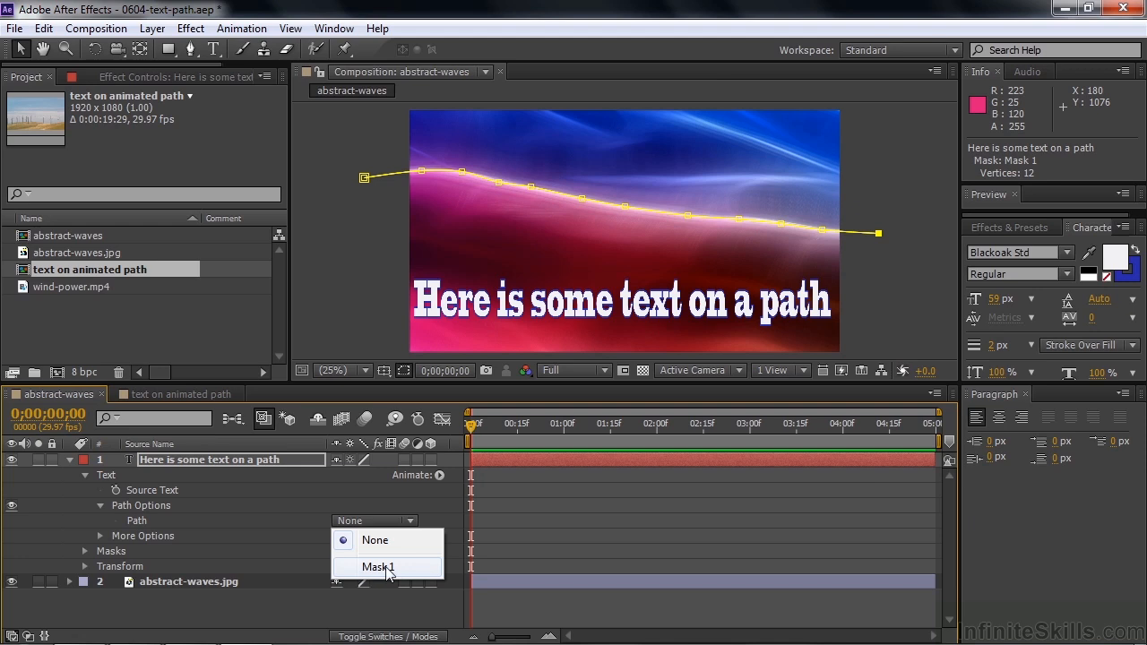
{"action": "left_click", "coordinate": [377, 566]}
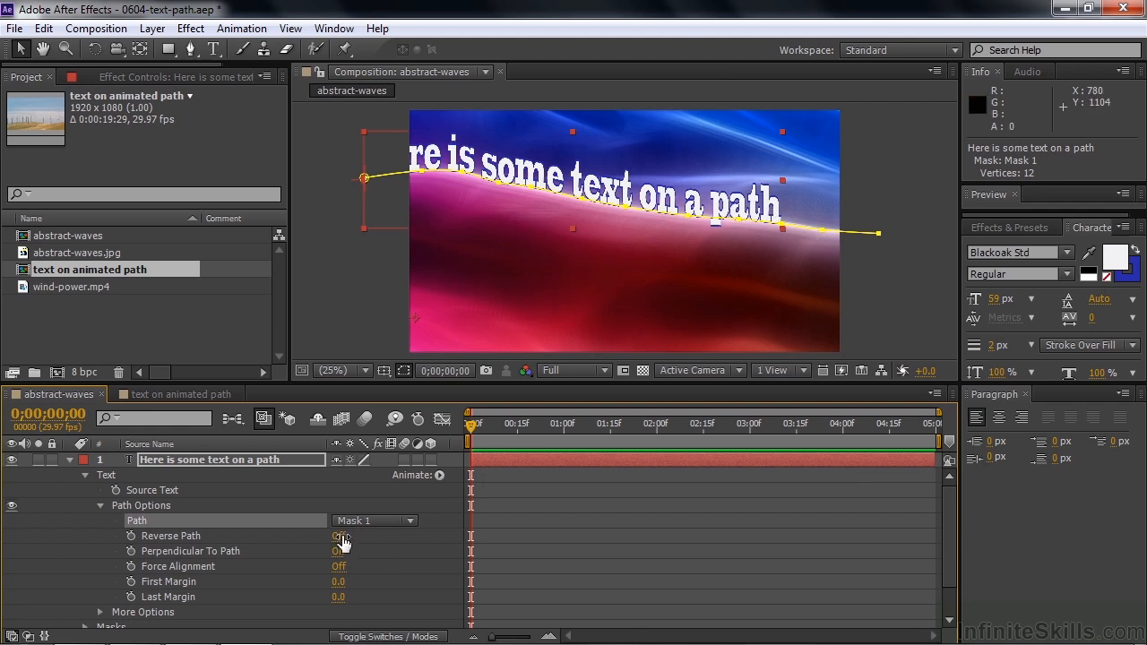
{"action": "left_click", "coordinate": [339, 553]}
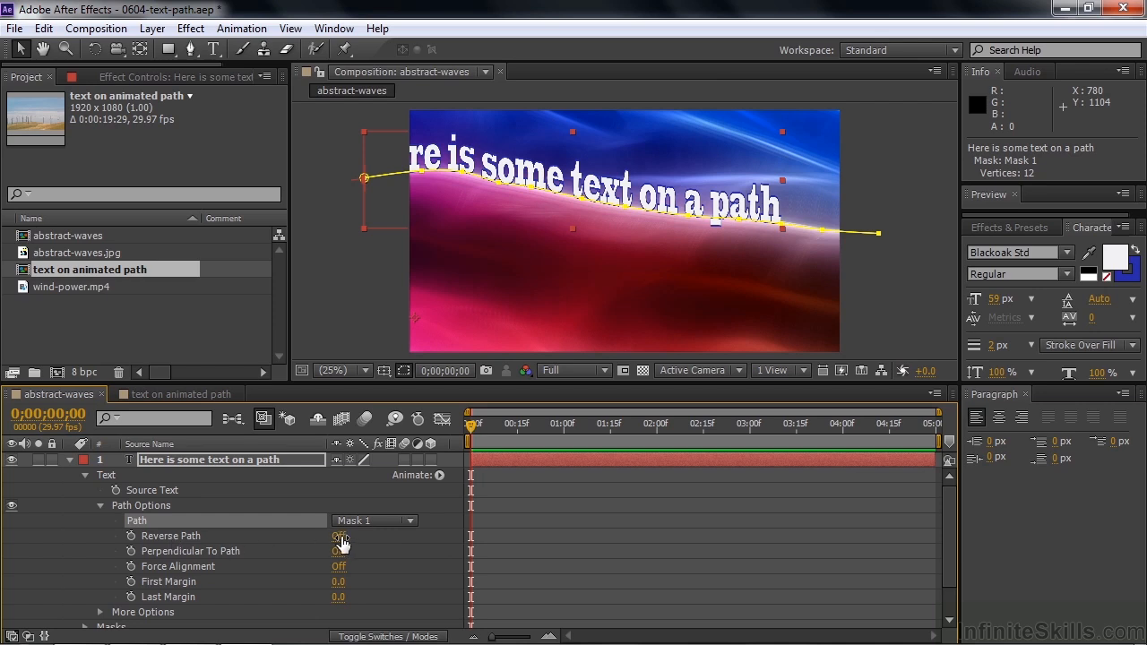
{"action": "left_click", "coordinate": [341, 534]}
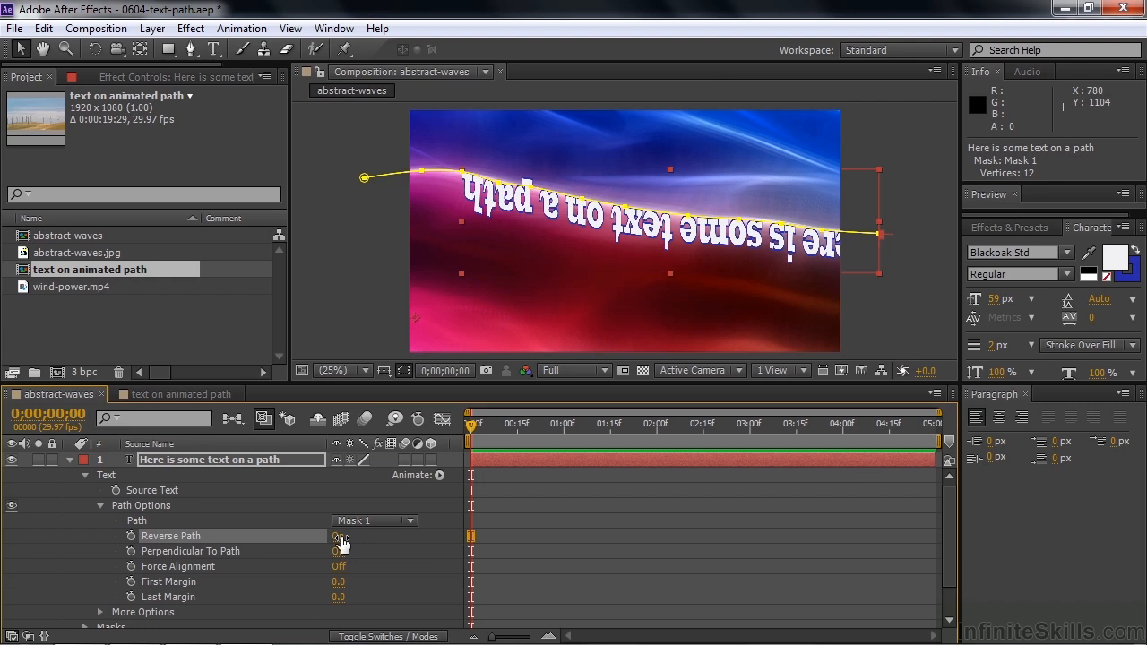
{"action": "left_click", "coordinate": [339, 537]}
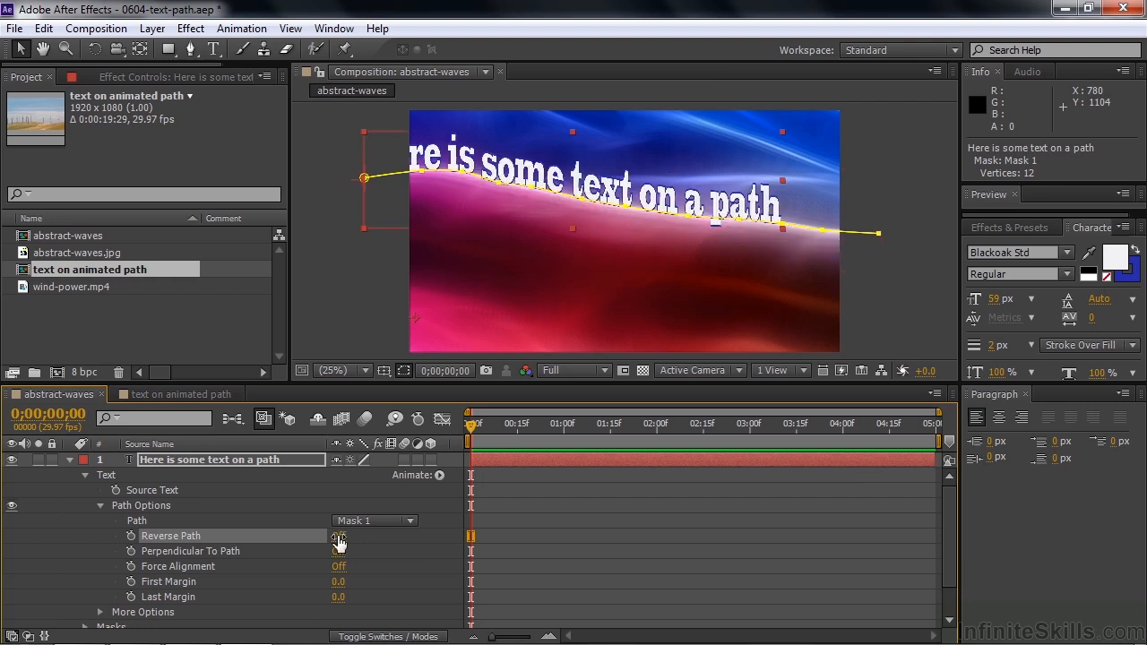
{"action": "left_click", "coordinate": [338, 534]}
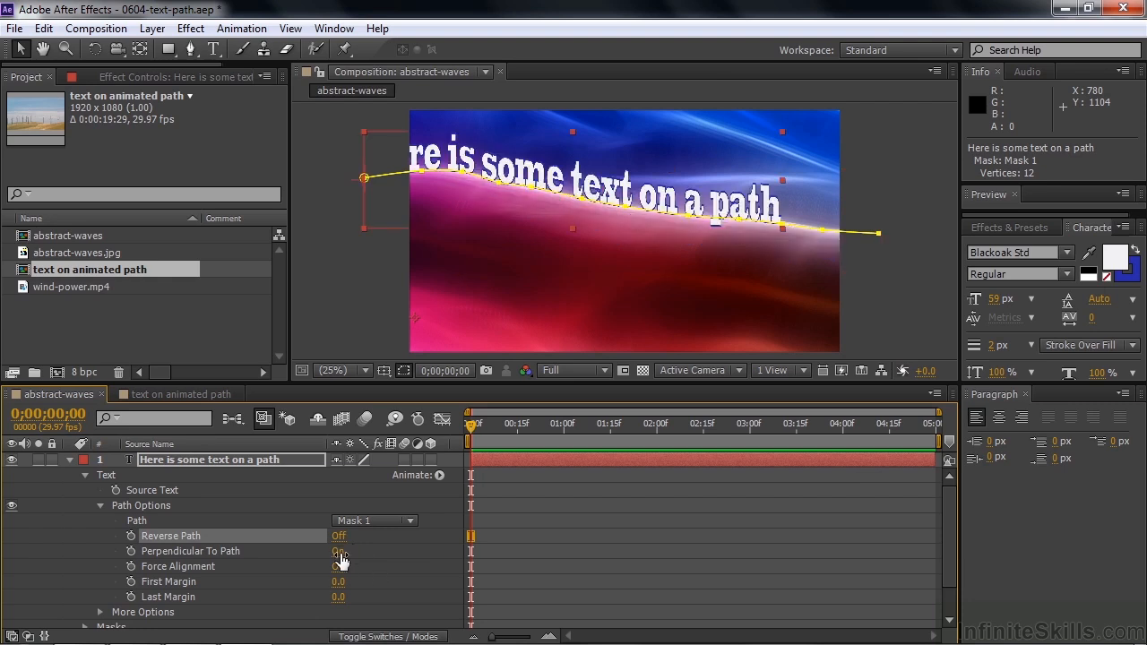
{"action": "left_click", "coordinate": [339, 552]}
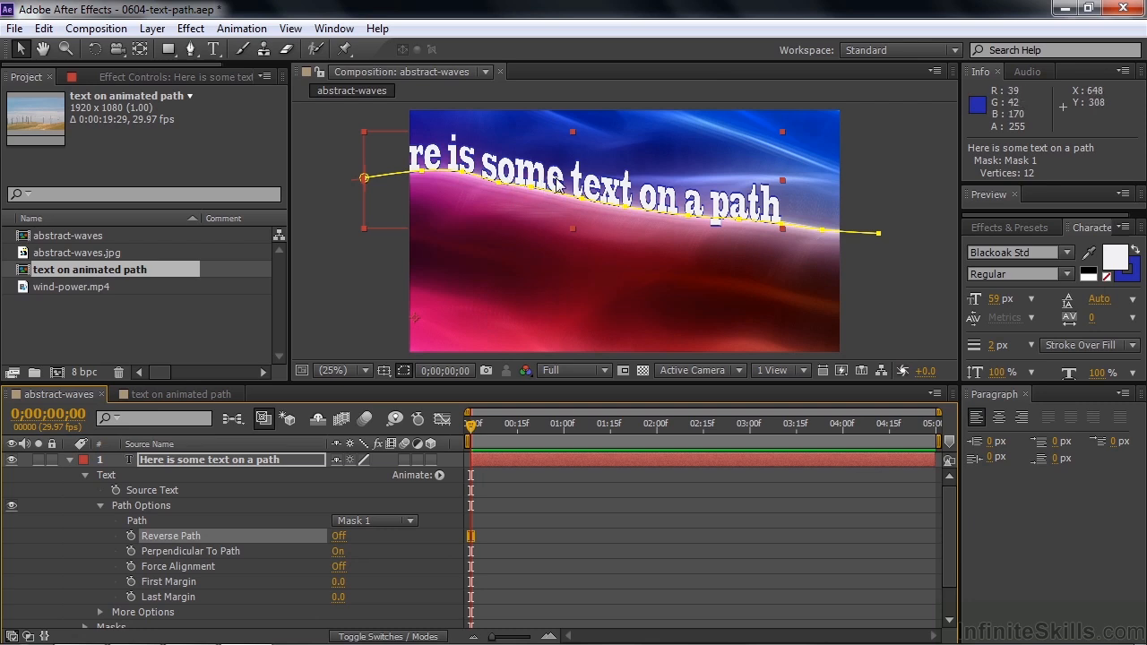
{"action": "mouse_move", "coordinate": [606, 215]}
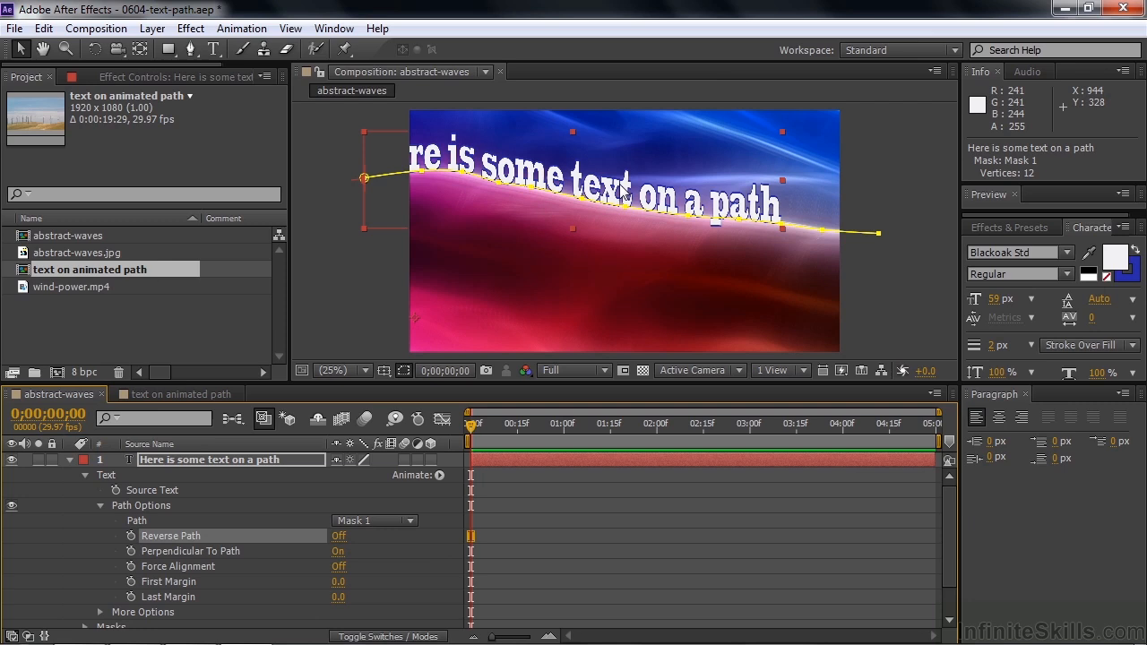
{"action": "mouse_move", "coordinate": [500, 216]}
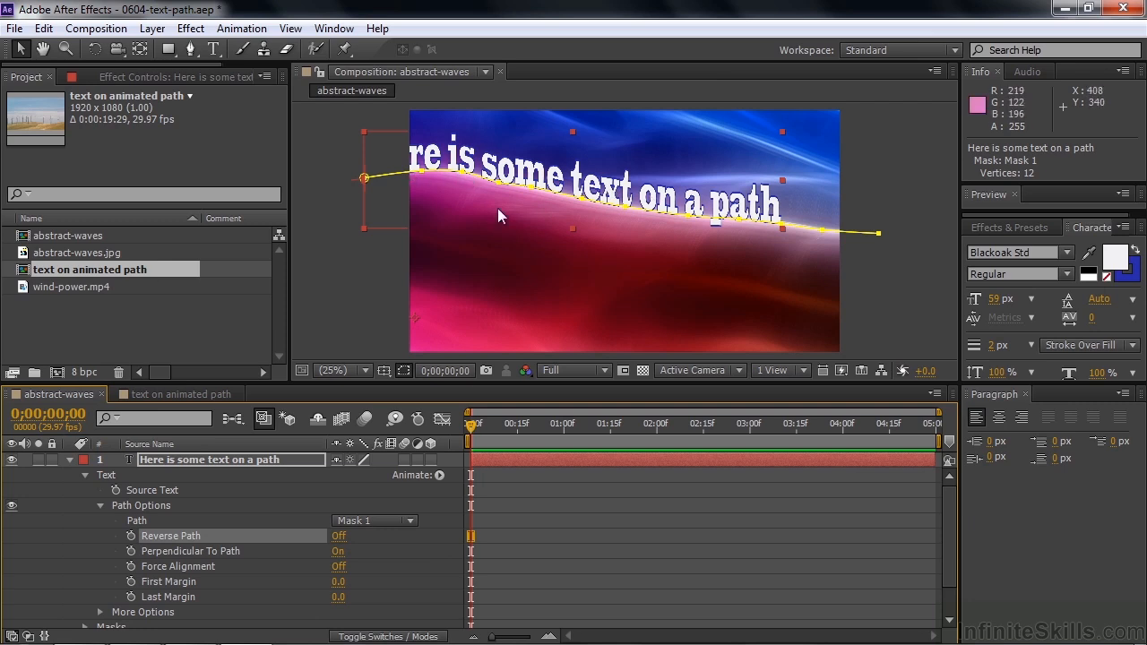
{"action": "left_click", "coordinate": [337, 552]}
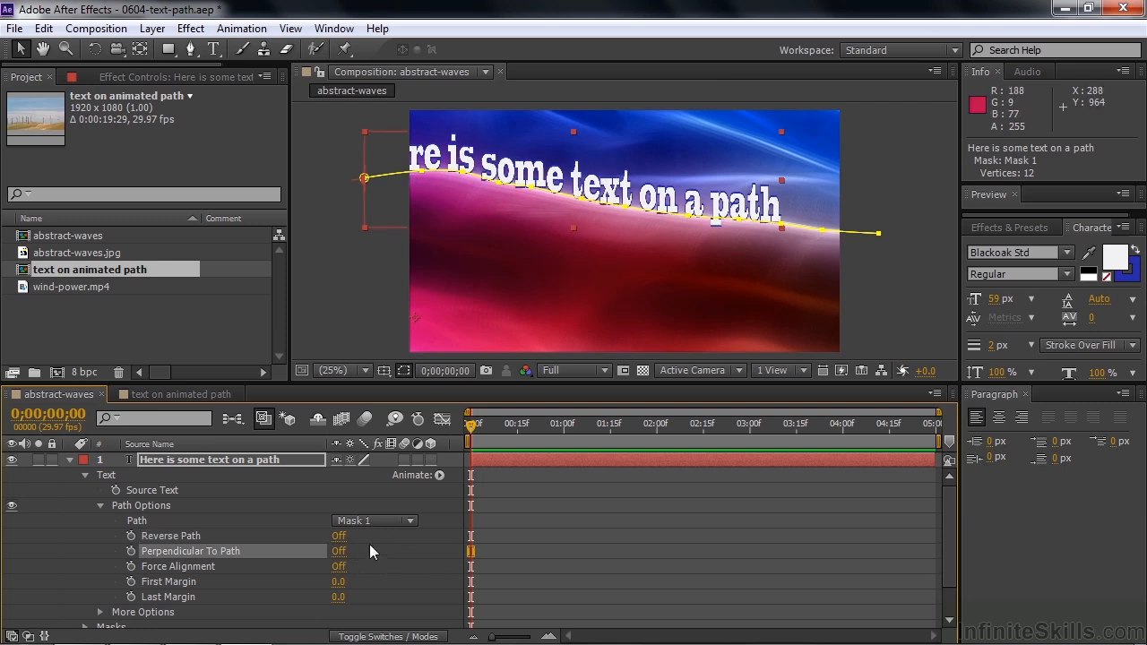
{"action": "mouse_move", "coordinate": [606, 172]}
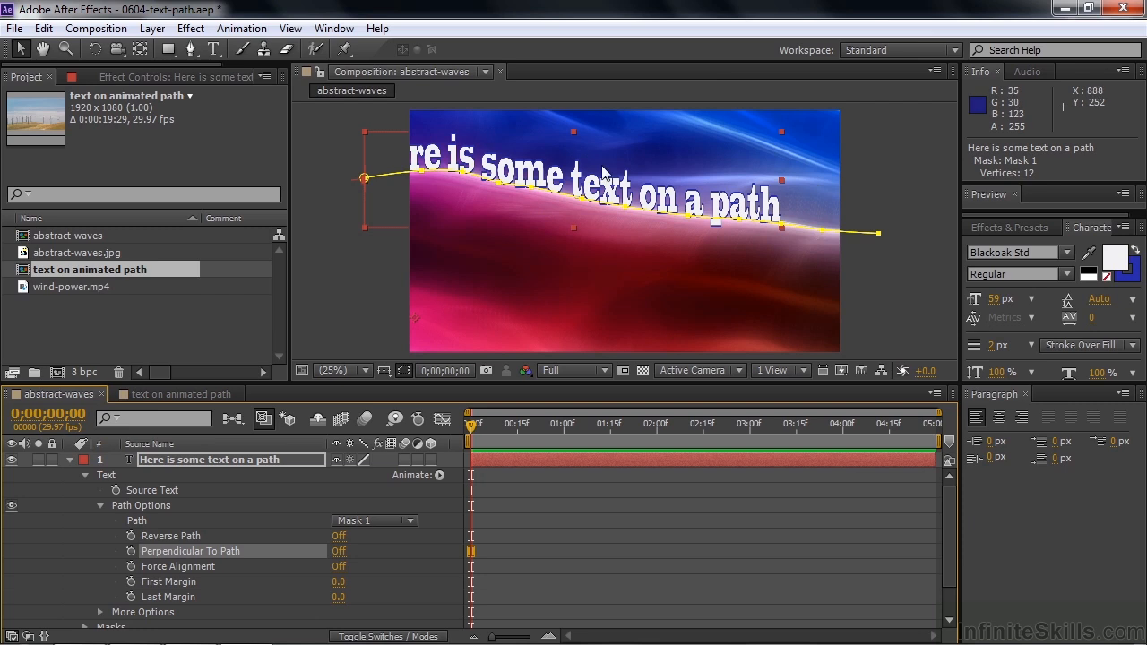
{"action": "mouse_move", "coordinate": [803, 369]}
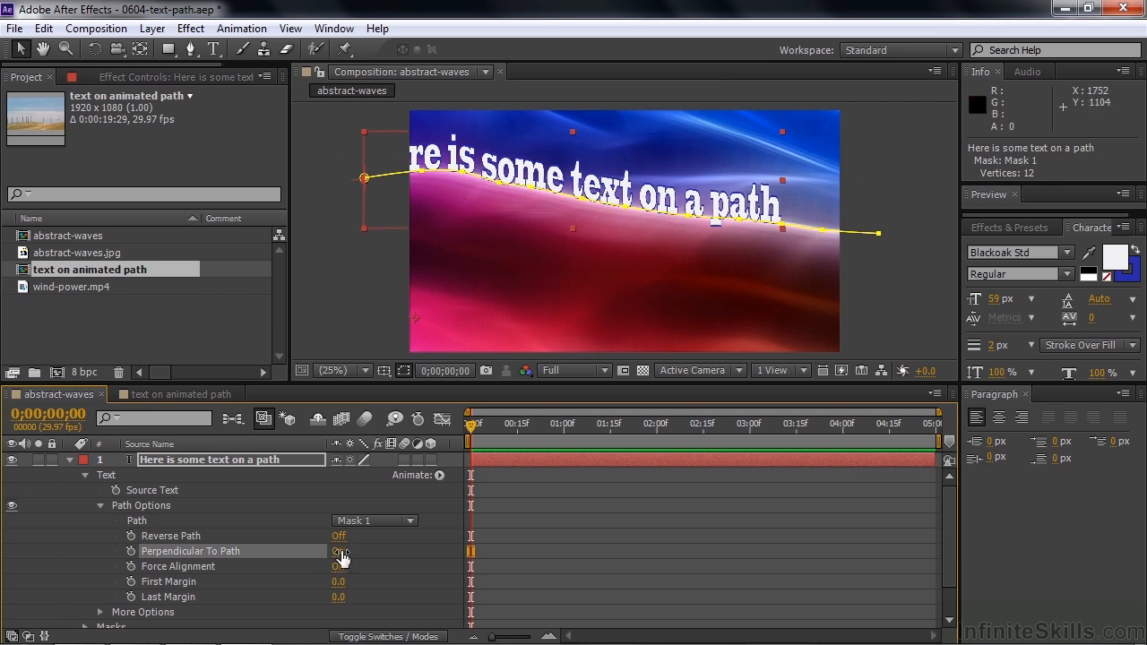
{"action": "left_click", "coordinate": [339, 553]}
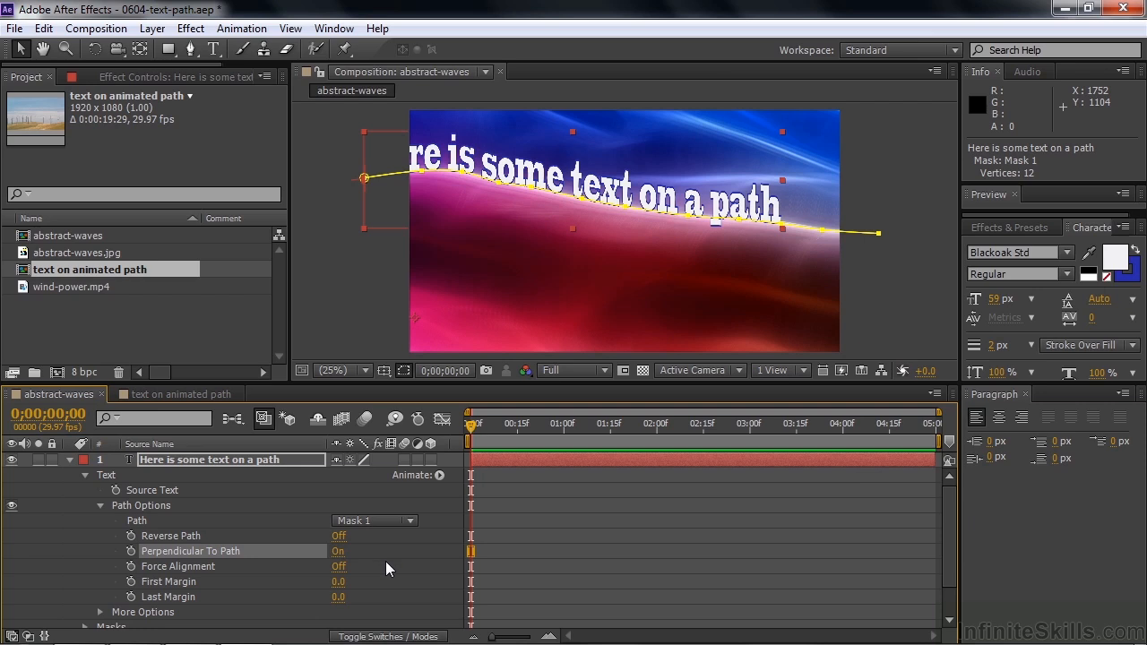
{"action": "mouse_move", "coordinate": [588, 165]}
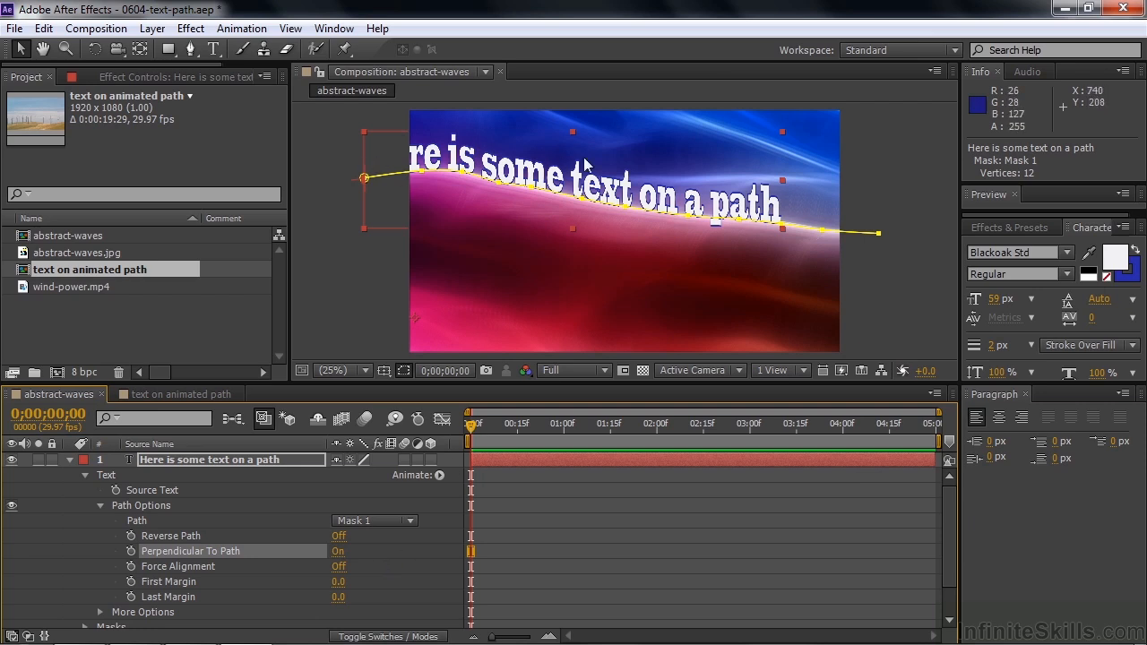
{"action": "mouse_move", "coordinate": [374, 176]}
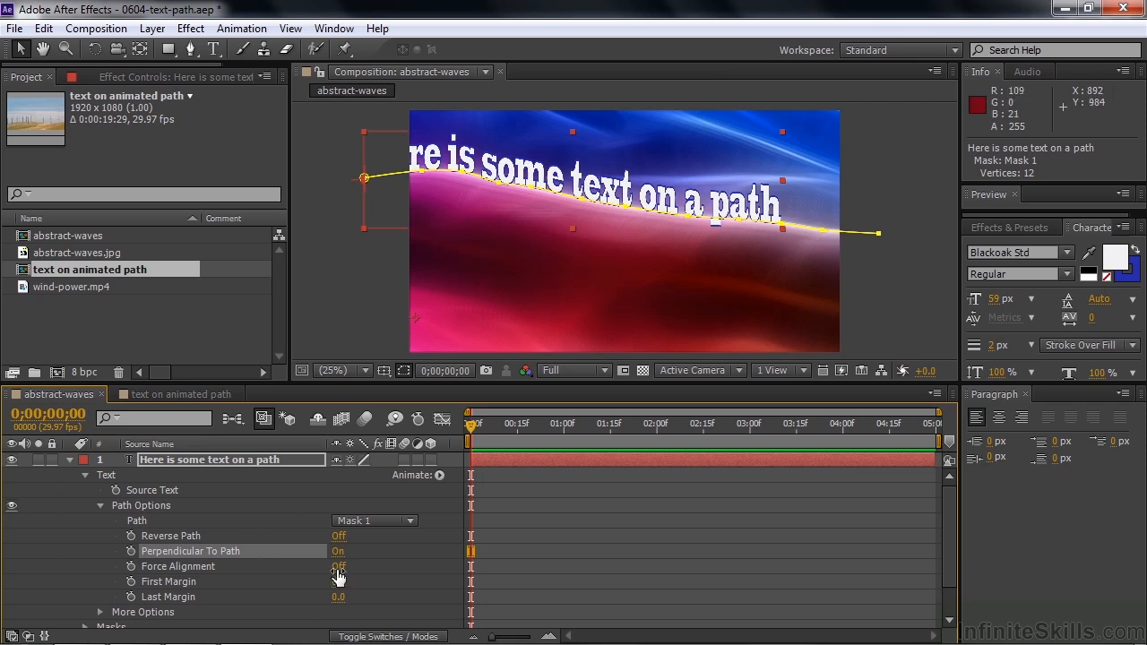
{"action": "left_click", "coordinate": [337, 567]}
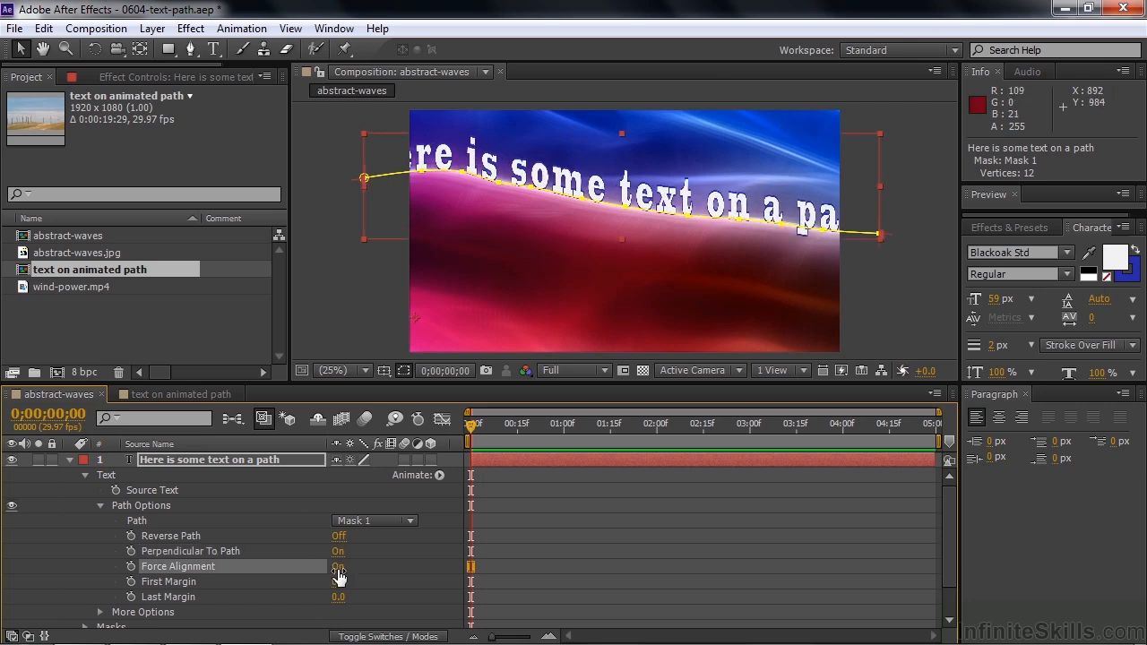
{"action": "left_click", "coordinate": [339, 567]}
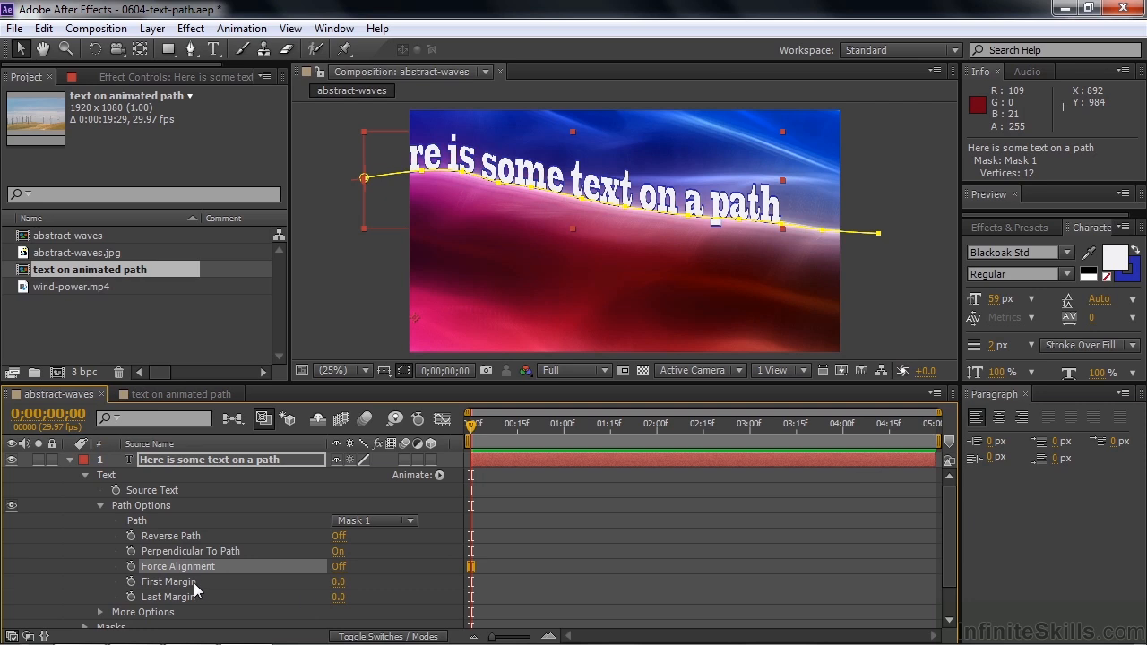
{"action": "mouse_move", "coordinate": [337, 588]}
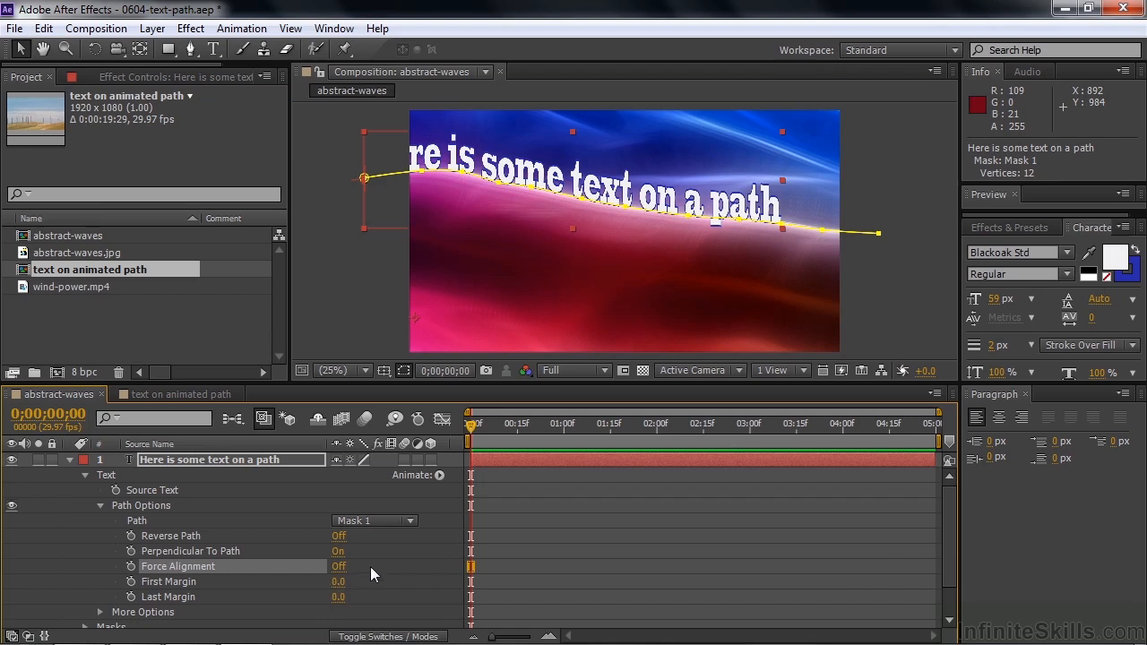
{"action": "mouse_move", "coordinate": [344, 588]}
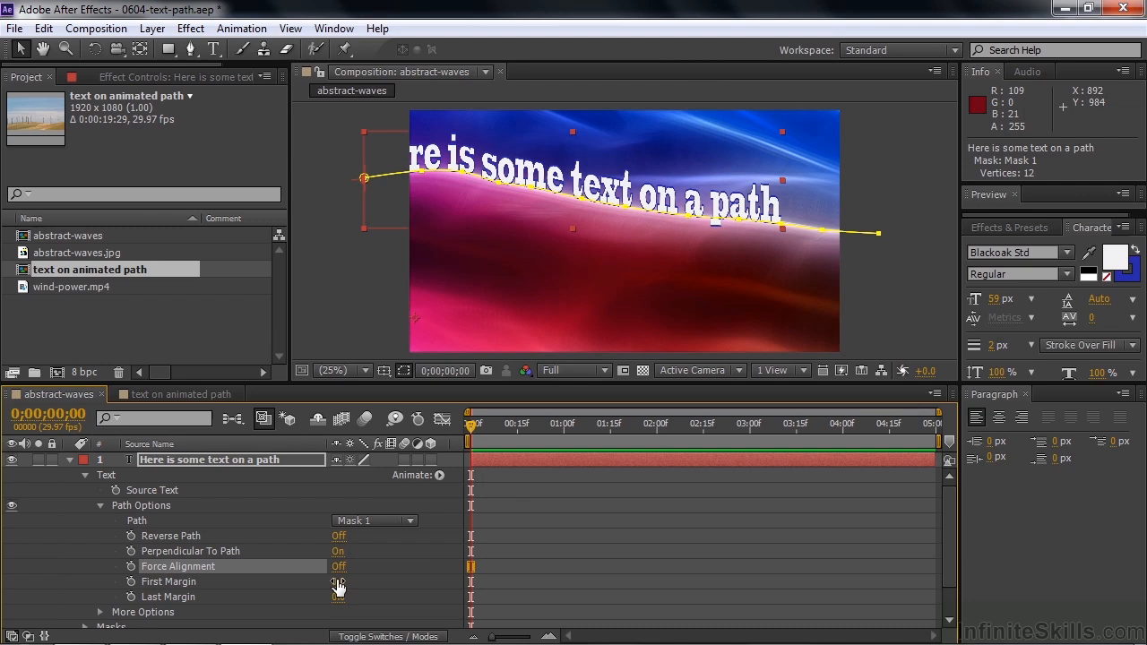
Scrub First Margin to about 2157 so the text slides off the path's far end.
{"action": "left_click", "coordinate": [339, 597]}
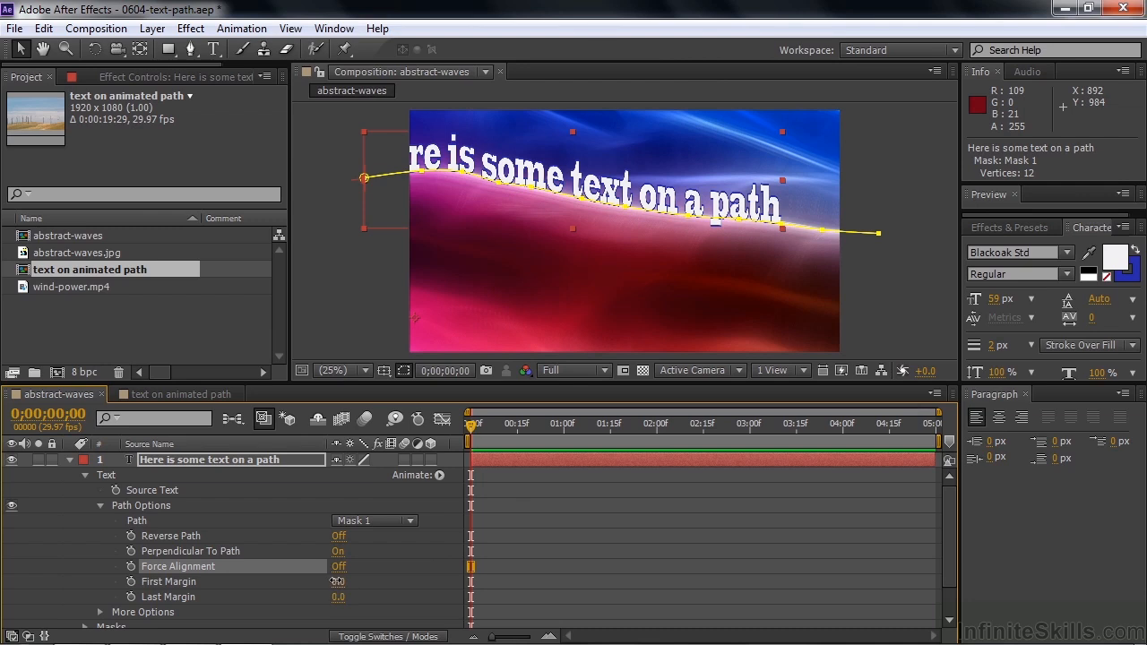
{"action": "left_click_drag", "start_coordinate": [342, 581], "coordinate": [326, 591]}
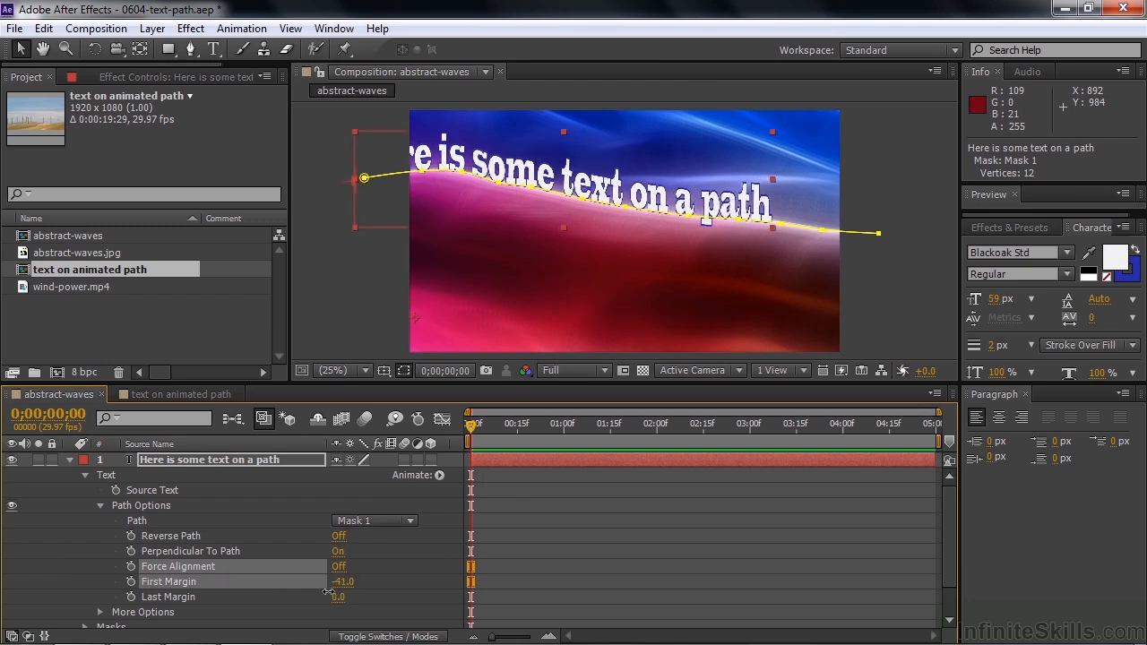
{"action": "left_click_drag", "start_coordinate": [344, 580], "coordinate": [304, 581]}
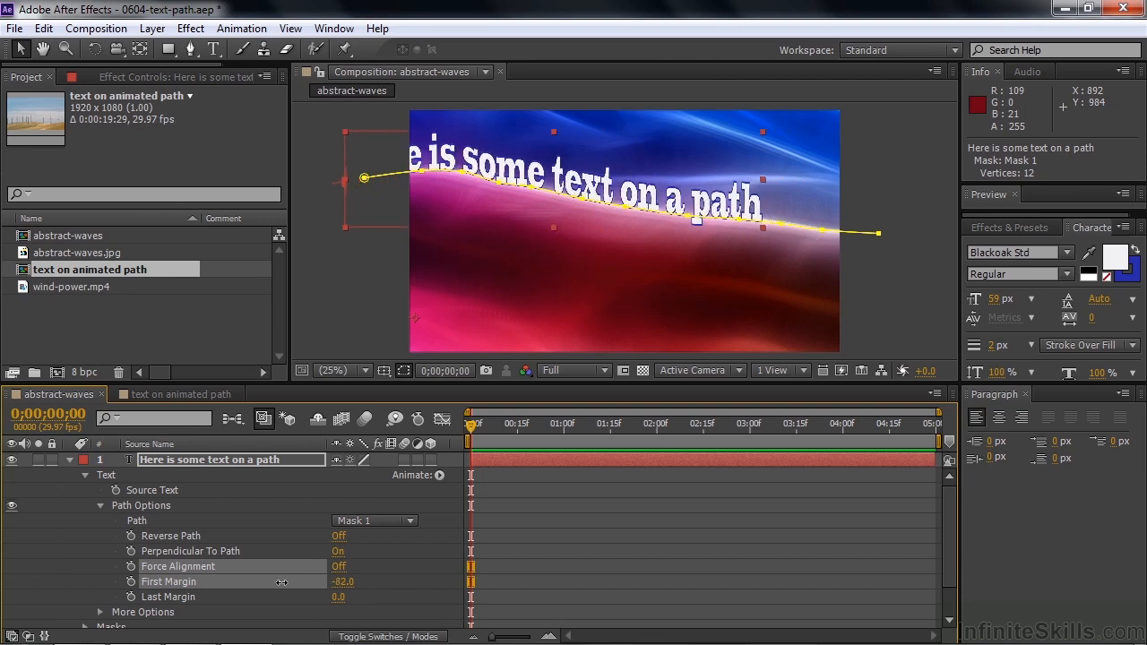
{"action": "left_click_drag", "start_coordinate": [342, 581], "coordinate": [426, 588]}
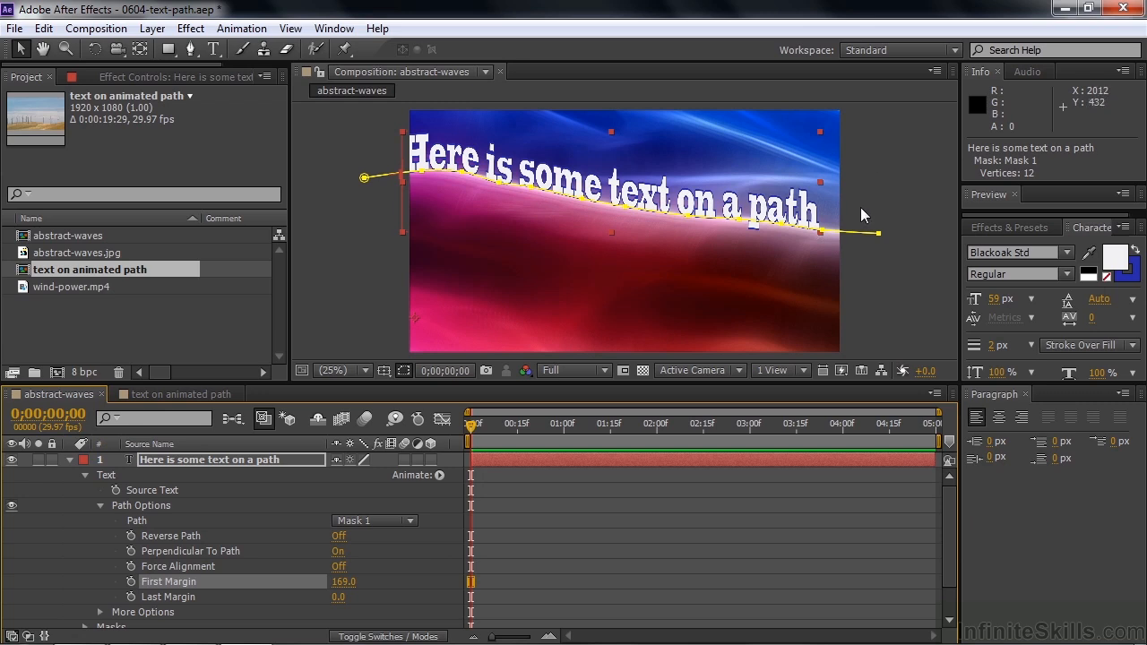
{"action": "left_click_drag", "start_coordinate": [345, 580], "coordinate": [362, 581]}
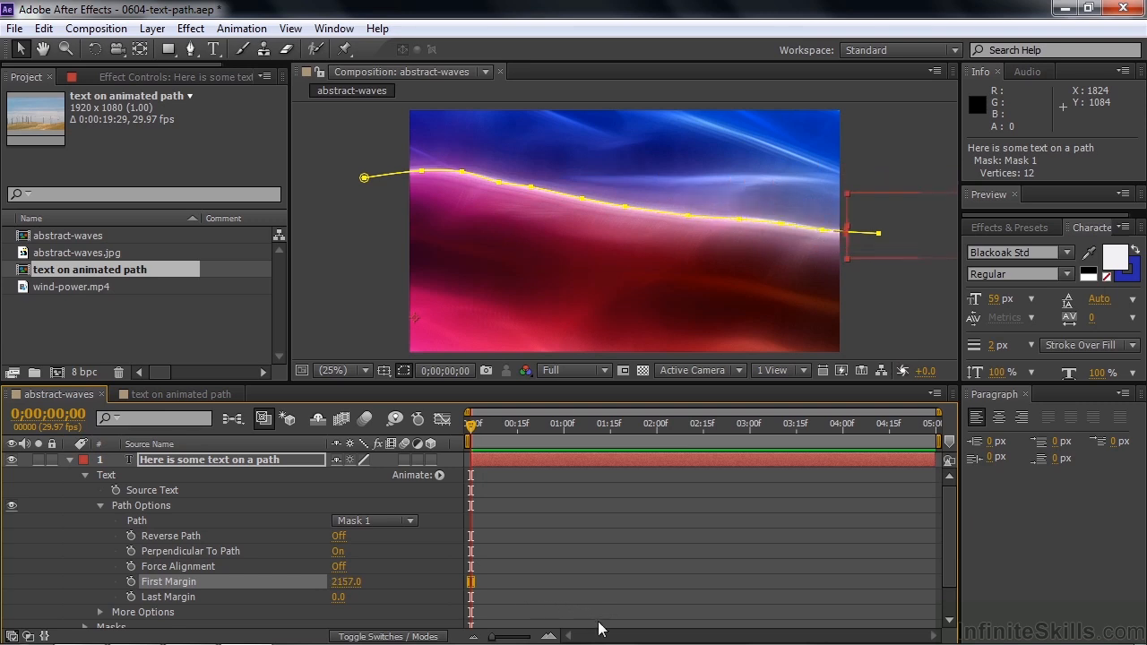
Keyframe First Margin, then at 0:00:02:00 set it to 247 so the sentence sits on the path.
{"action": "left_click", "coordinate": [131, 581]}
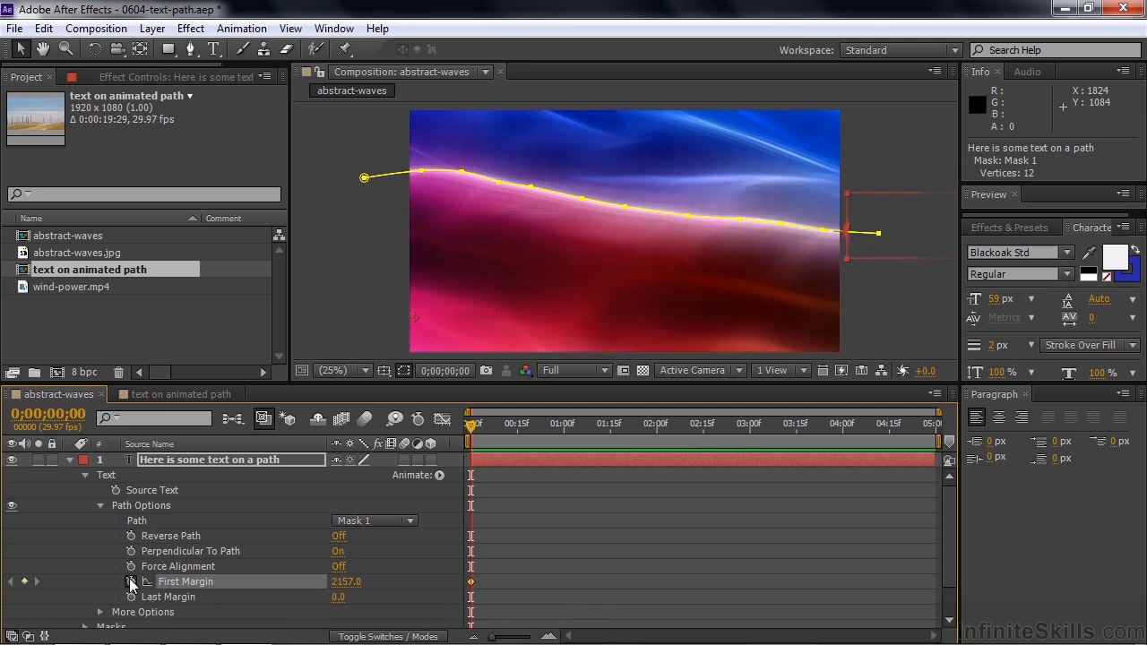
{"action": "left_click", "coordinate": [531, 423]}
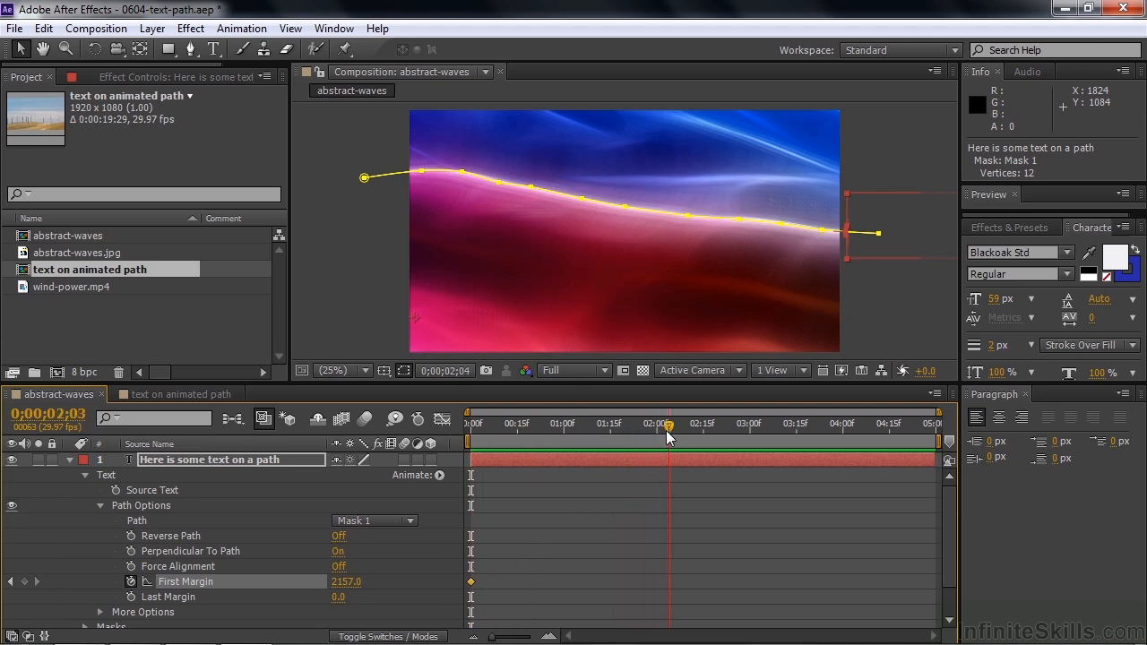
{"action": "left_click", "coordinate": [657, 423]}
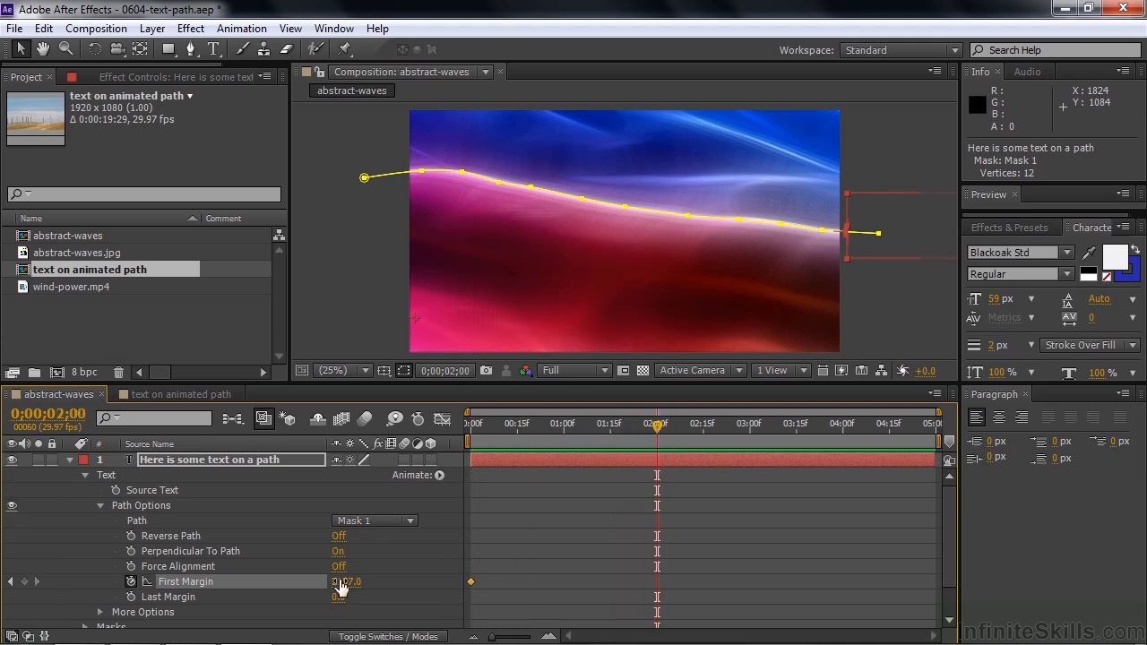
{"action": "left_click_drag", "start_coordinate": [345, 581], "coordinate": [344, 580]}
{"action": "type", "text": "247"}
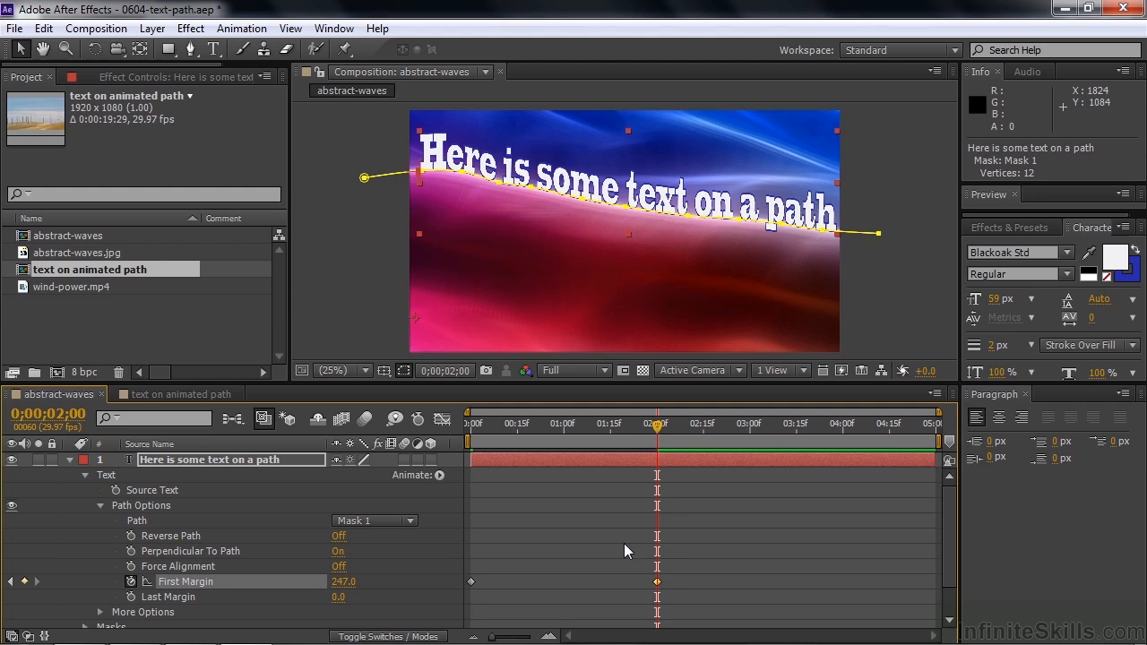
Toggle the 2-second First Margin keyframe to Hold and select it for copying.
{"action": "right_click", "coordinate": [656, 581]}
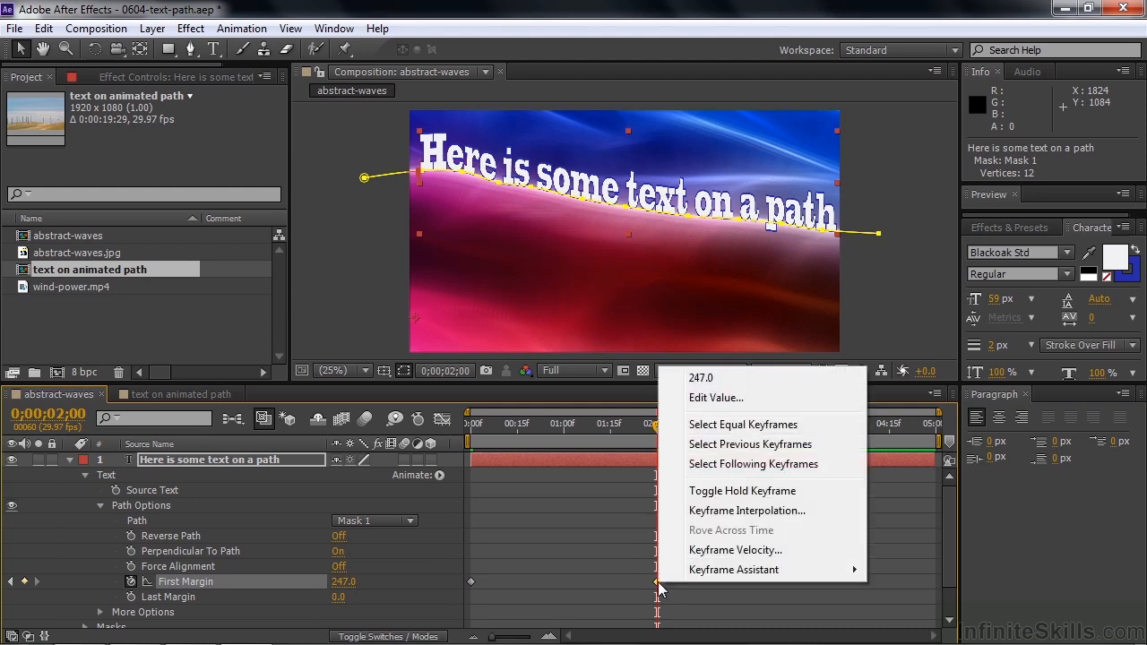
{"action": "left_click", "coordinate": [742, 491]}
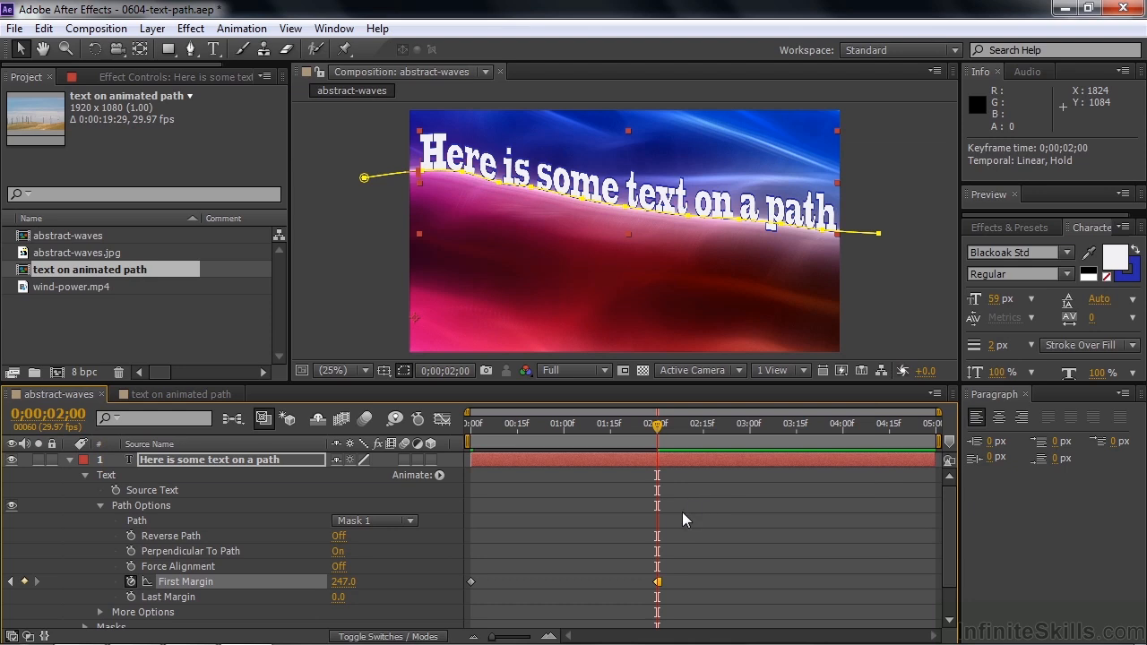
{"action": "mouse_move", "coordinate": [674, 591]}
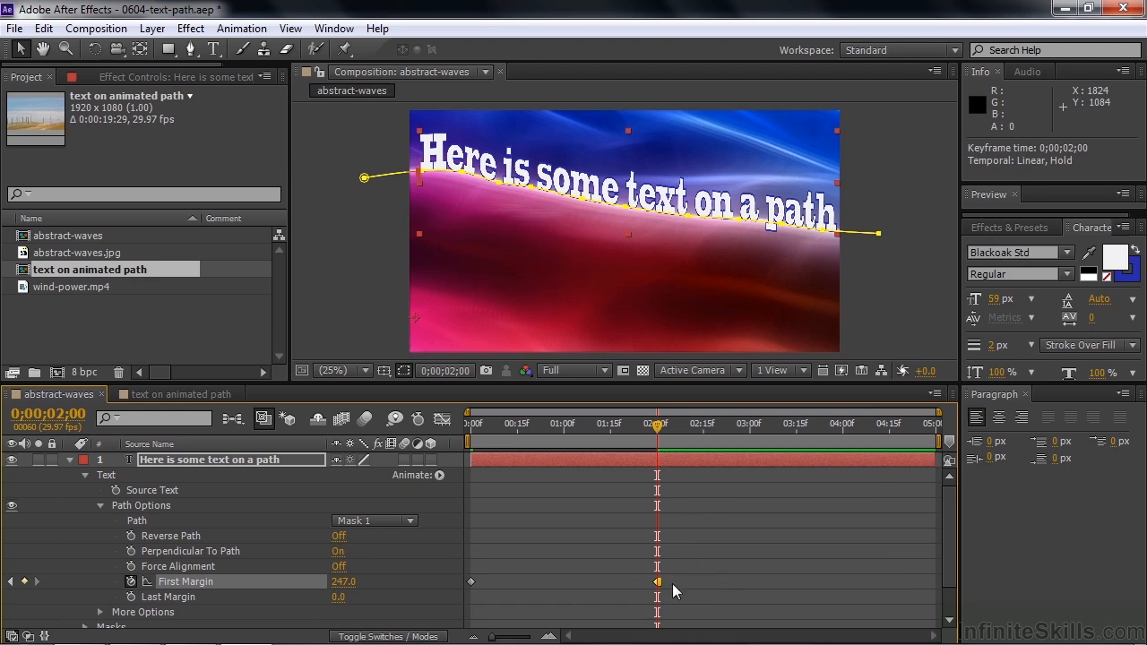
{"action": "left_click", "coordinate": [663, 423]}
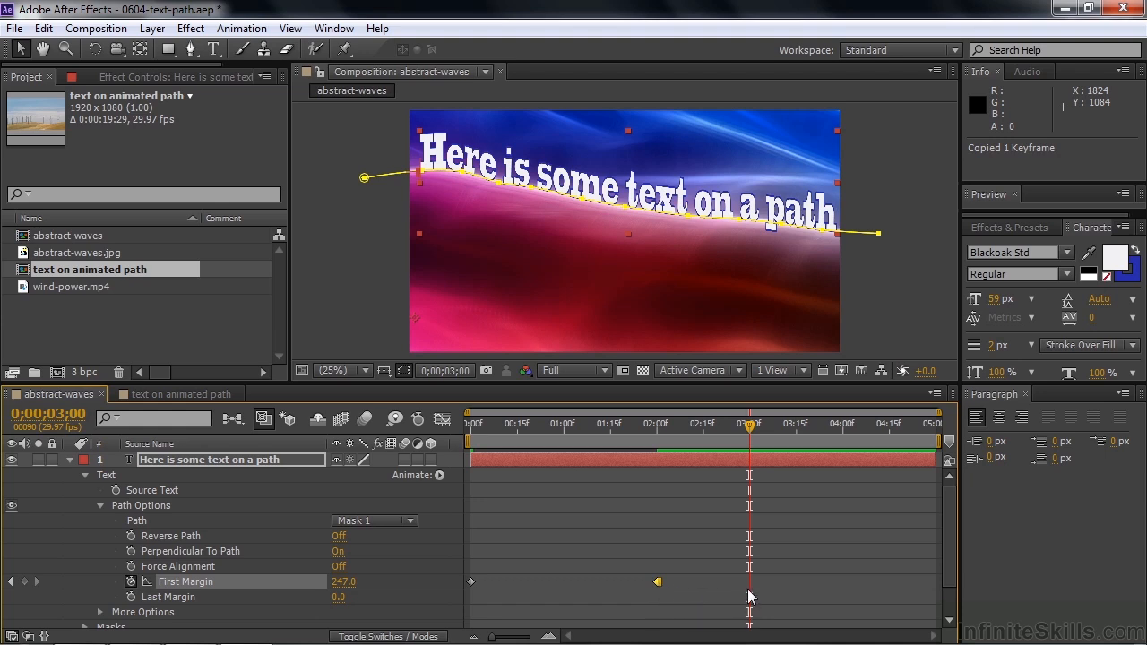
{"action": "mouse_move", "coordinate": [690, 592]}
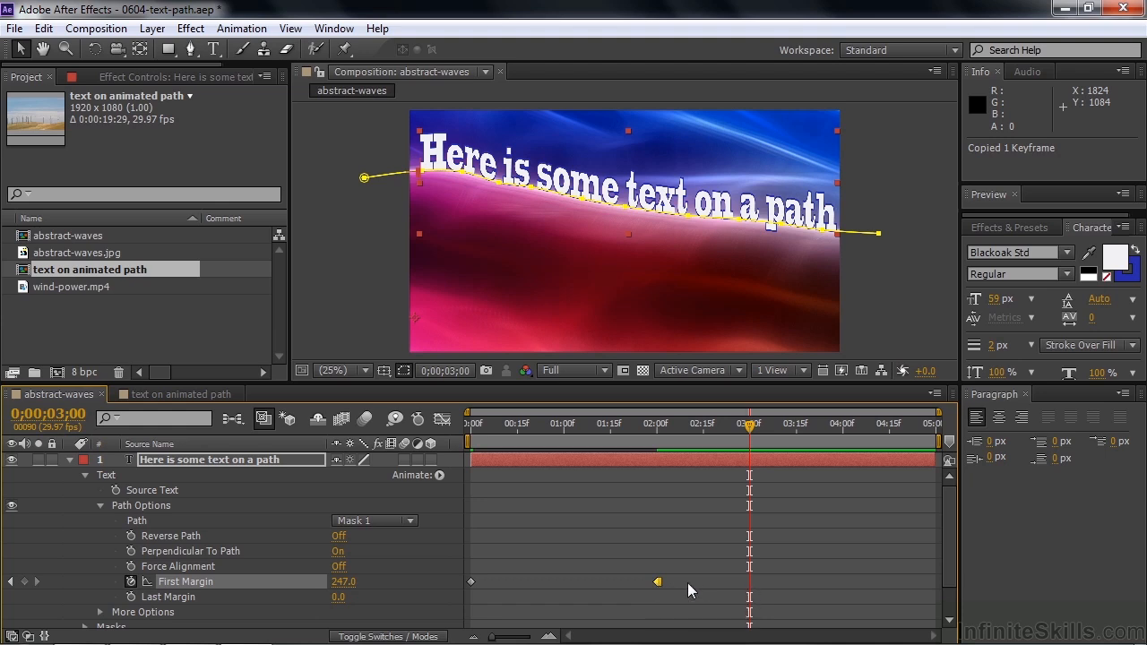
{"action": "mouse_move", "coordinate": [753, 588]}
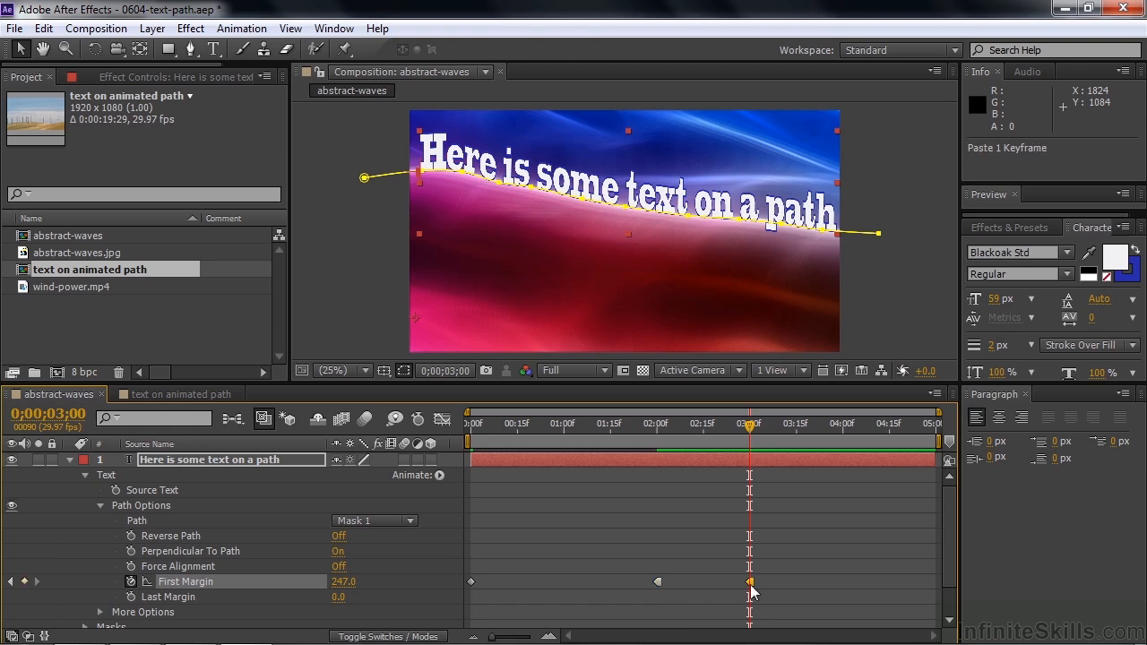
Set the pasted 3-second First Margin keyframe's temporal interpolation to Linear.
{"action": "right_click", "coordinate": [749, 581]}
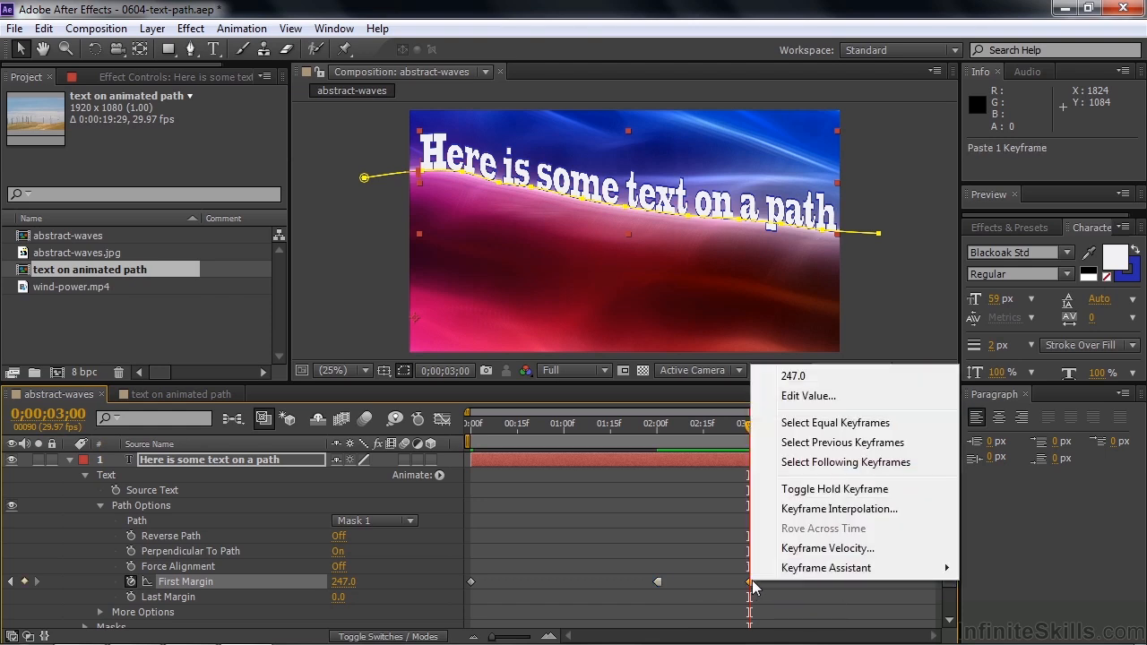
{"action": "mouse_move", "coordinate": [839, 509]}
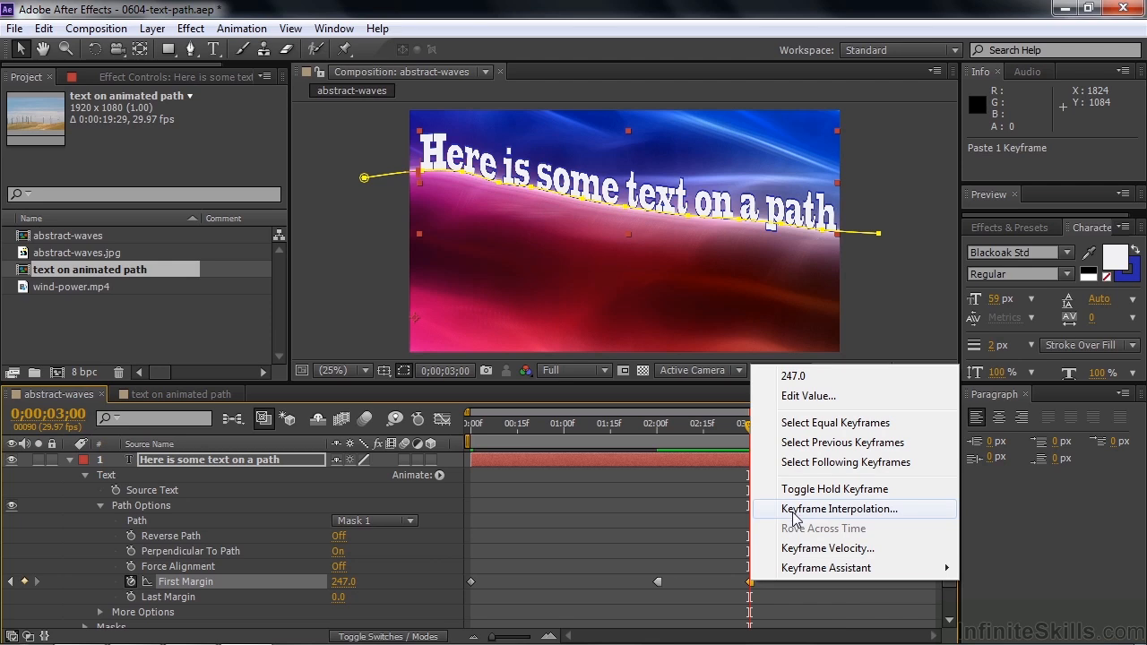
{"action": "left_click", "coordinate": [838, 509]}
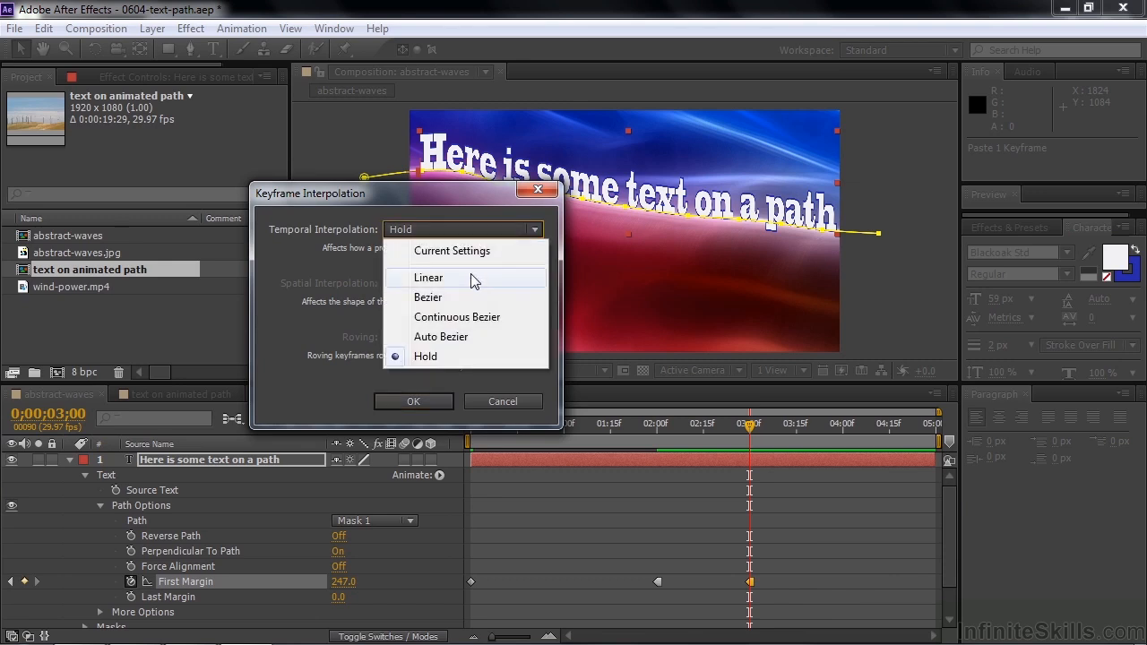
{"action": "left_click", "coordinate": [429, 276]}
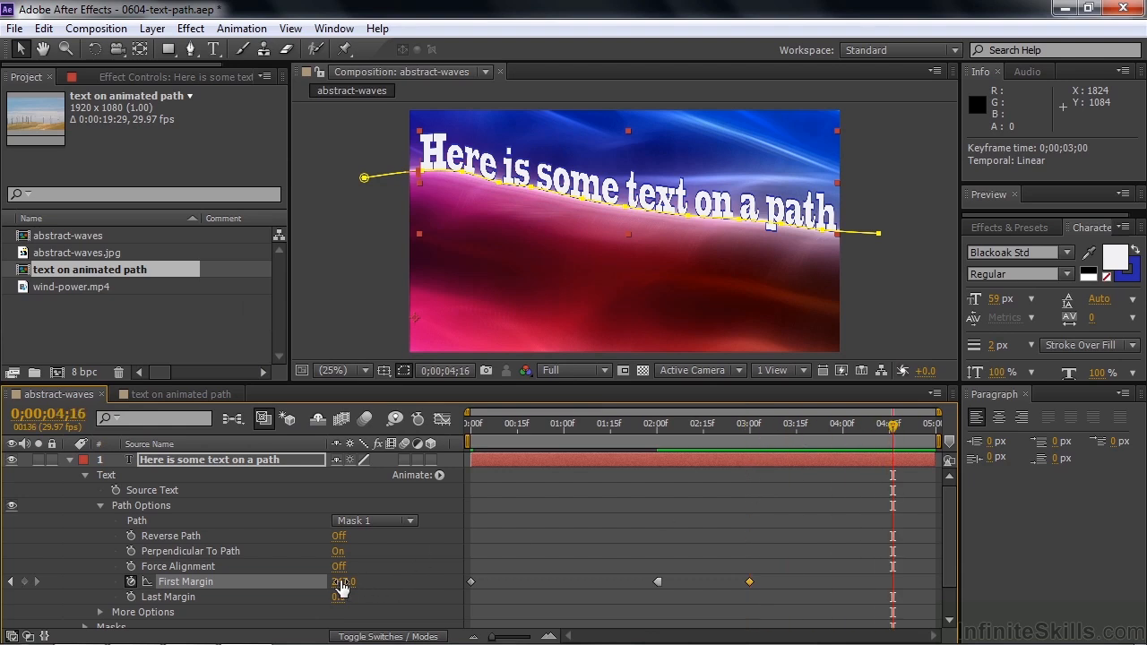
At about 0:00:04:16 set First Margin to -1774.8 and scrub to preview the text leaving the path.
{"action": "left_click_drag", "start_coordinate": [344, 581], "coordinate": [254, 581]}
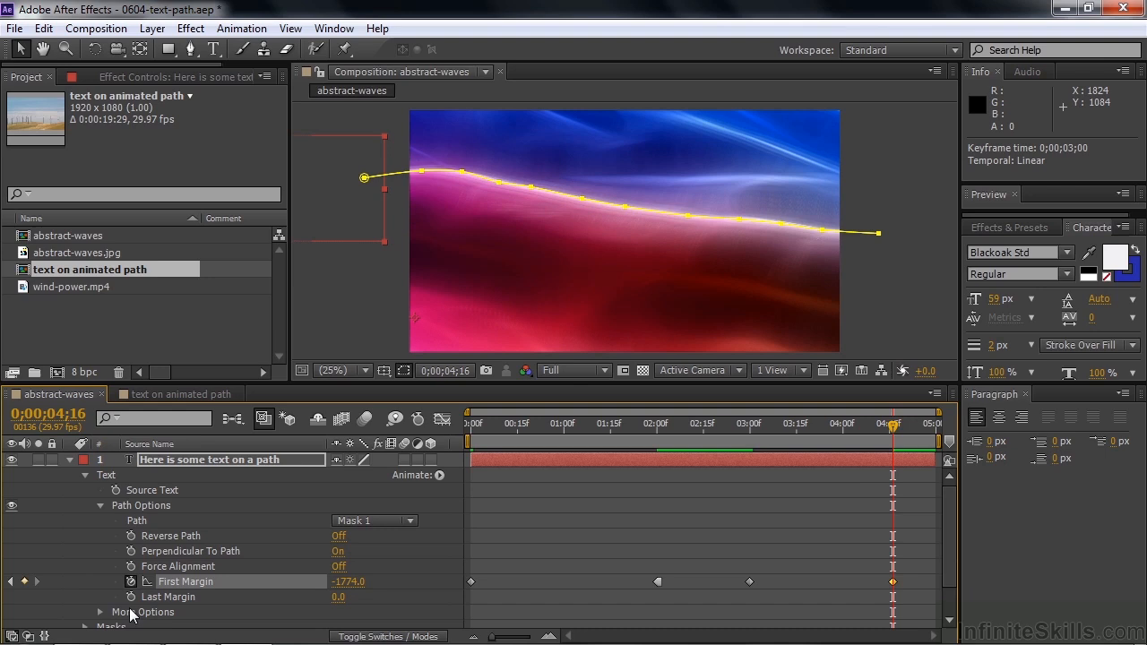
{"action": "left_click_drag", "start_coordinate": [893, 423], "coordinate": [626, 423]}
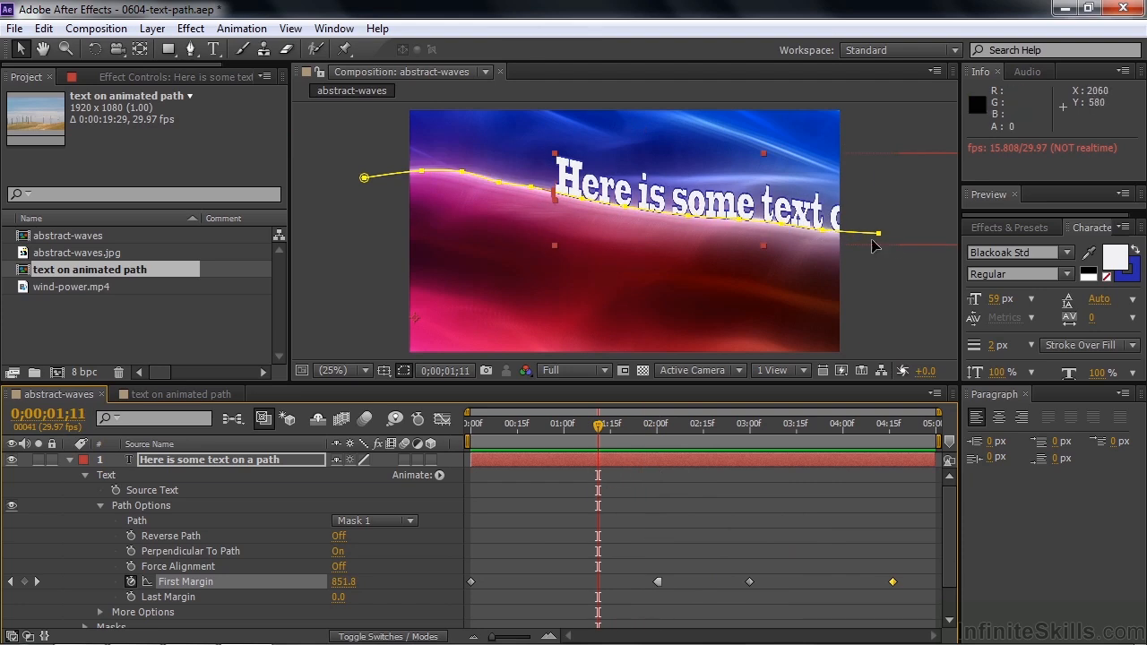
{"action": "mouse_move", "coordinate": [749, 163]}
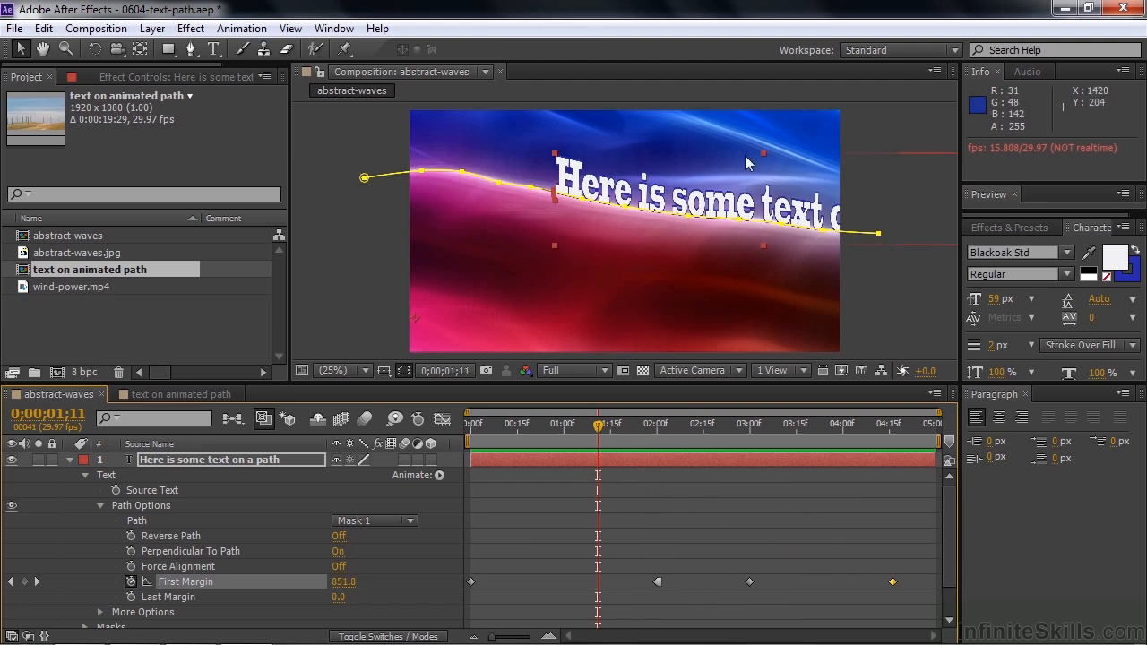
{"action": "mouse_move", "coordinate": [498, 377]}
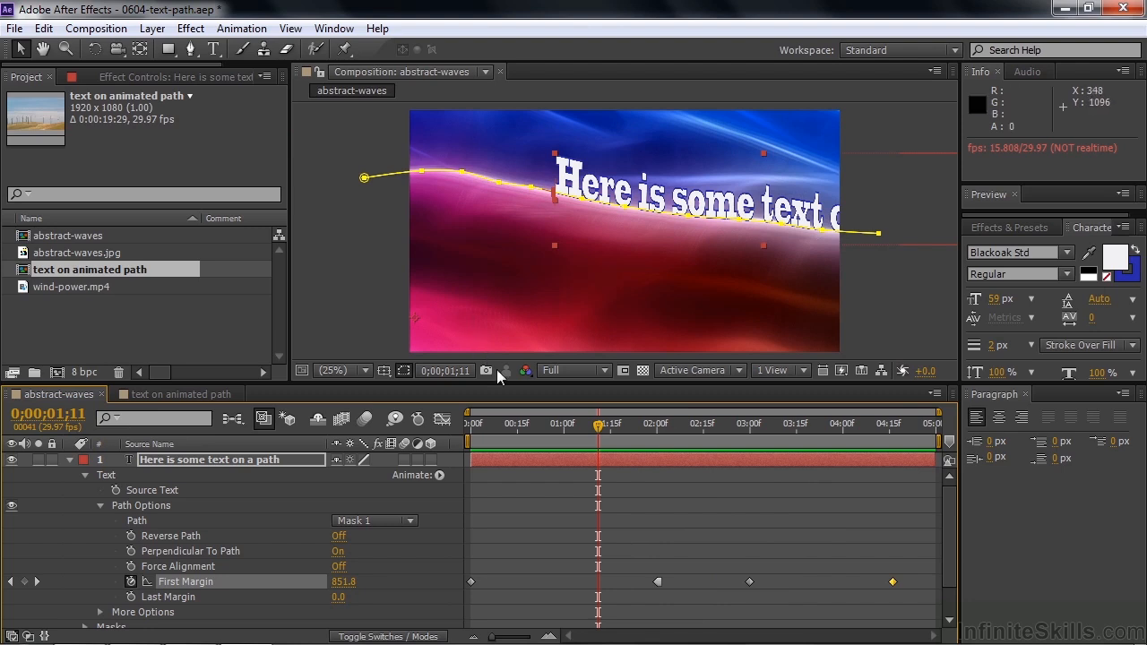
{"action": "mouse_move", "coordinate": [404, 370]}
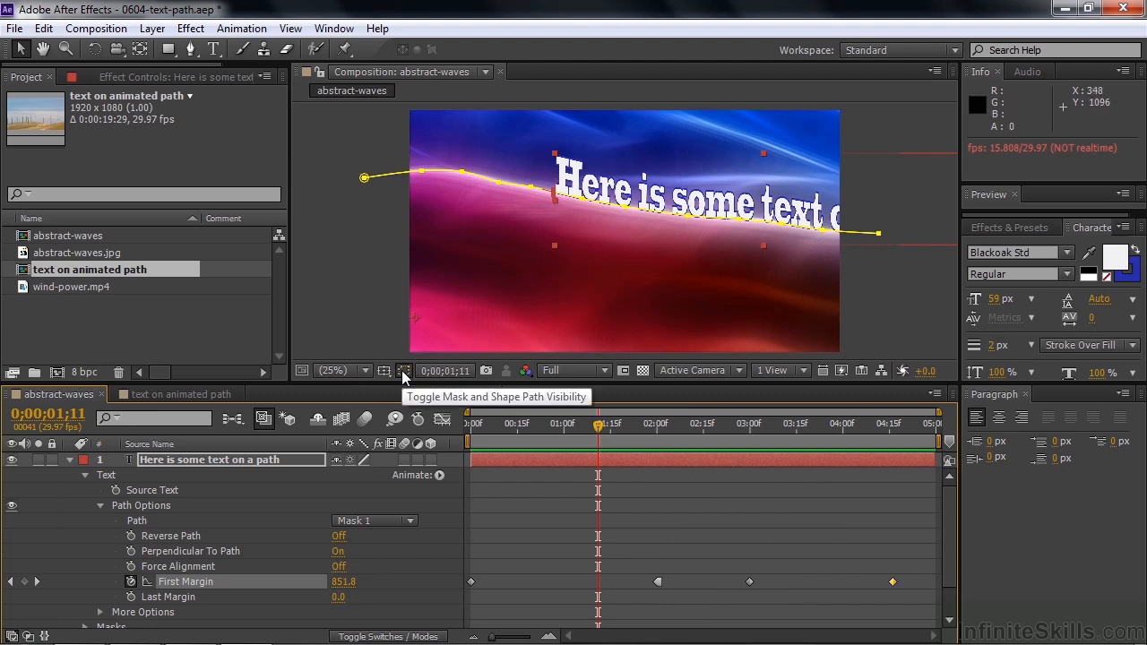
Turn off mask path visibility, collapse the text layer, and scrub to watch the text settle on the wave.
{"action": "left_click", "coordinate": [406, 370]}
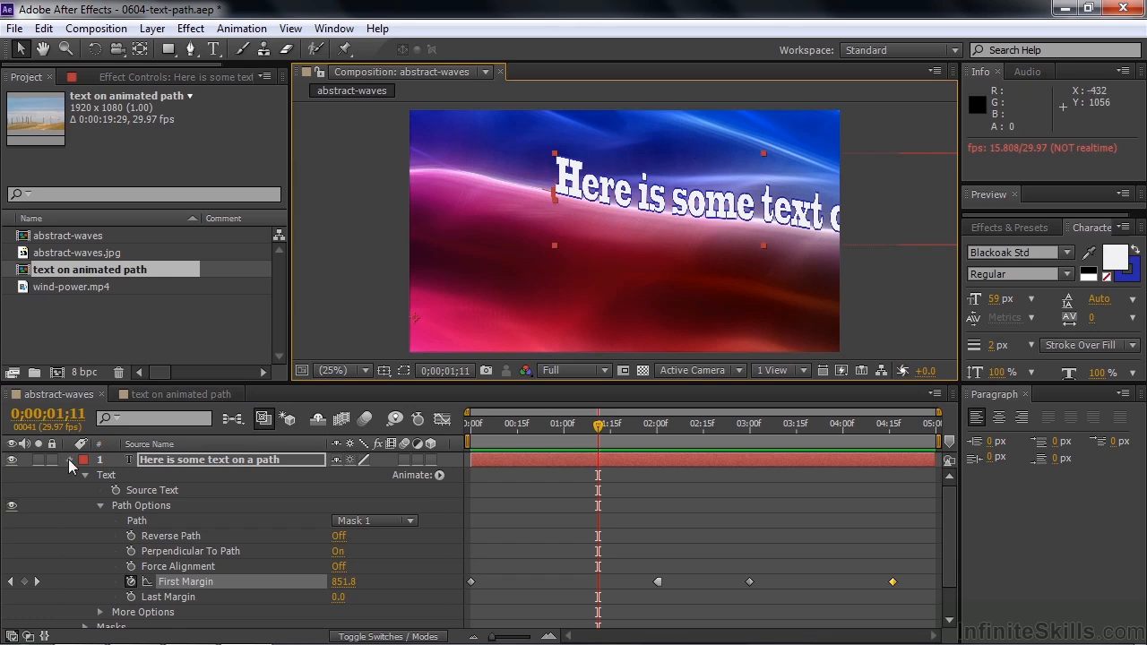
{"action": "left_click", "coordinate": [72, 475]}
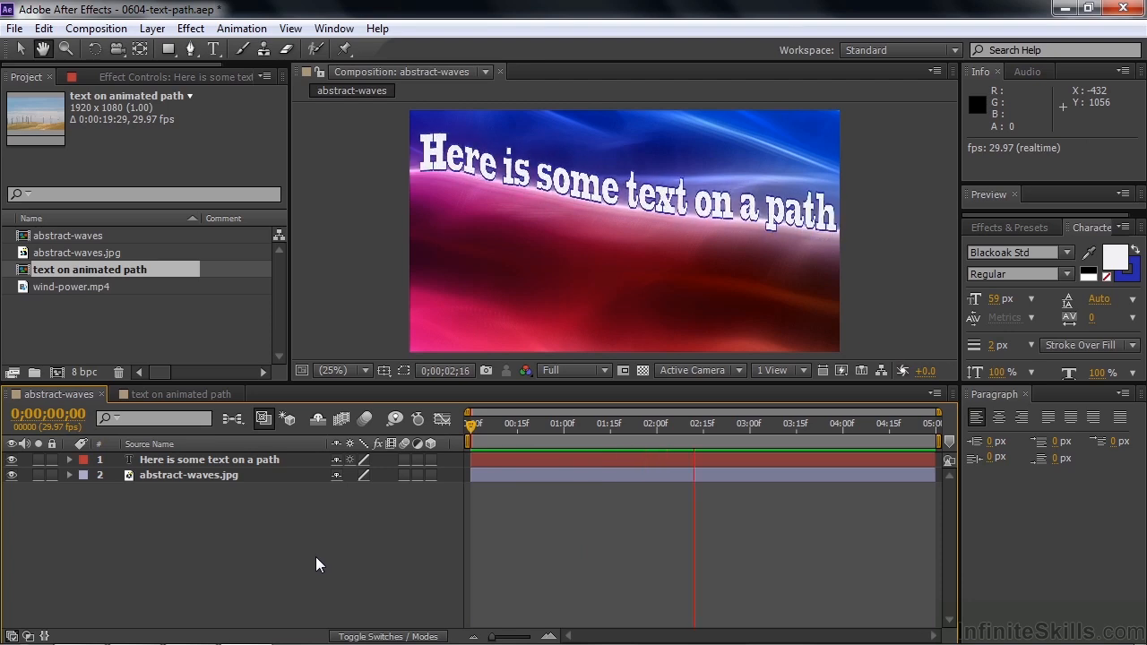
{"action": "left_click_drag", "start_coordinate": [696, 423], "coordinate": [875, 423]}
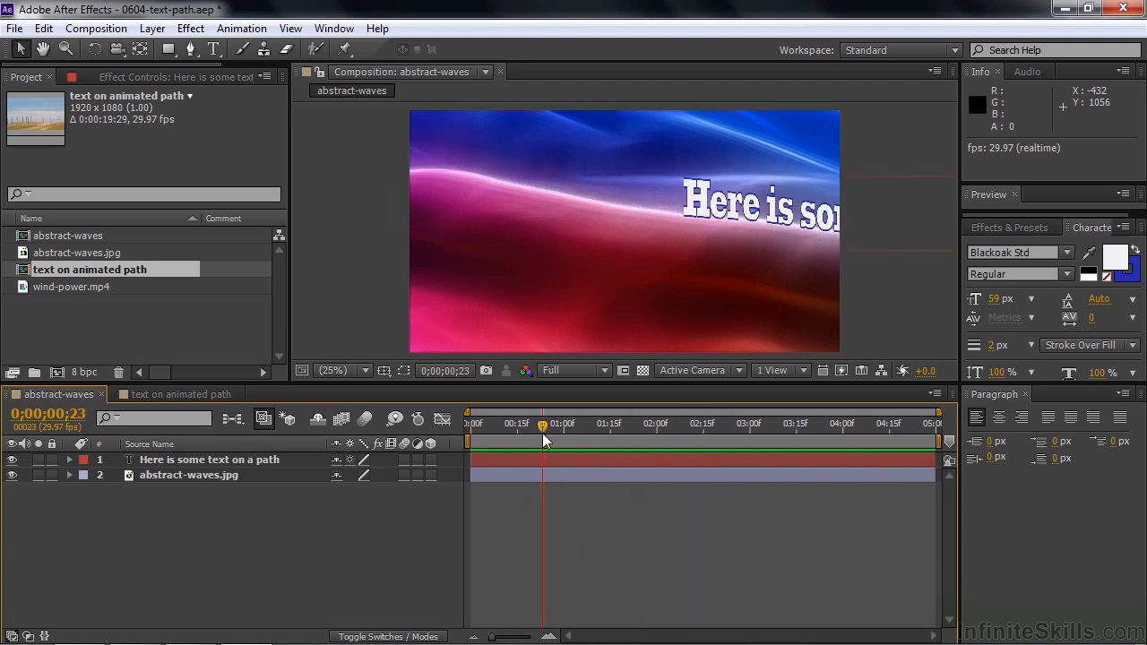
{"action": "left_click_drag", "start_coordinate": [541, 423], "coordinate": [638, 423]}
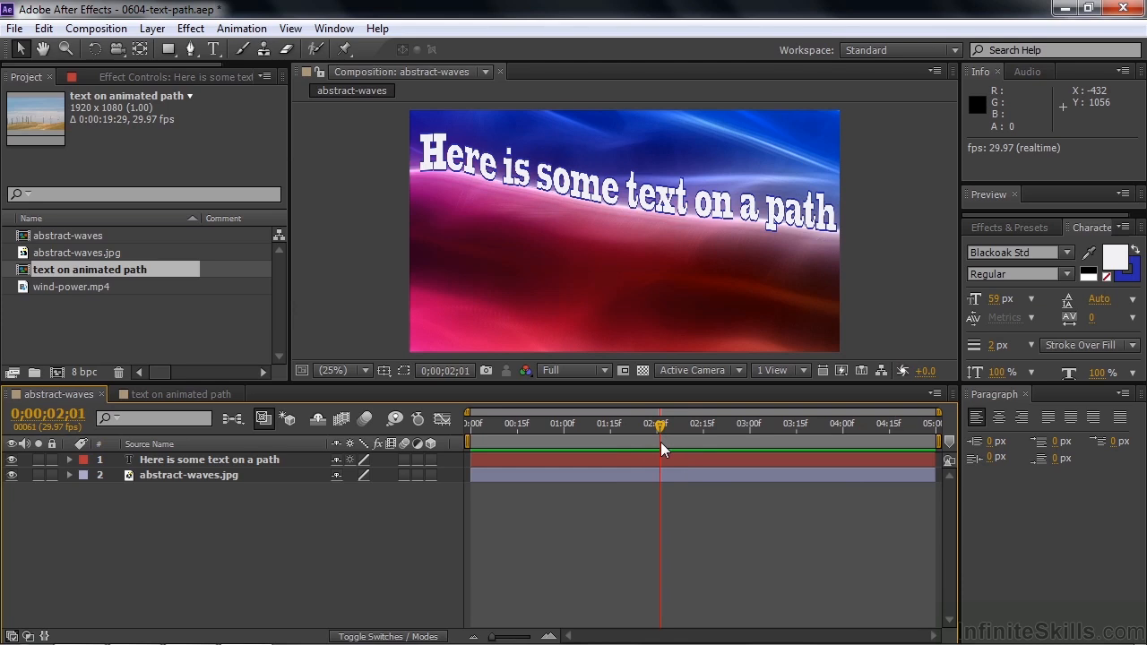
{"action": "mouse_move", "coordinate": [661, 448]}
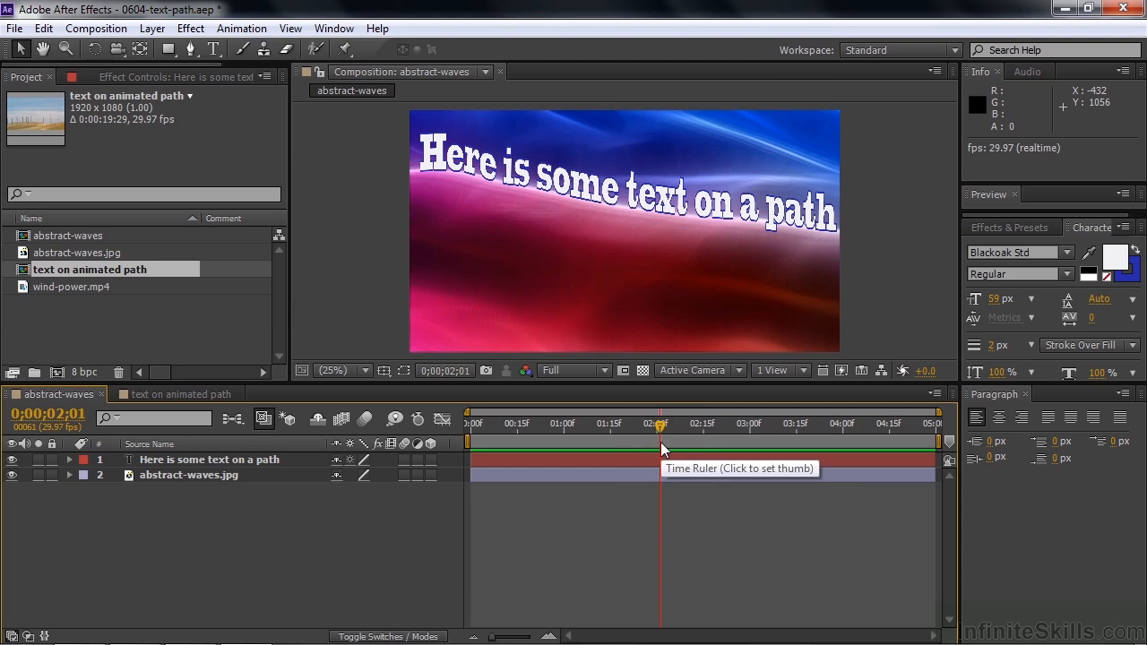
{"action": "left_click", "coordinate": [176, 394]}
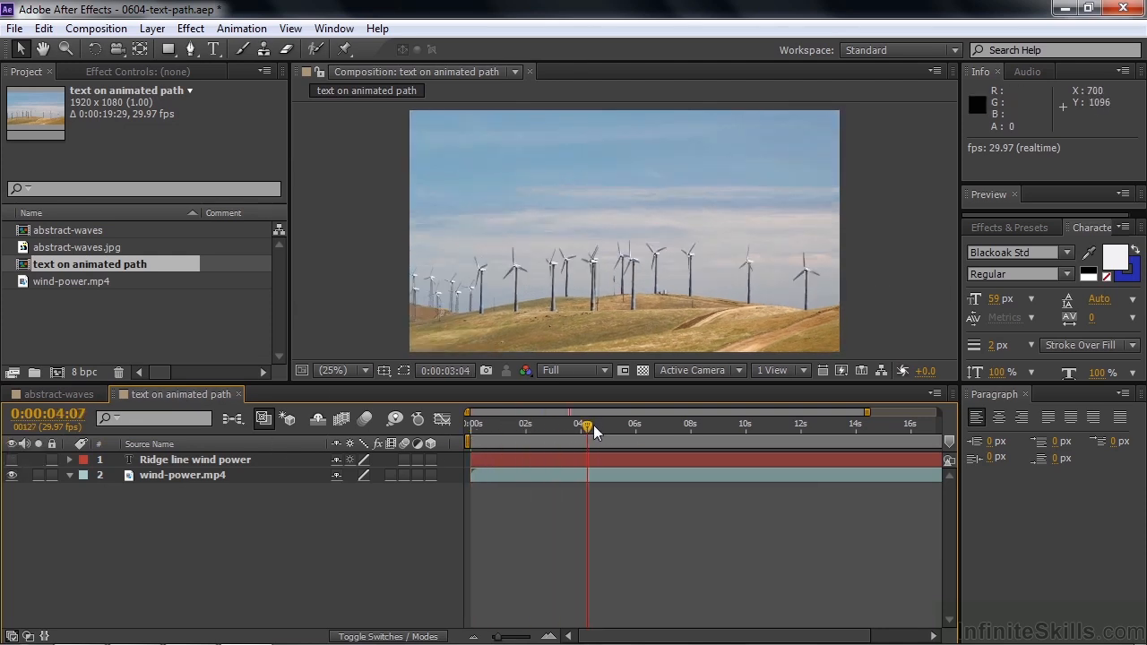
Scrub the wind-turbine footage to see the ridgeline move, then return to the start.
{"action": "left_click_drag", "start_coordinate": [587, 423], "coordinate": [796, 423]}
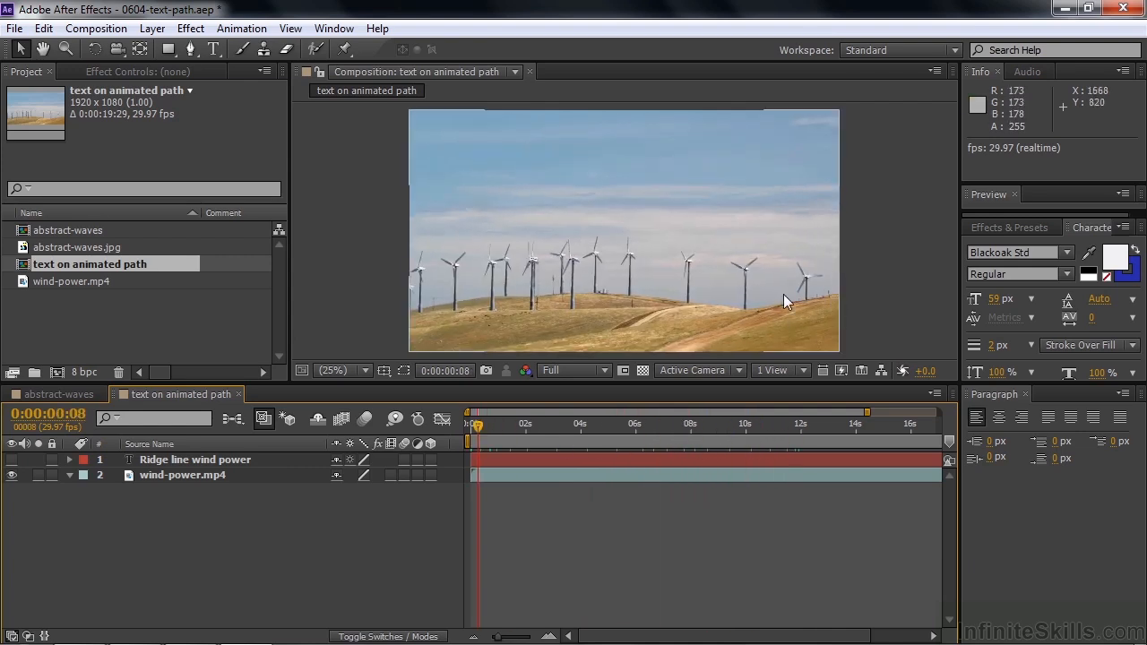
{"action": "left_click_drag", "start_coordinate": [477, 423], "coordinate": [529, 423]}
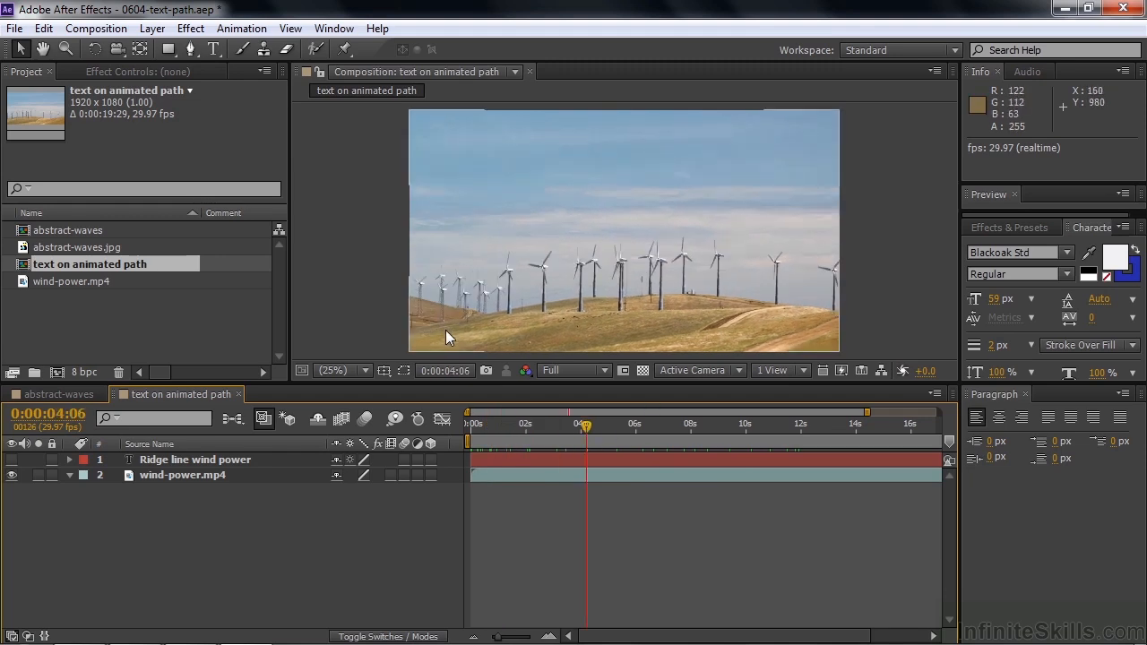
{"action": "left_click", "coordinate": [484, 423]}
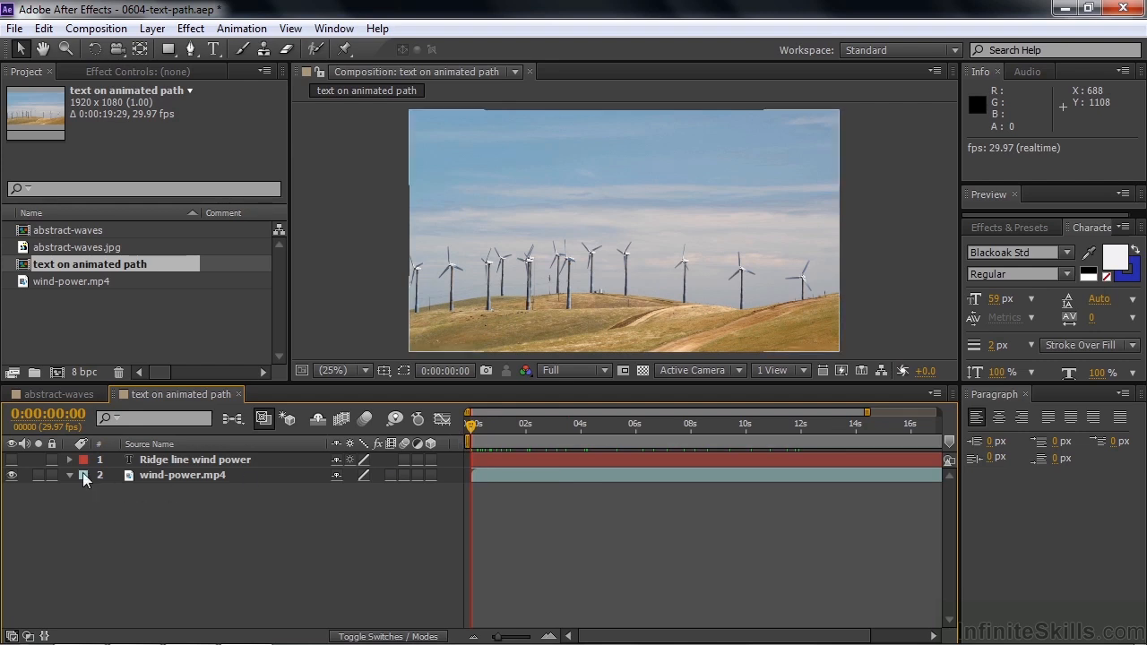
Expand Masks > Mask 1 on Ridge line wind power and select Mask Path to show the ridge outline.
{"action": "left_click", "coordinate": [68, 475]}
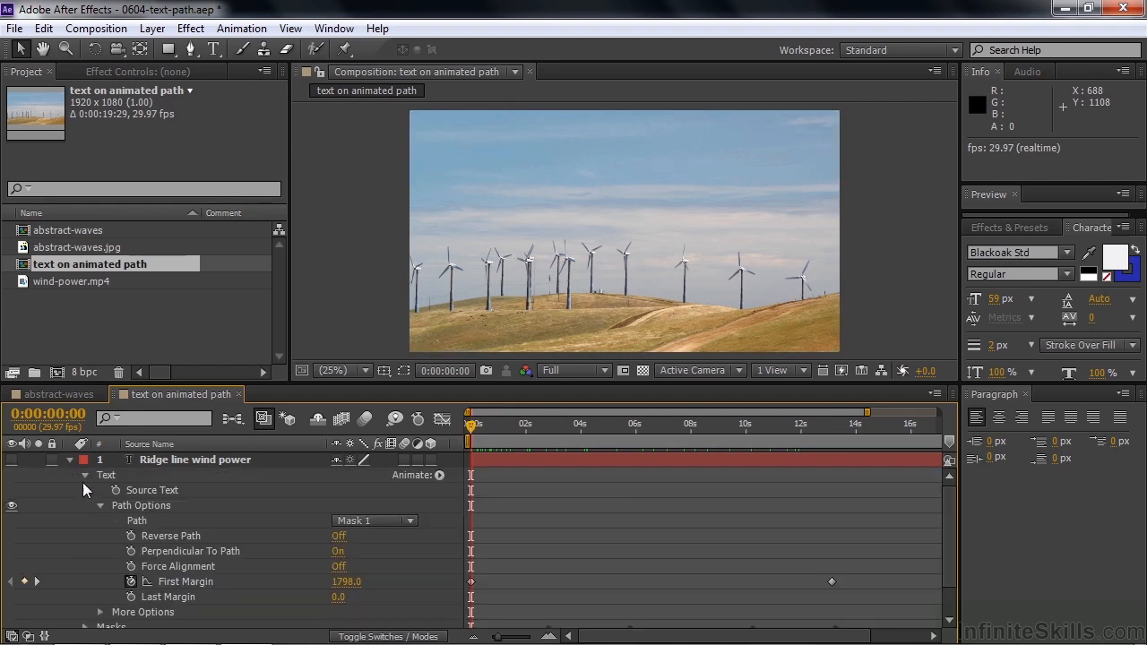
{"action": "left_click", "coordinate": [86, 475]}
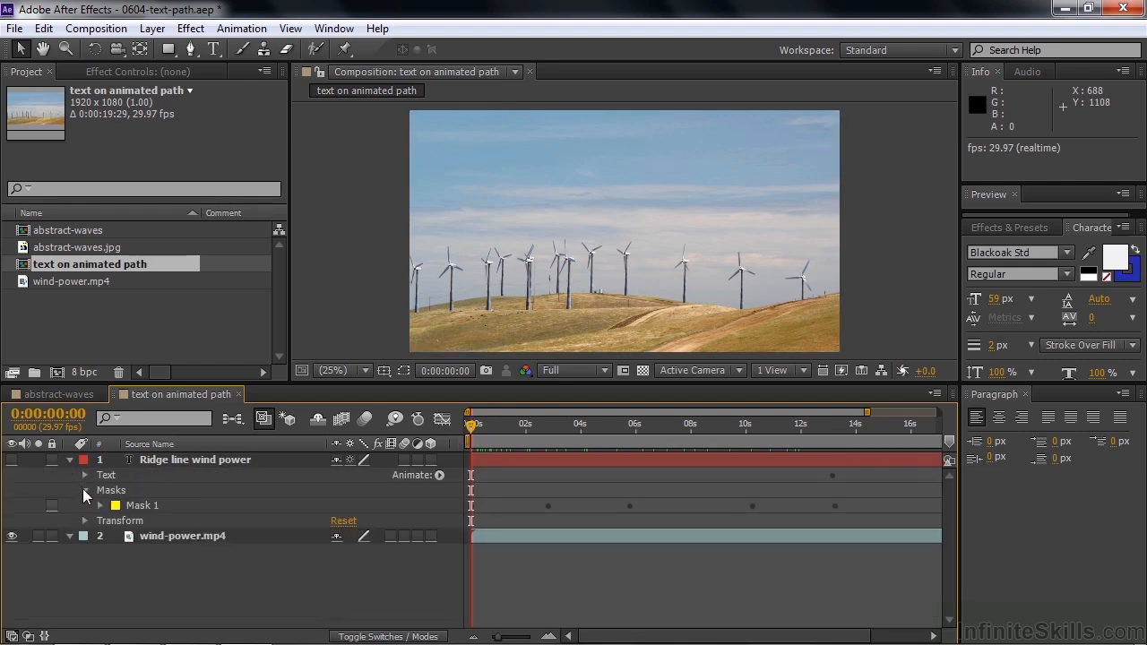
{"action": "left_click", "coordinate": [84, 505]}
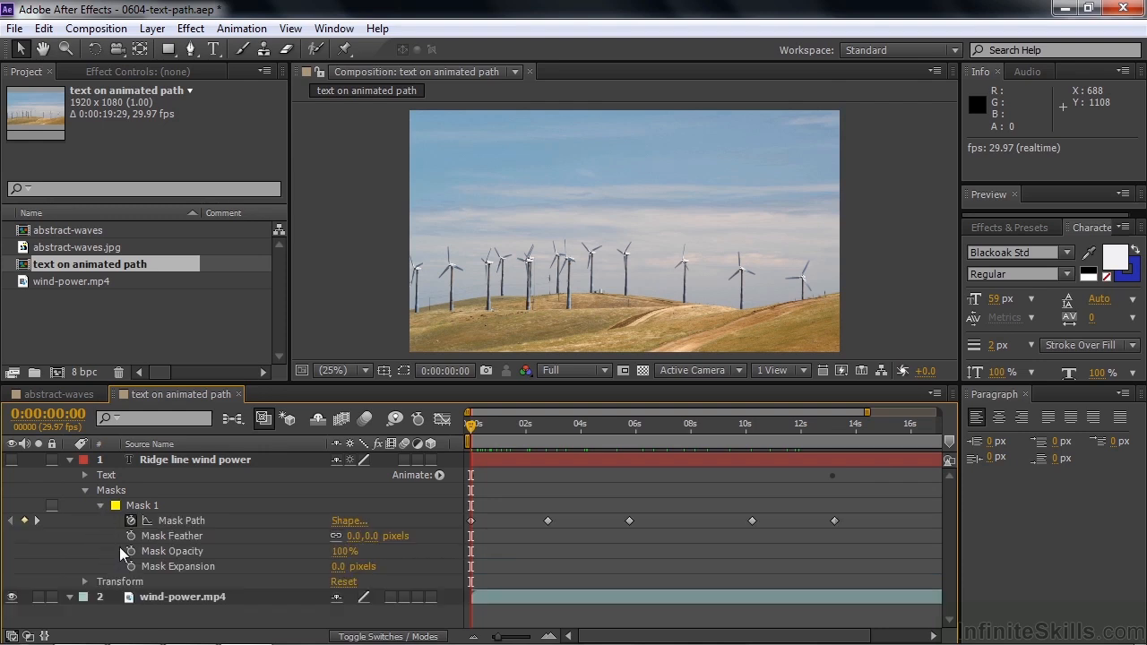
{"action": "left_click", "coordinate": [183, 520]}
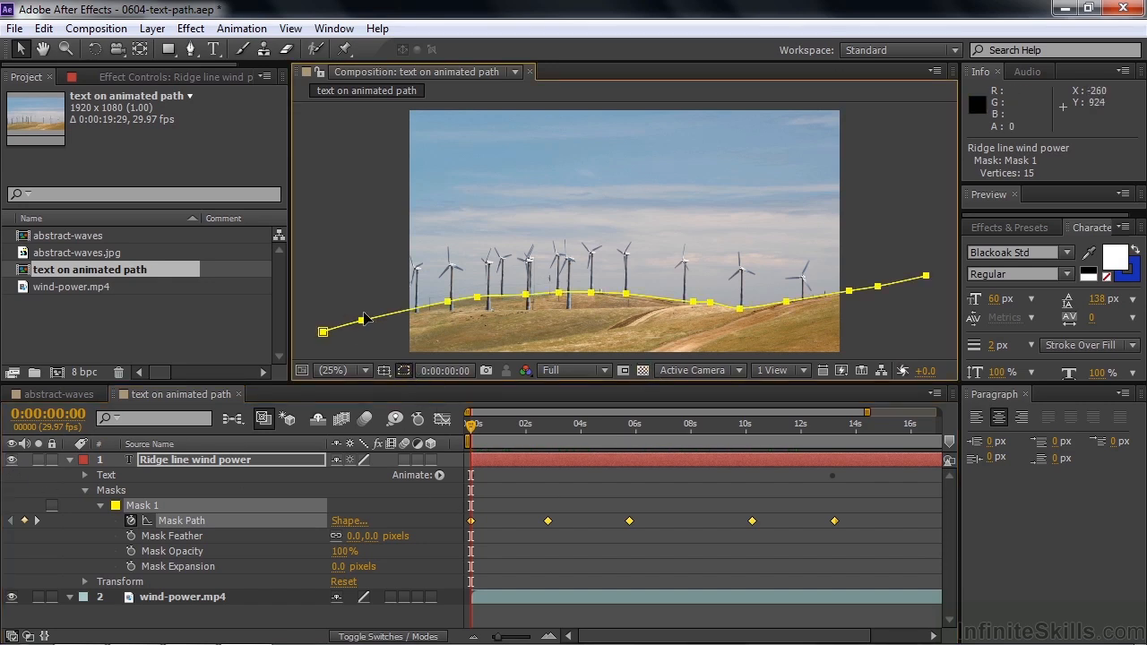
{"action": "mouse_move", "coordinate": [477, 102]}
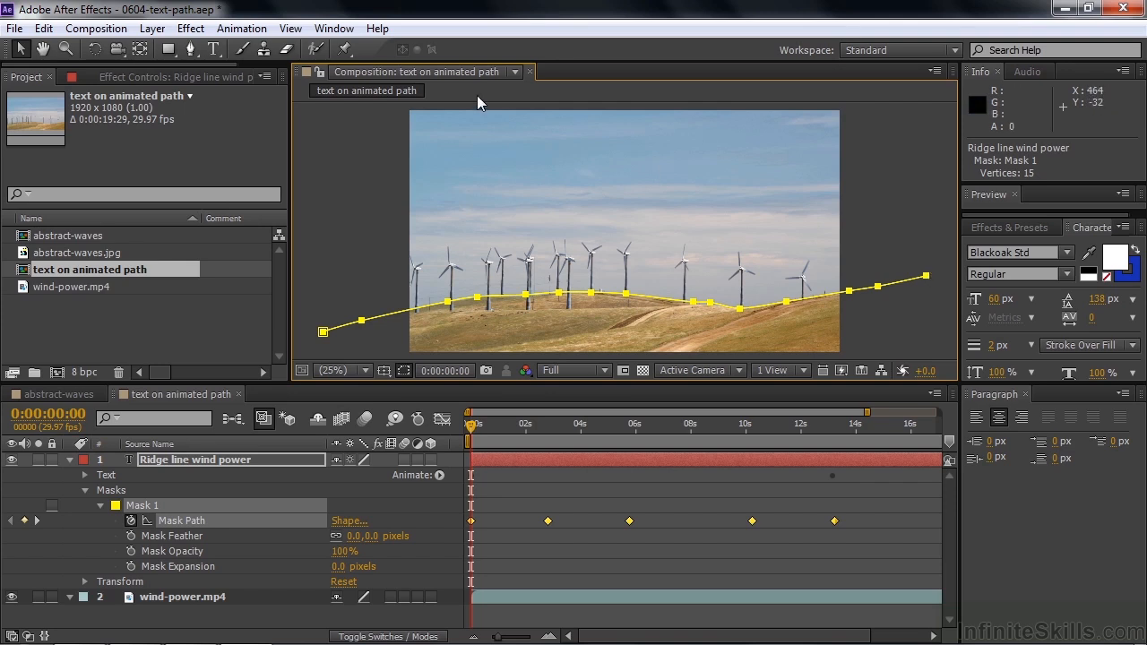
{"action": "mouse_move", "coordinate": [889, 302]}
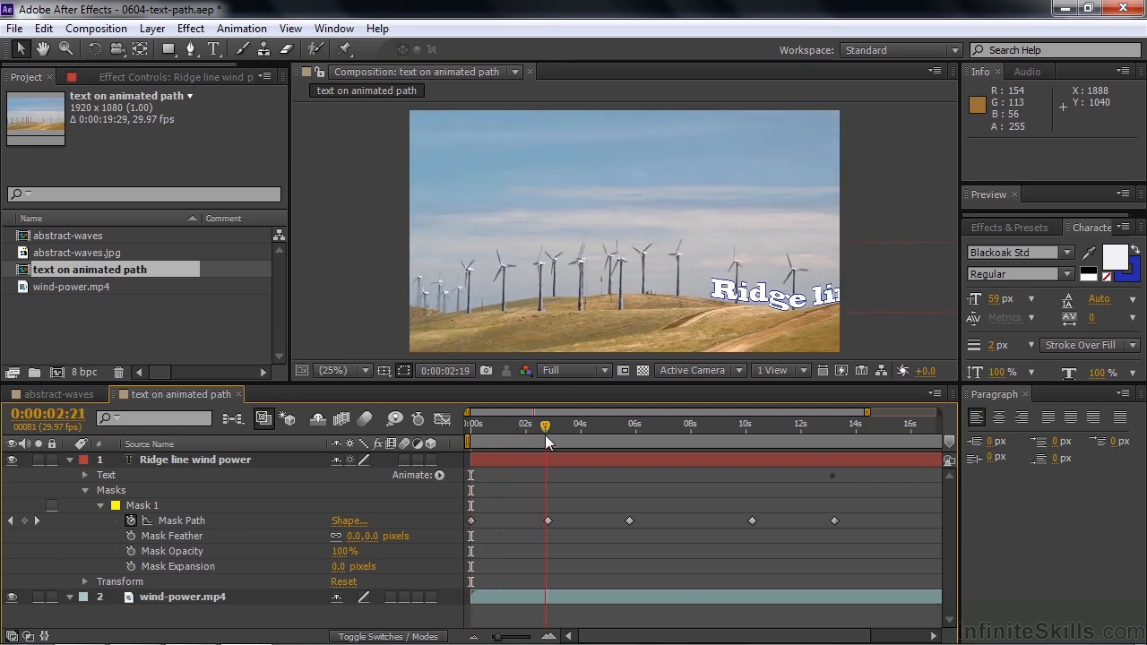
Adjust a mask vertex onto the ridgeline at about 2:24.
{"action": "left_click", "coordinate": [183, 519]}
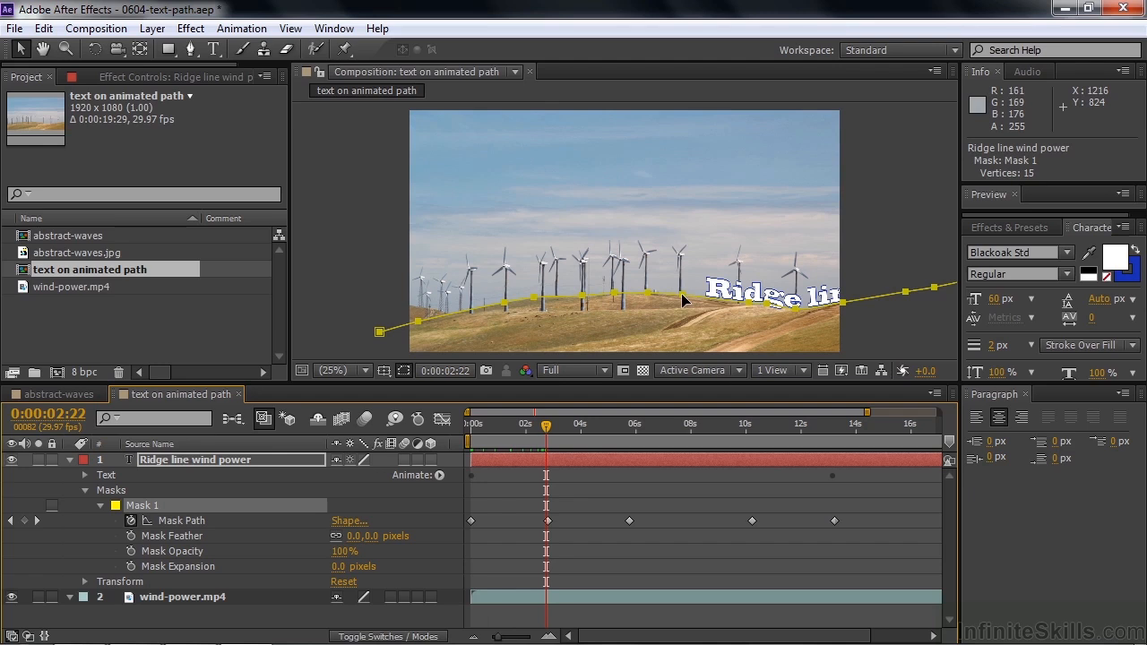
{"action": "mouse_move", "coordinate": [552, 527]}
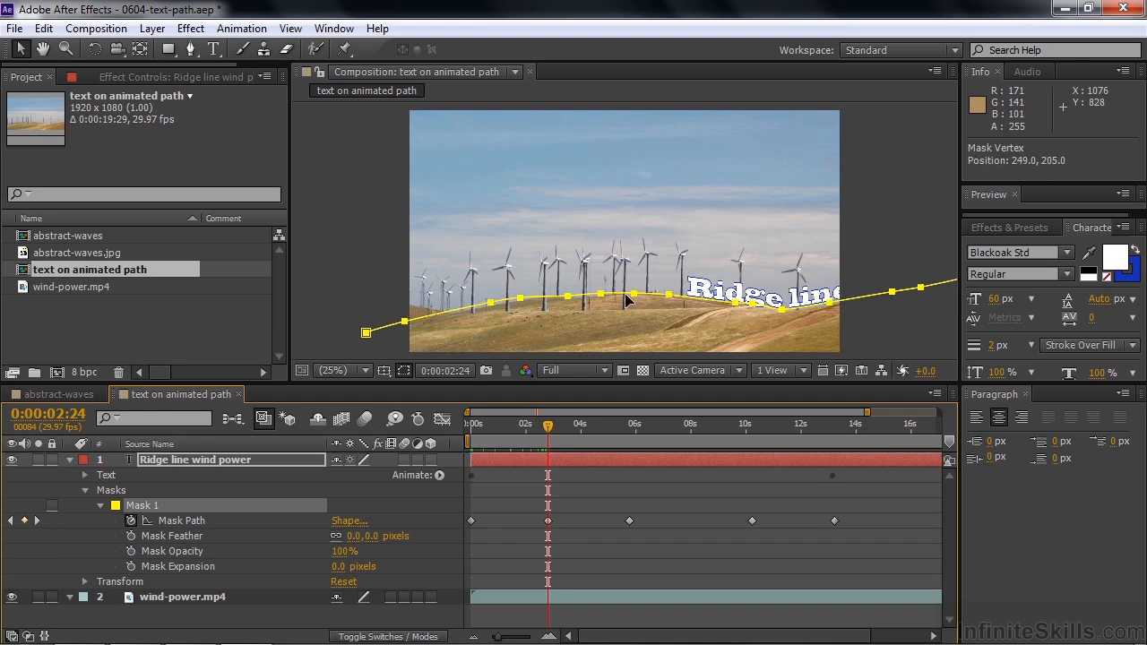
{"action": "left_click_drag", "start_coordinate": [631, 294], "coordinate": [666, 298]}
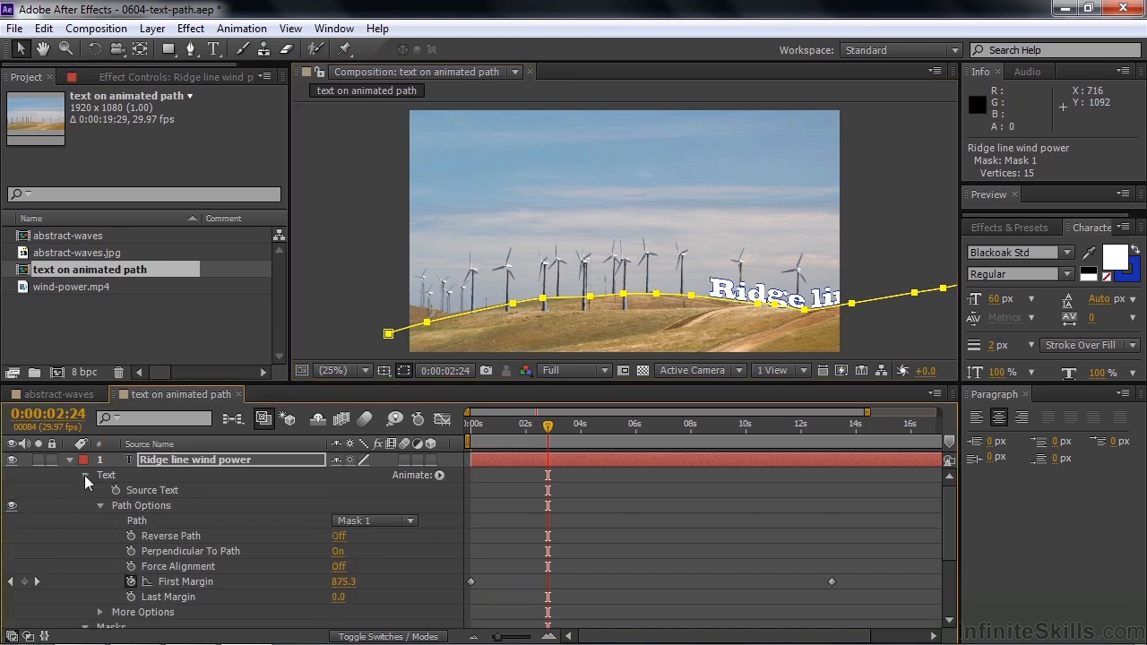
Set Path Options > Path to None so the title sits straight, then scrub to check the mask.
{"action": "left_click", "coordinate": [373, 520]}
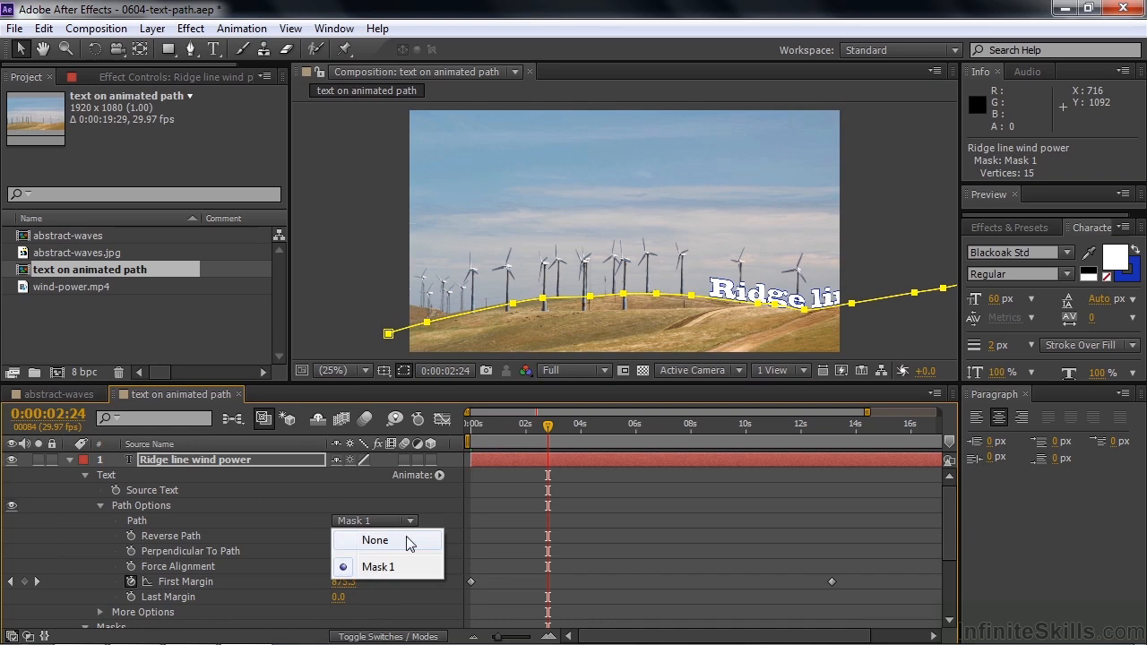
{"action": "left_click", "coordinate": [375, 539]}
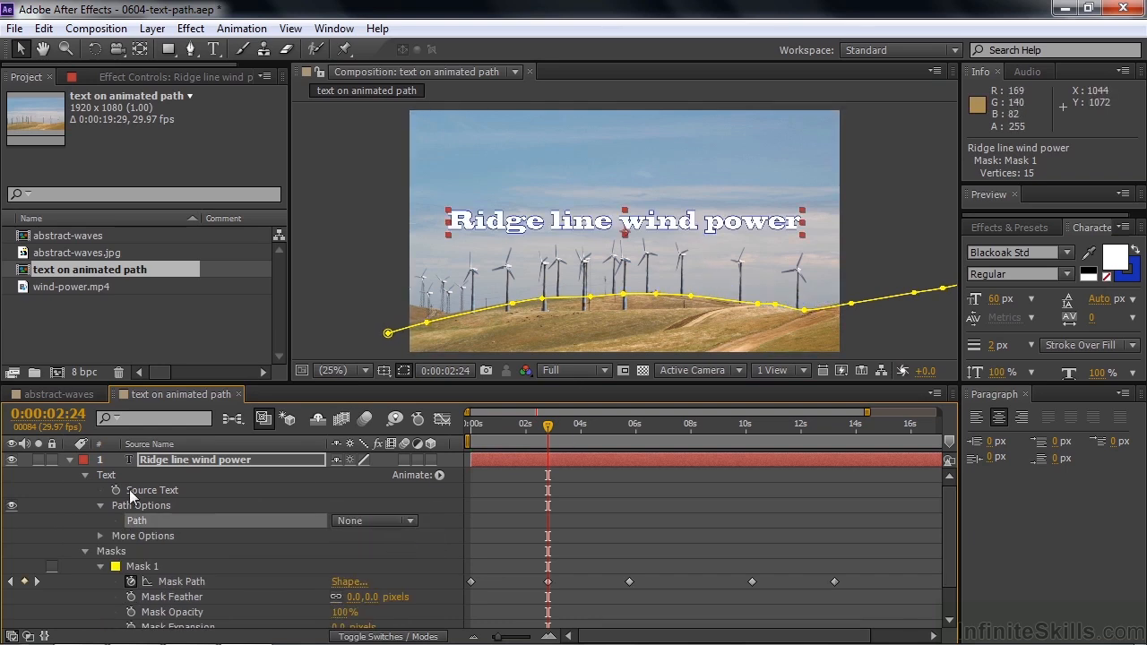
{"action": "left_click_drag", "start_coordinate": [548, 423], "coordinate": [629, 423]}
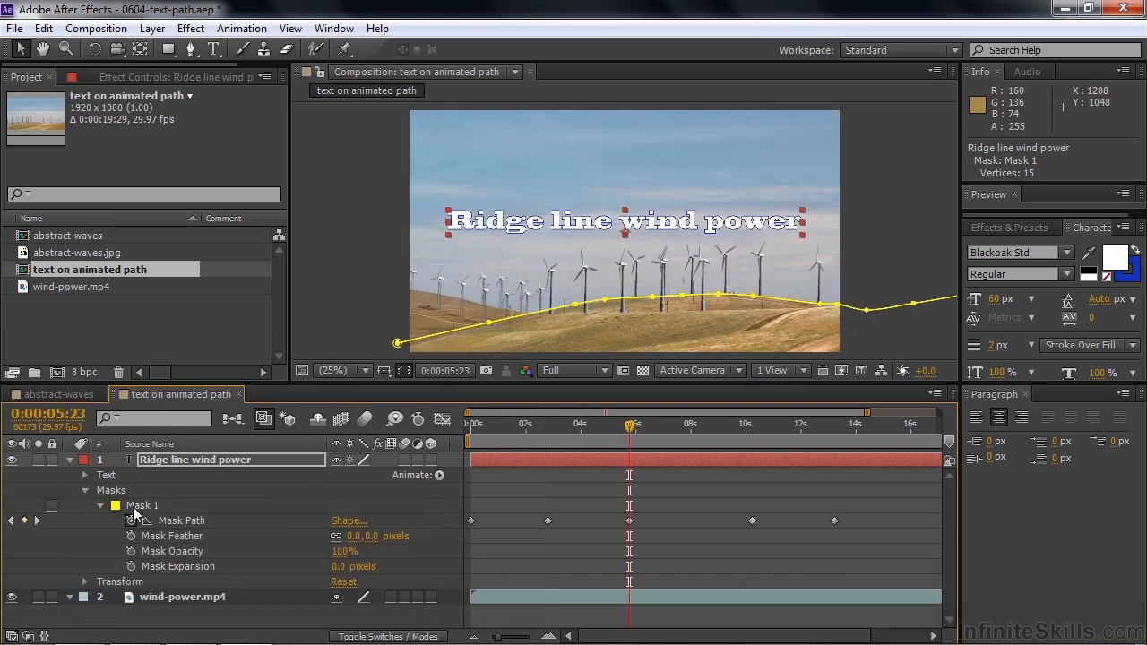
{"action": "left_click", "coordinate": [143, 505]}
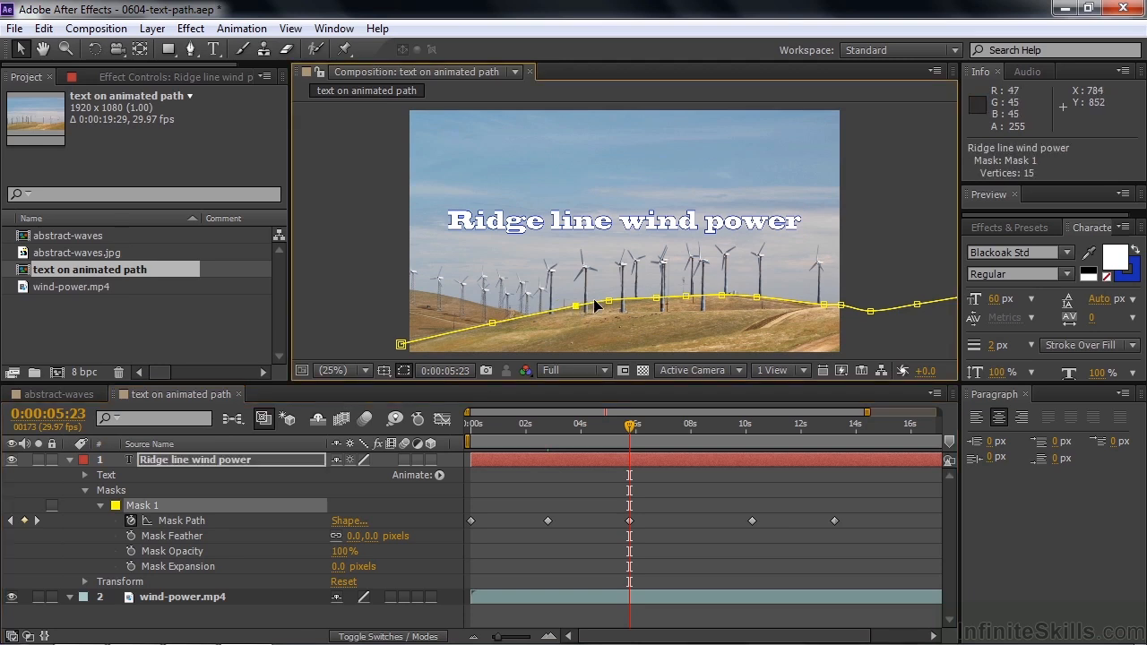
{"action": "mouse_move", "coordinate": [738, 448]}
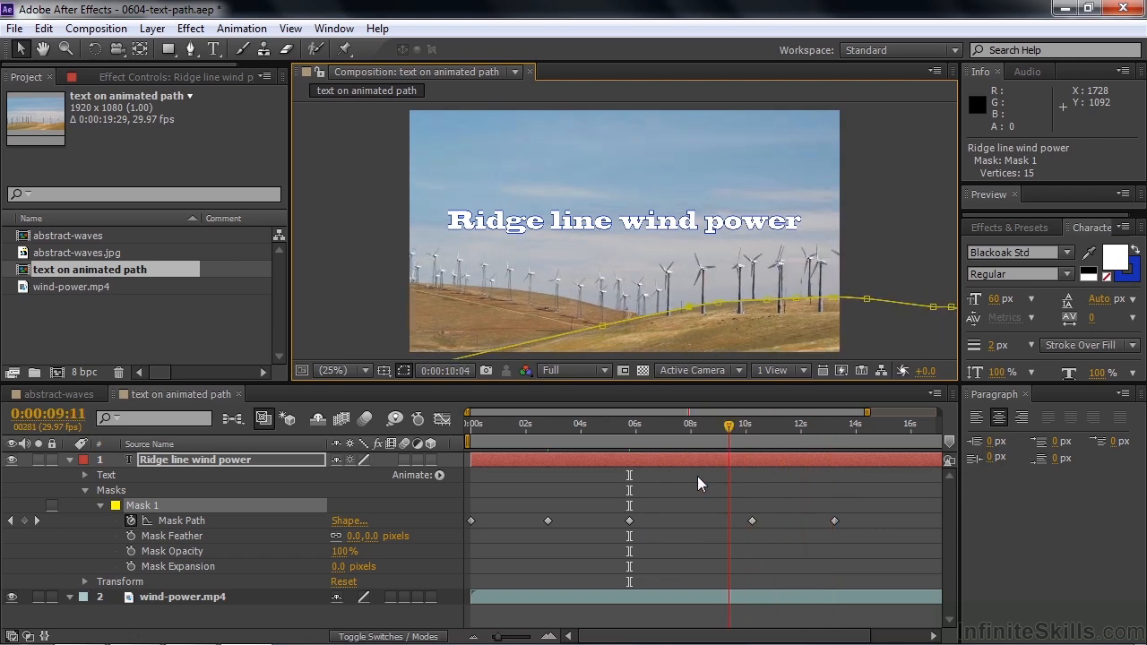
{"action": "left_click", "coordinate": [469, 423]}
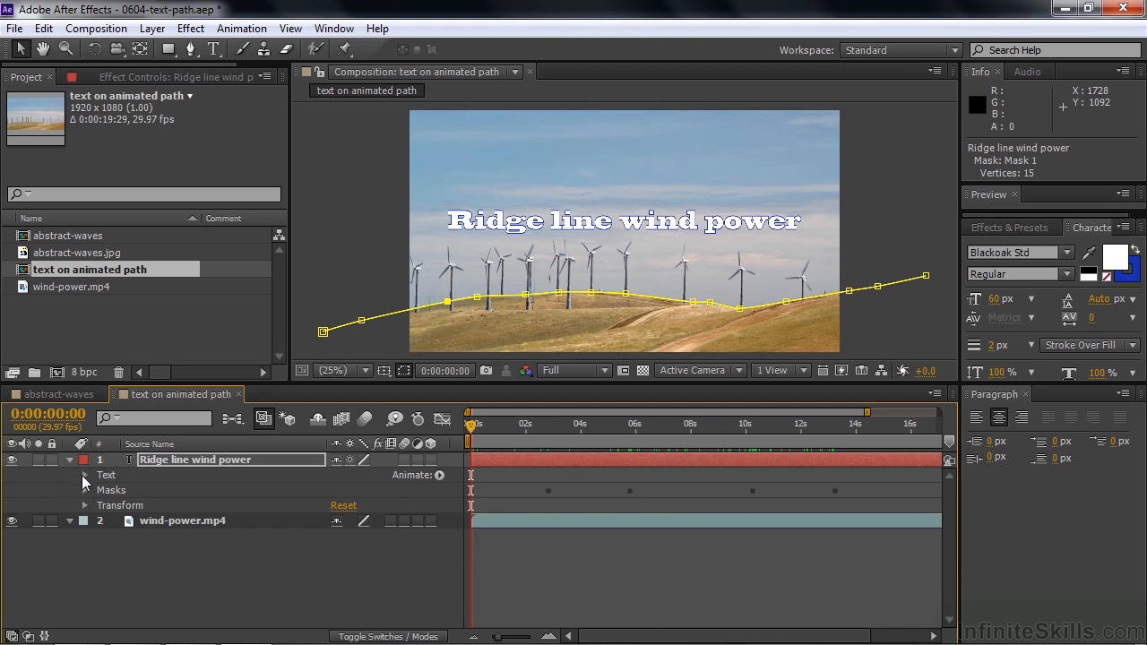
Set Path Options > Path back to Mask 1 and check the text following the ridge.
{"action": "left_click", "coordinate": [85, 475]}
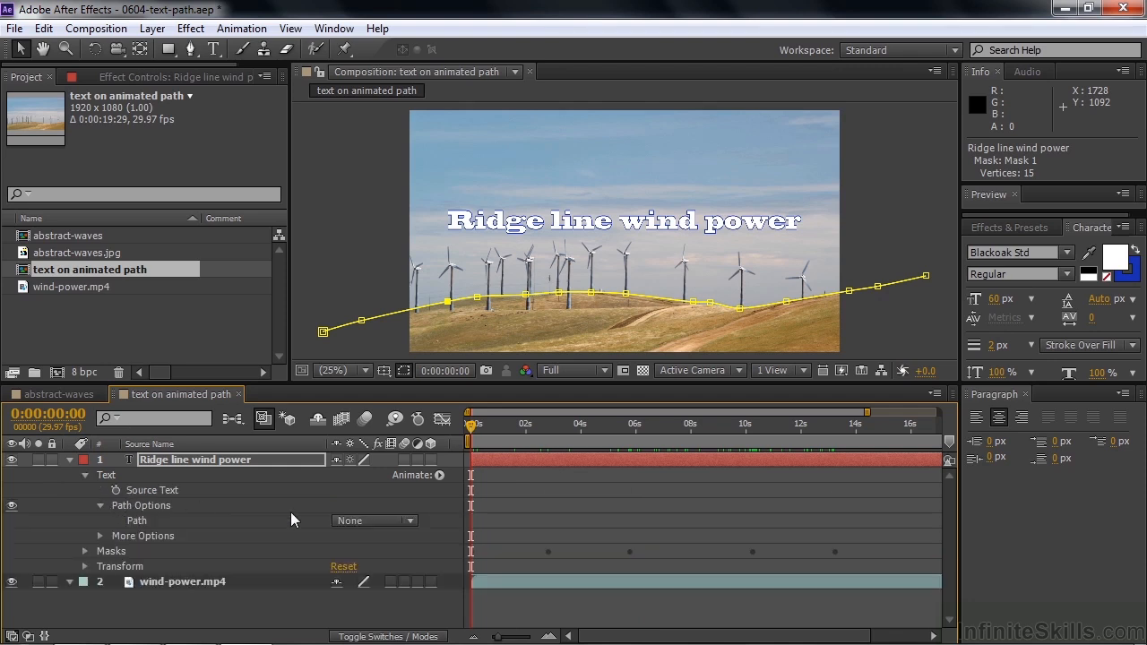
{"action": "left_click", "coordinate": [373, 520]}
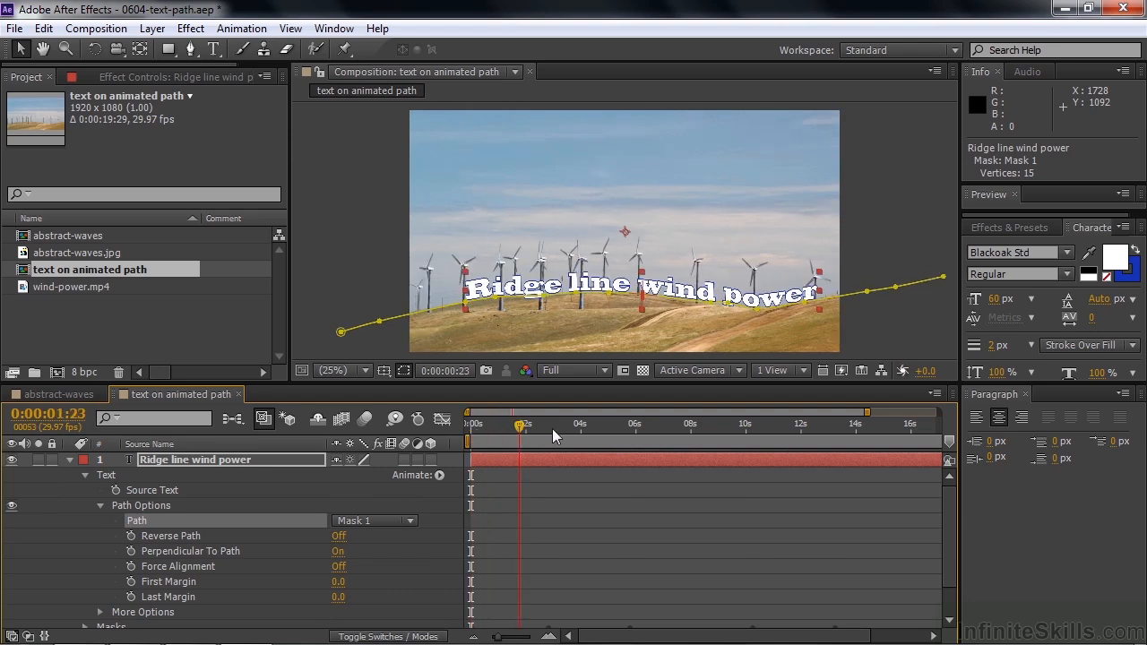
{"action": "left_click_drag", "start_coordinate": [520, 423], "coordinate": [690, 423]}
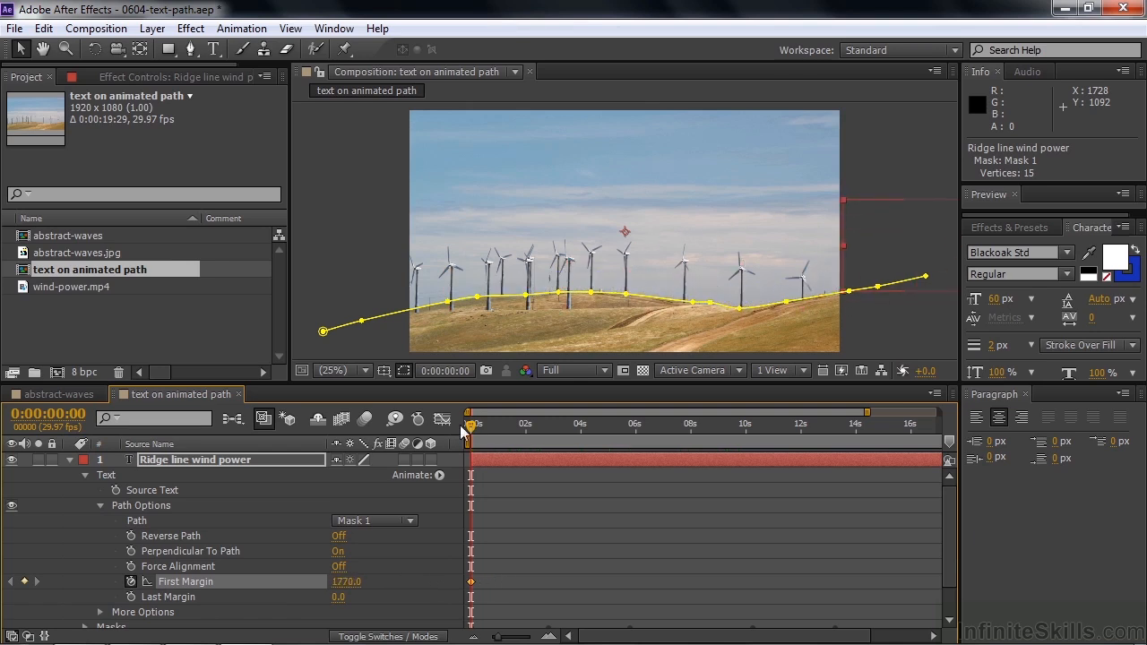
Keyframe First Margin at 1770 at frame 0, lower it later so the text slides, and collapse the layer.
{"action": "left_click", "coordinate": [799, 423]}
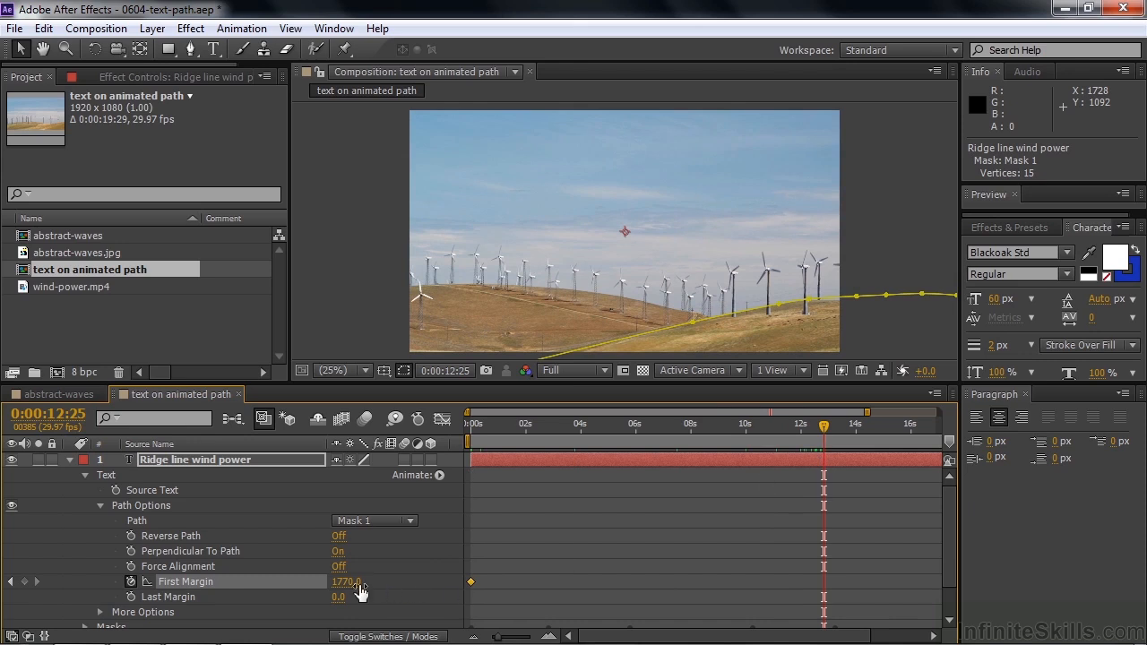
{"action": "left_click_drag", "start_coordinate": [345, 580], "coordinate": [268, 580]}
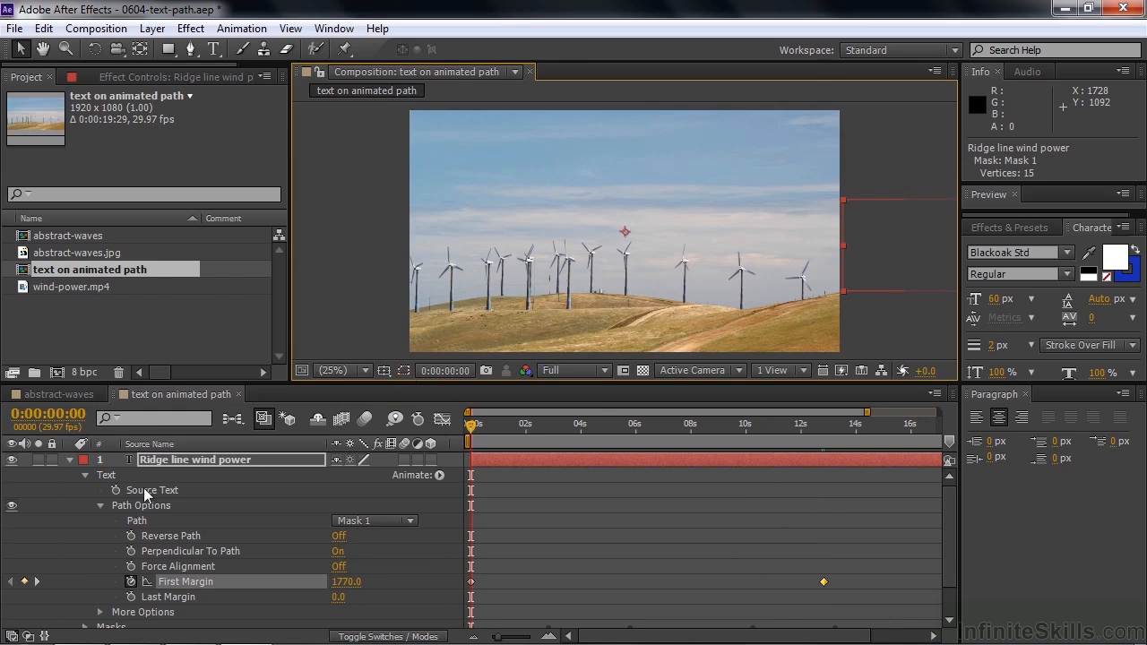
{"action": "left_click", "coordinate": [68, 459]}
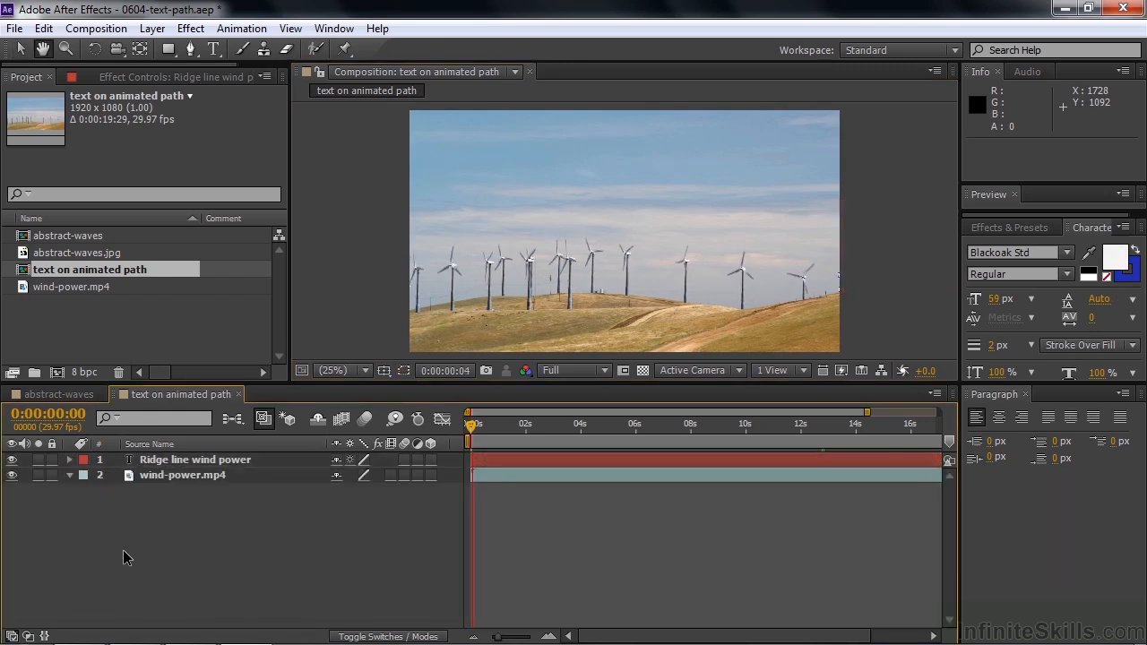
Preview the composition to watch the title slide along the moving ridgeline.
{"action": "key", "text": "space"}
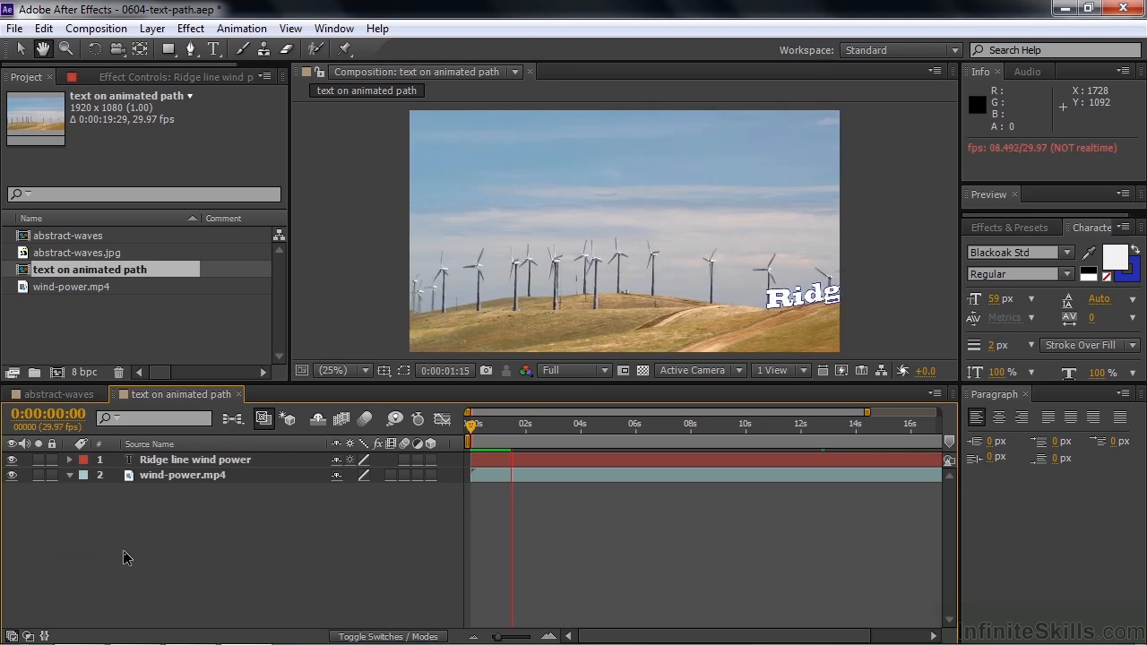
{"action": "left_click", "coordinate": [534, 423]}
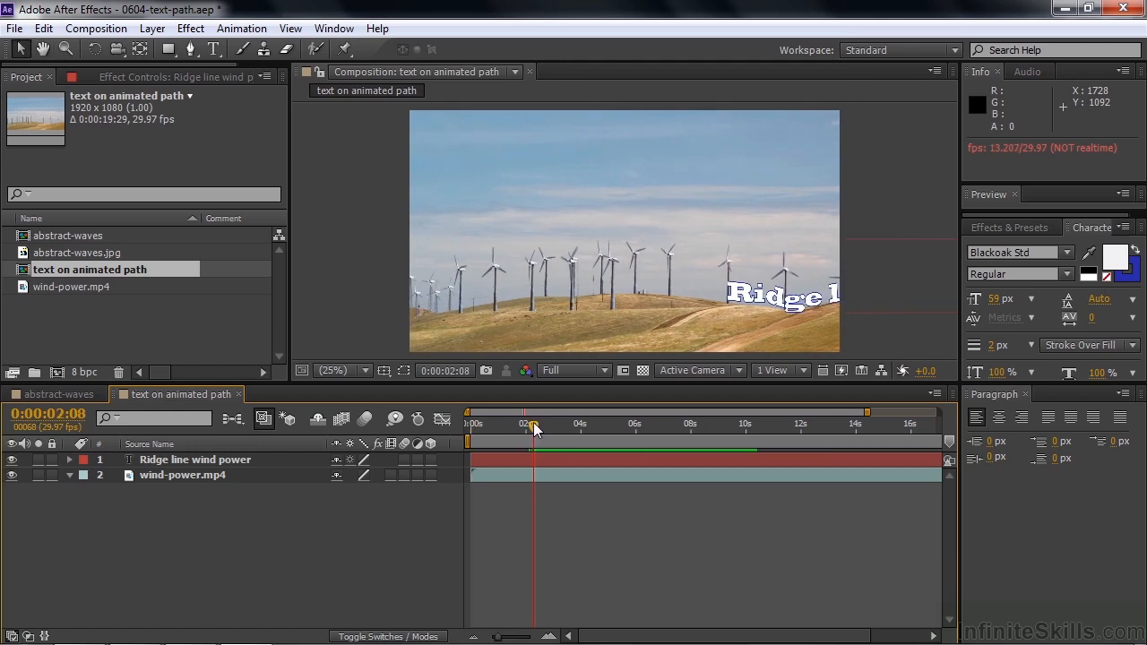
{"action": "mouse_move", "coordinate": [570, 517]}
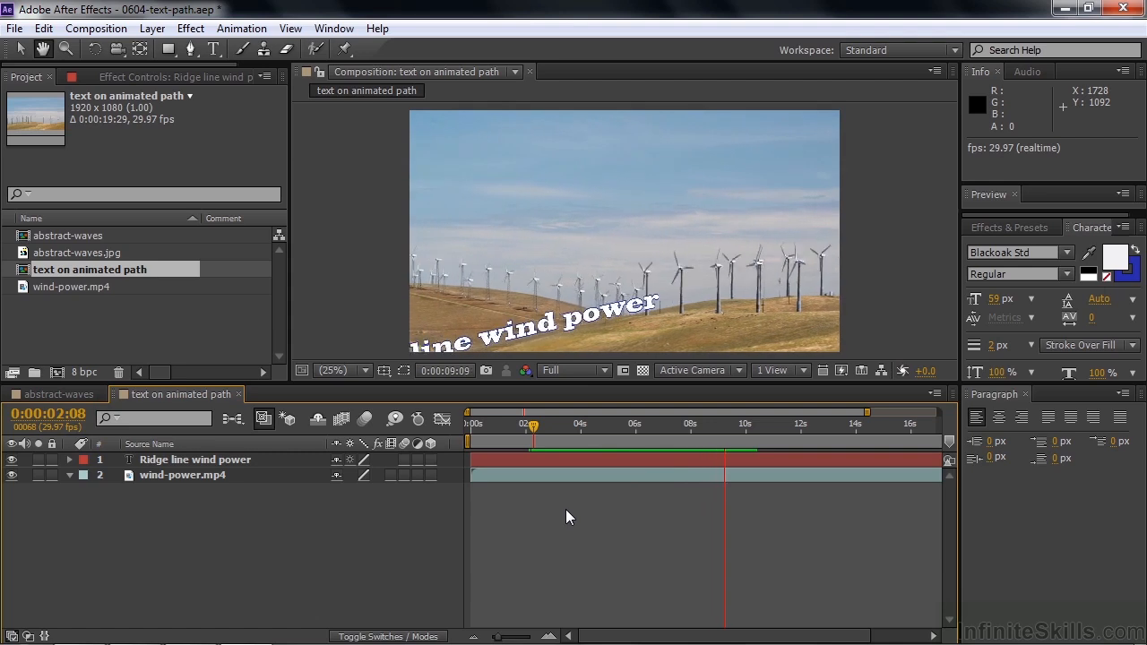
{"action": "left_click", "coordinate": [735, 423]}
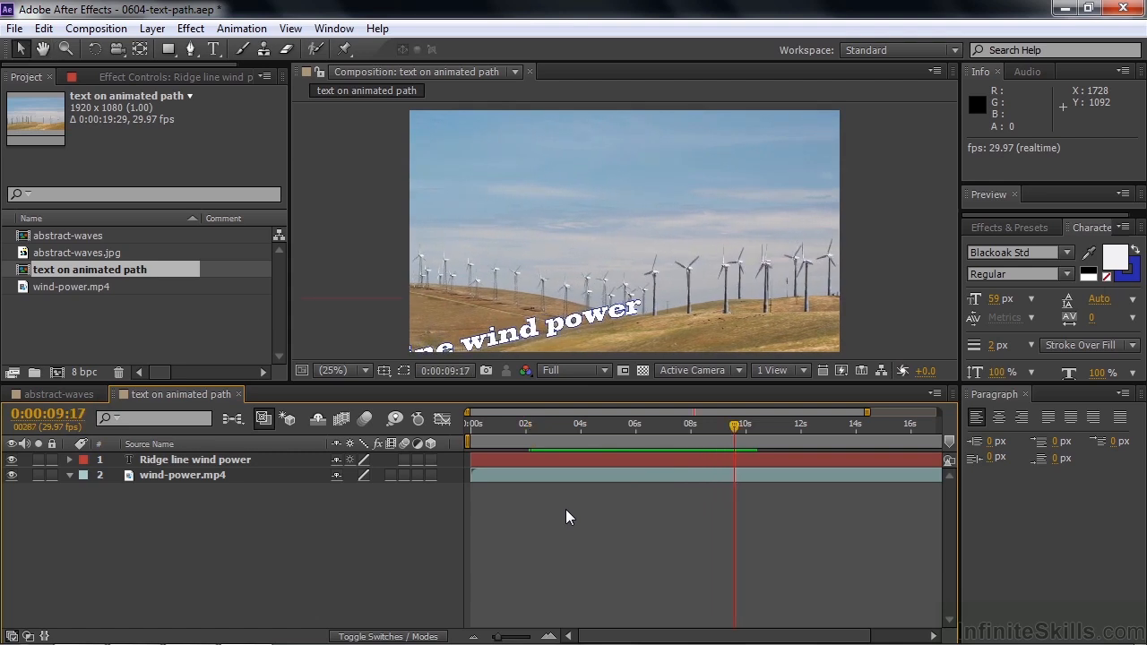